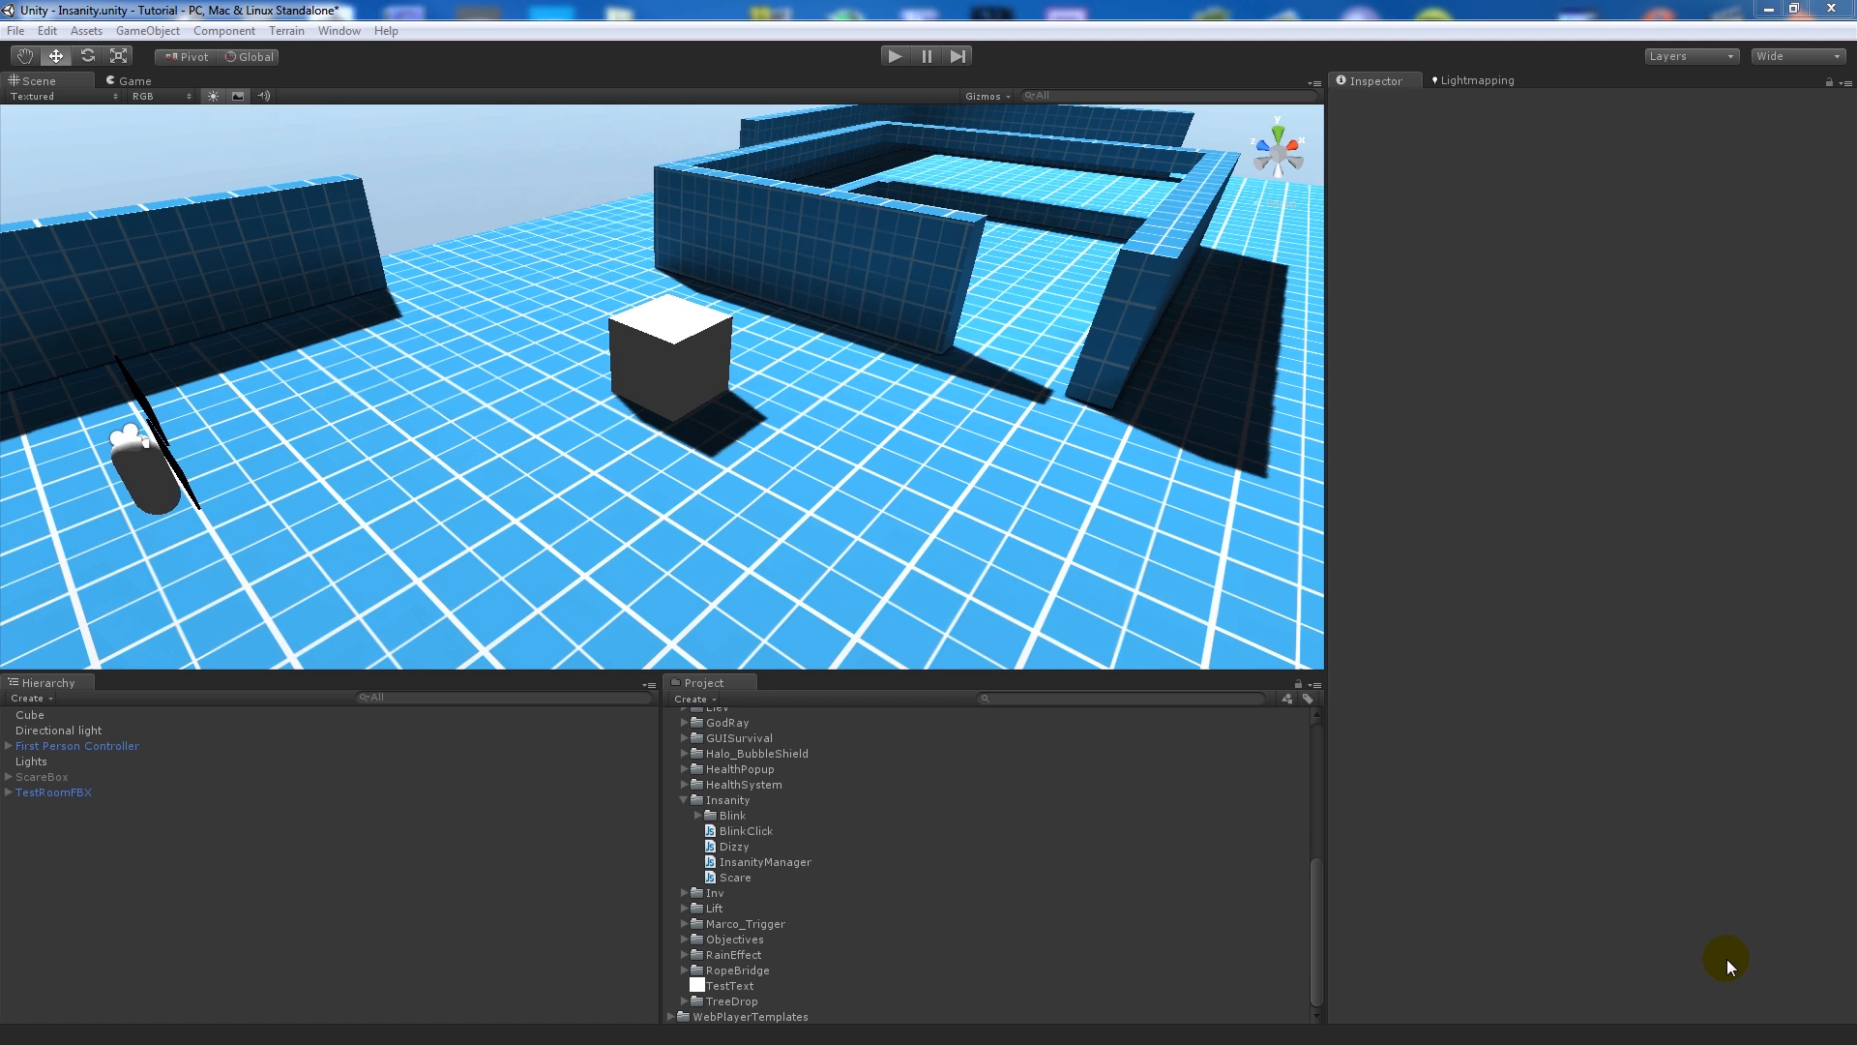
{"action": "mouse_move", "coordinate": [1528, 913]}
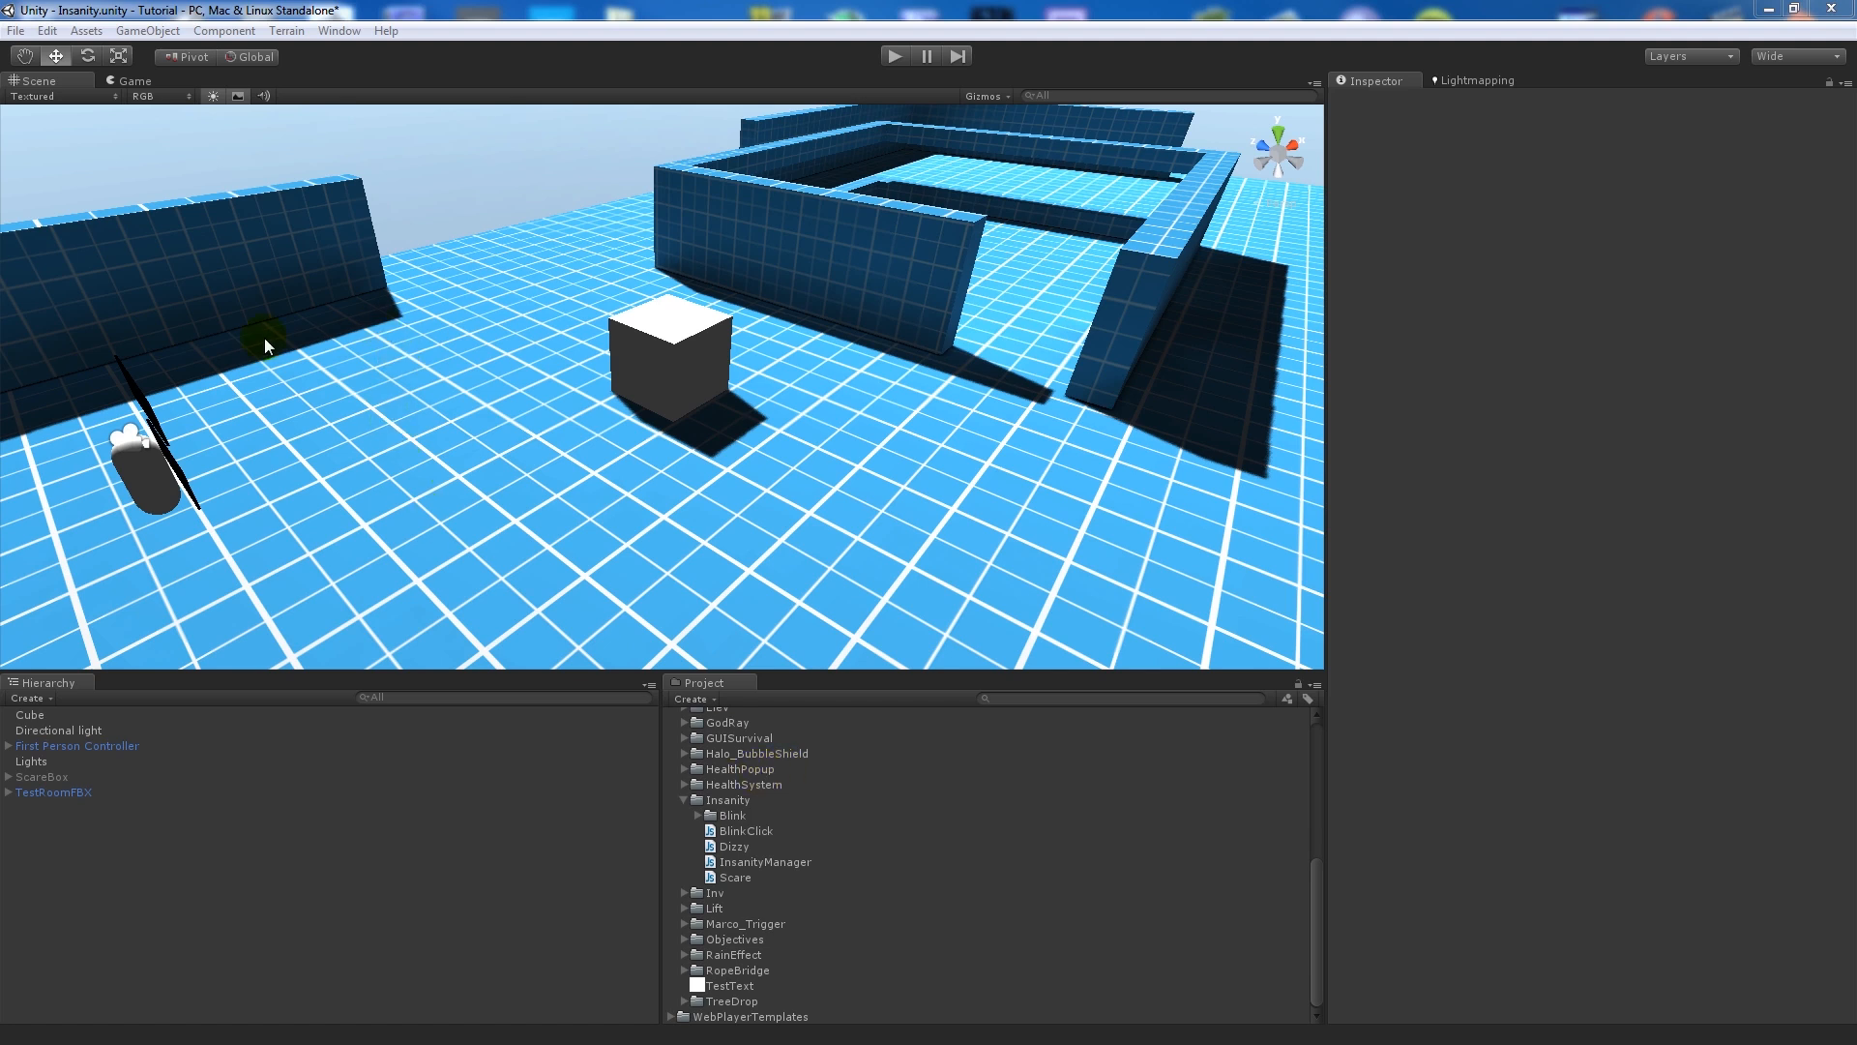
{"action": "mouse_move", "coordinate": [801, 832]}
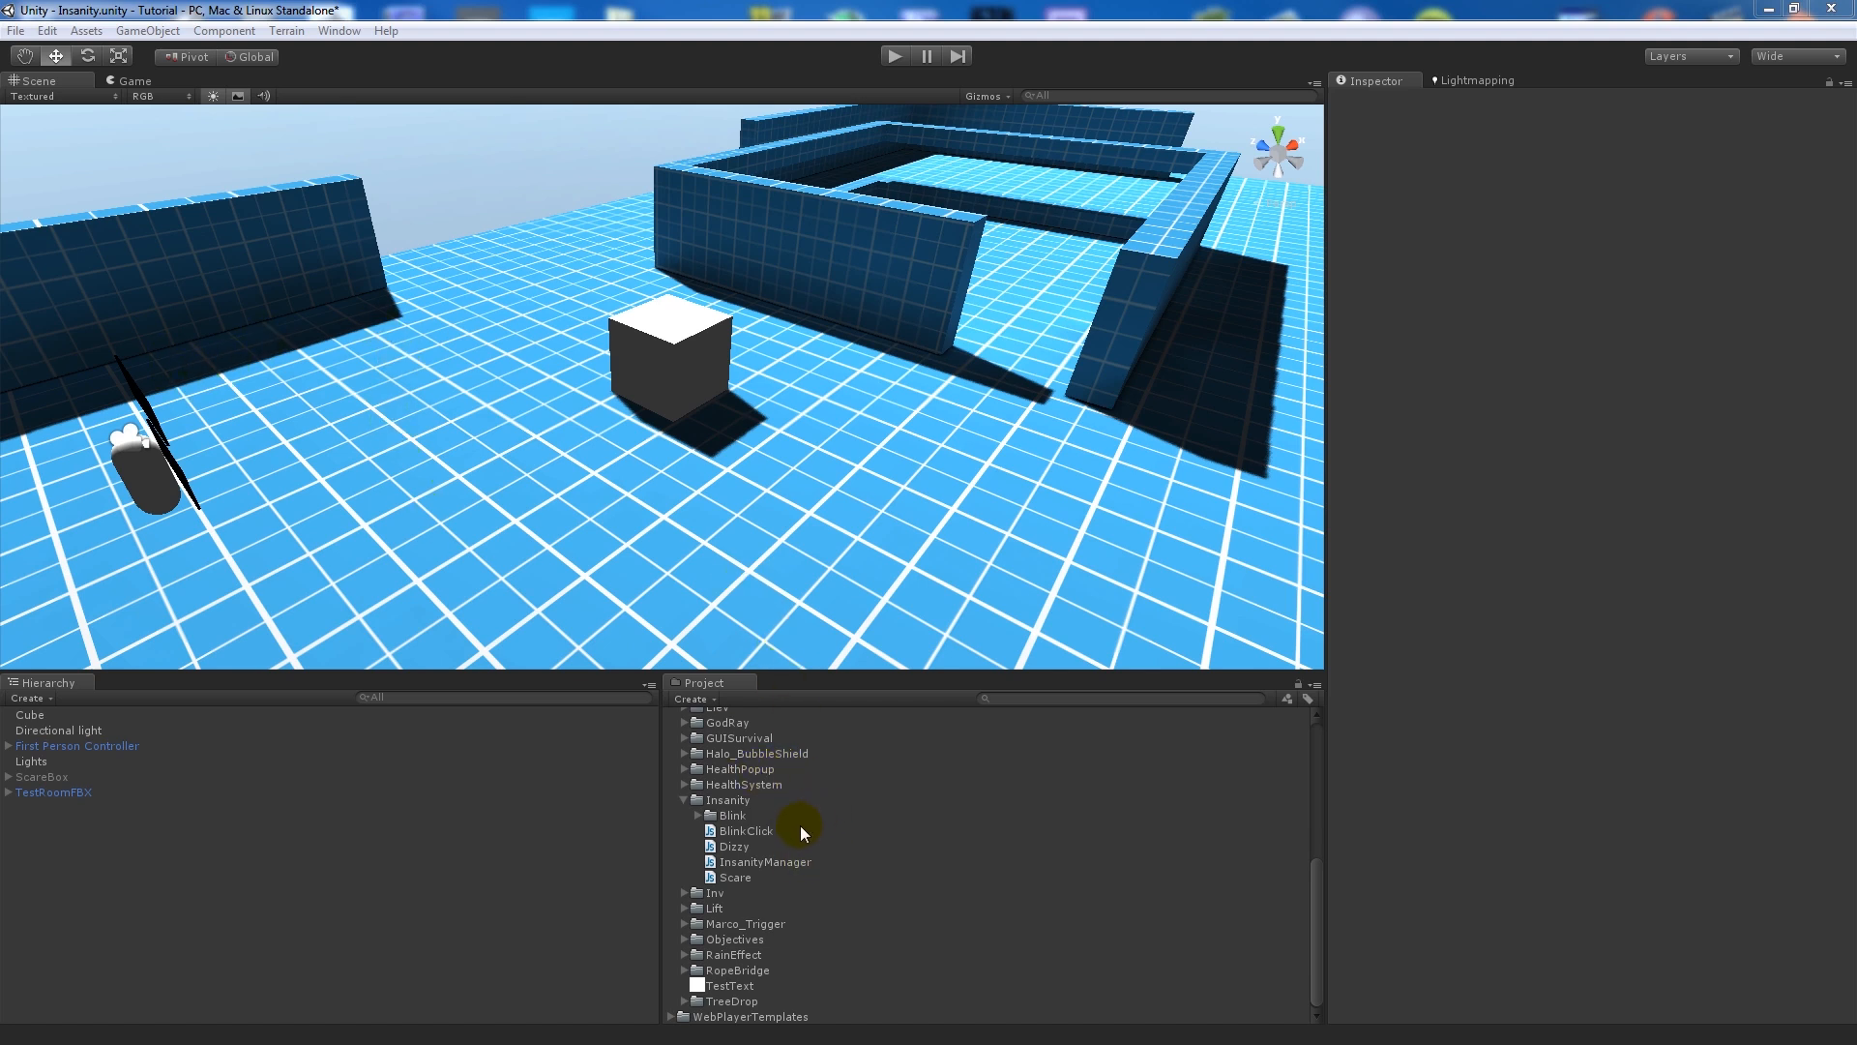
Duplicate the Scare script in the Insanity folder and name the copy Fright.
{"action": "left_click", "coordinate": [739, 878]}
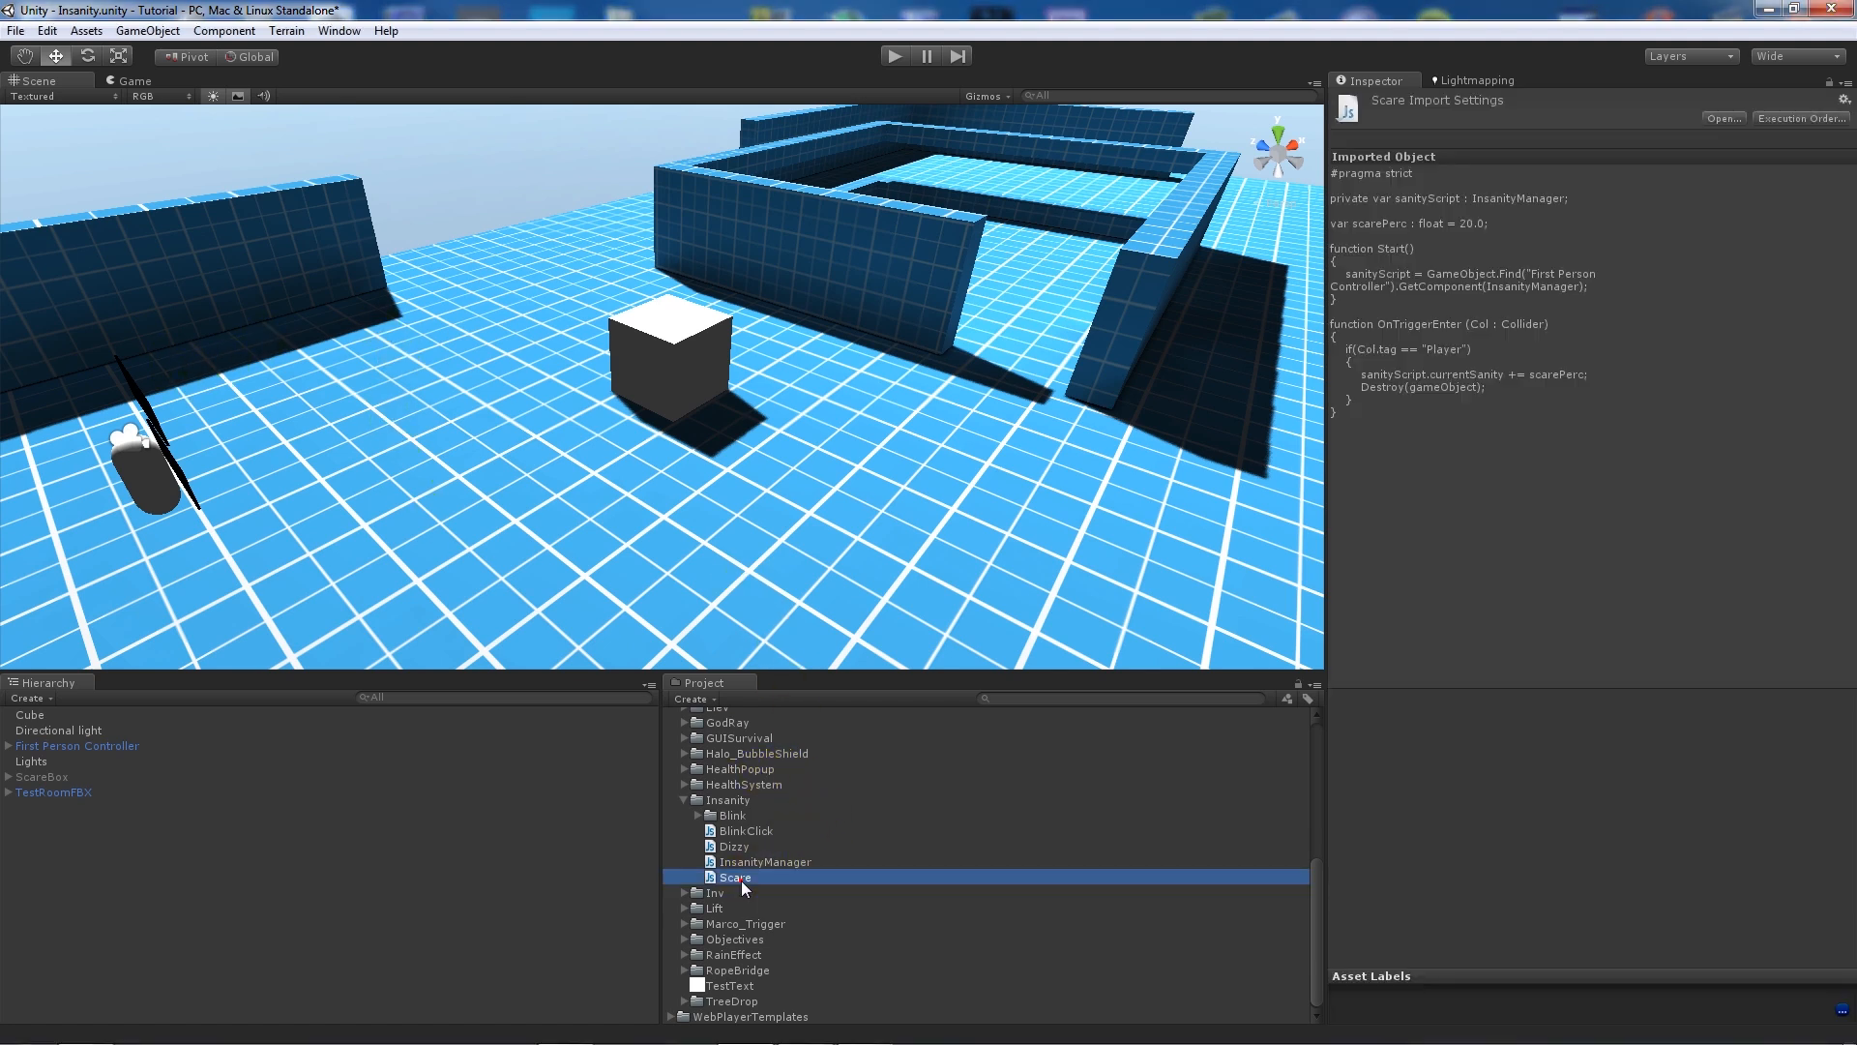
{"action": "double_click", "coordinate": [731, 876]}
{"action": "type", "text": "Fright"}
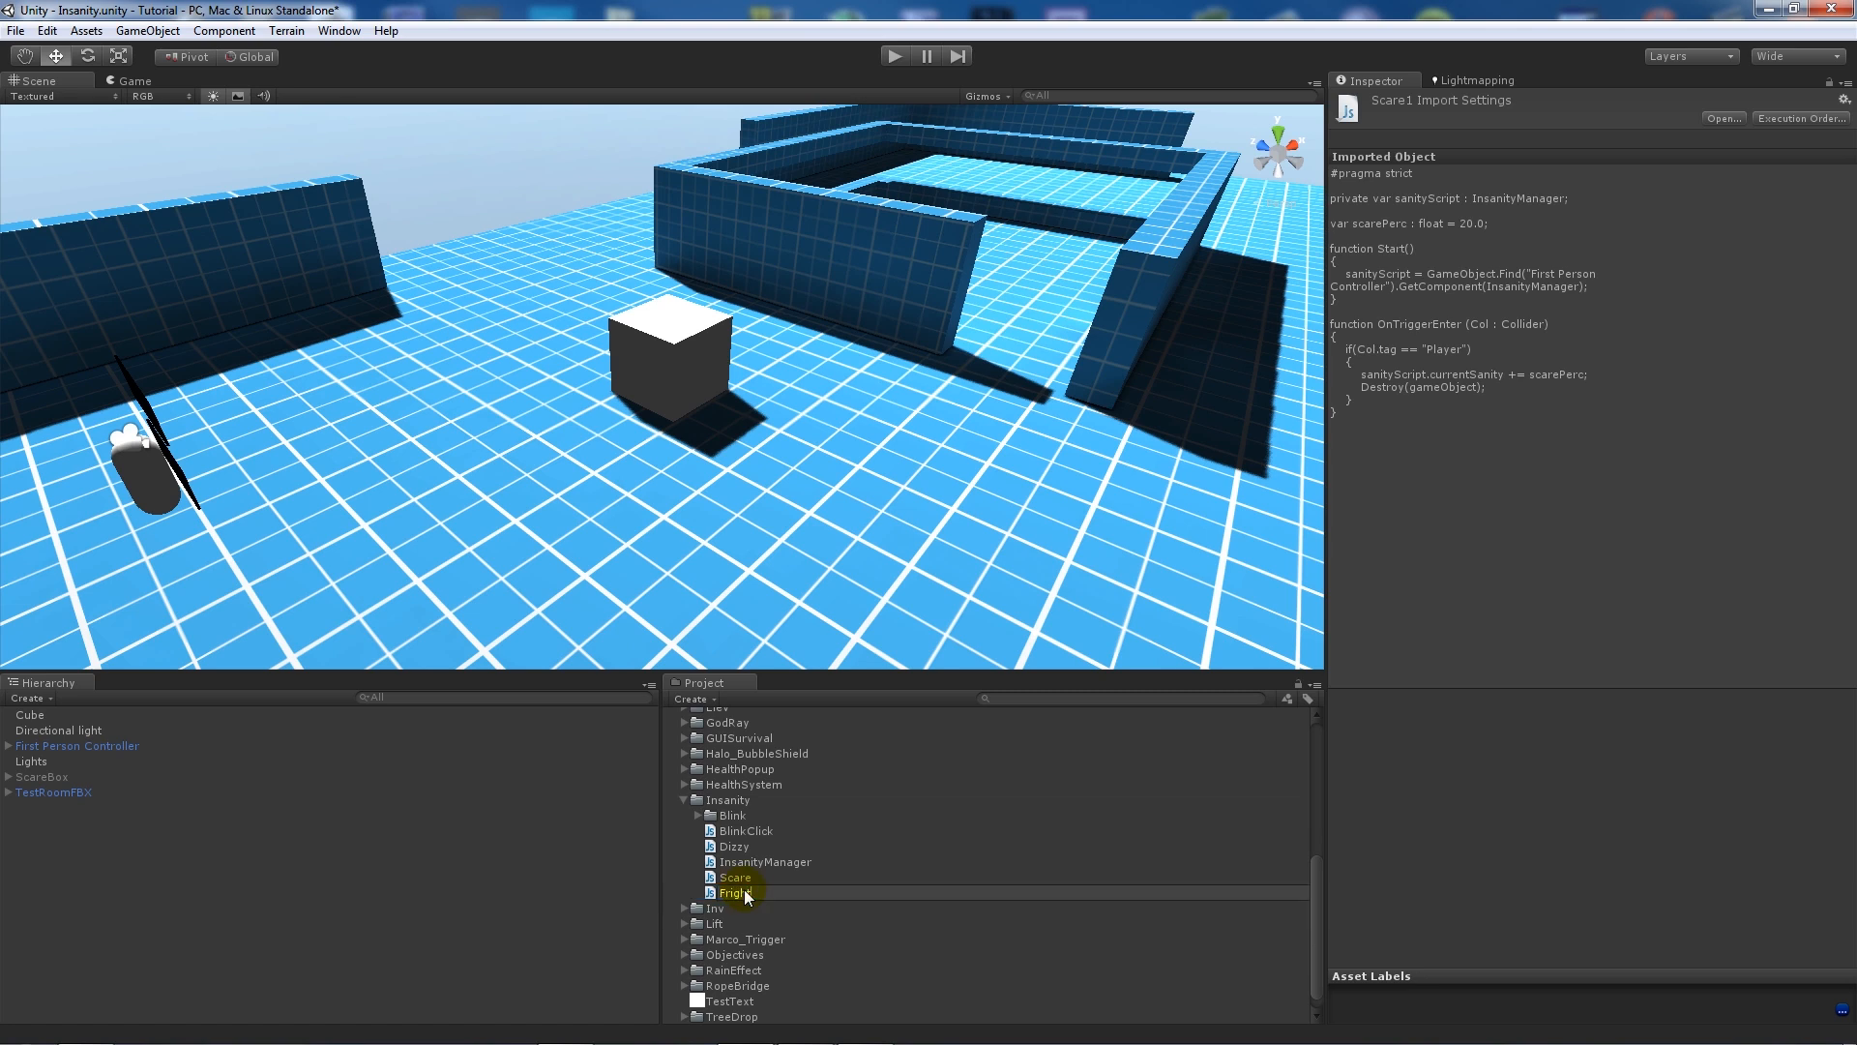
{"action": "left_click", "coordinate": [733, 891]}
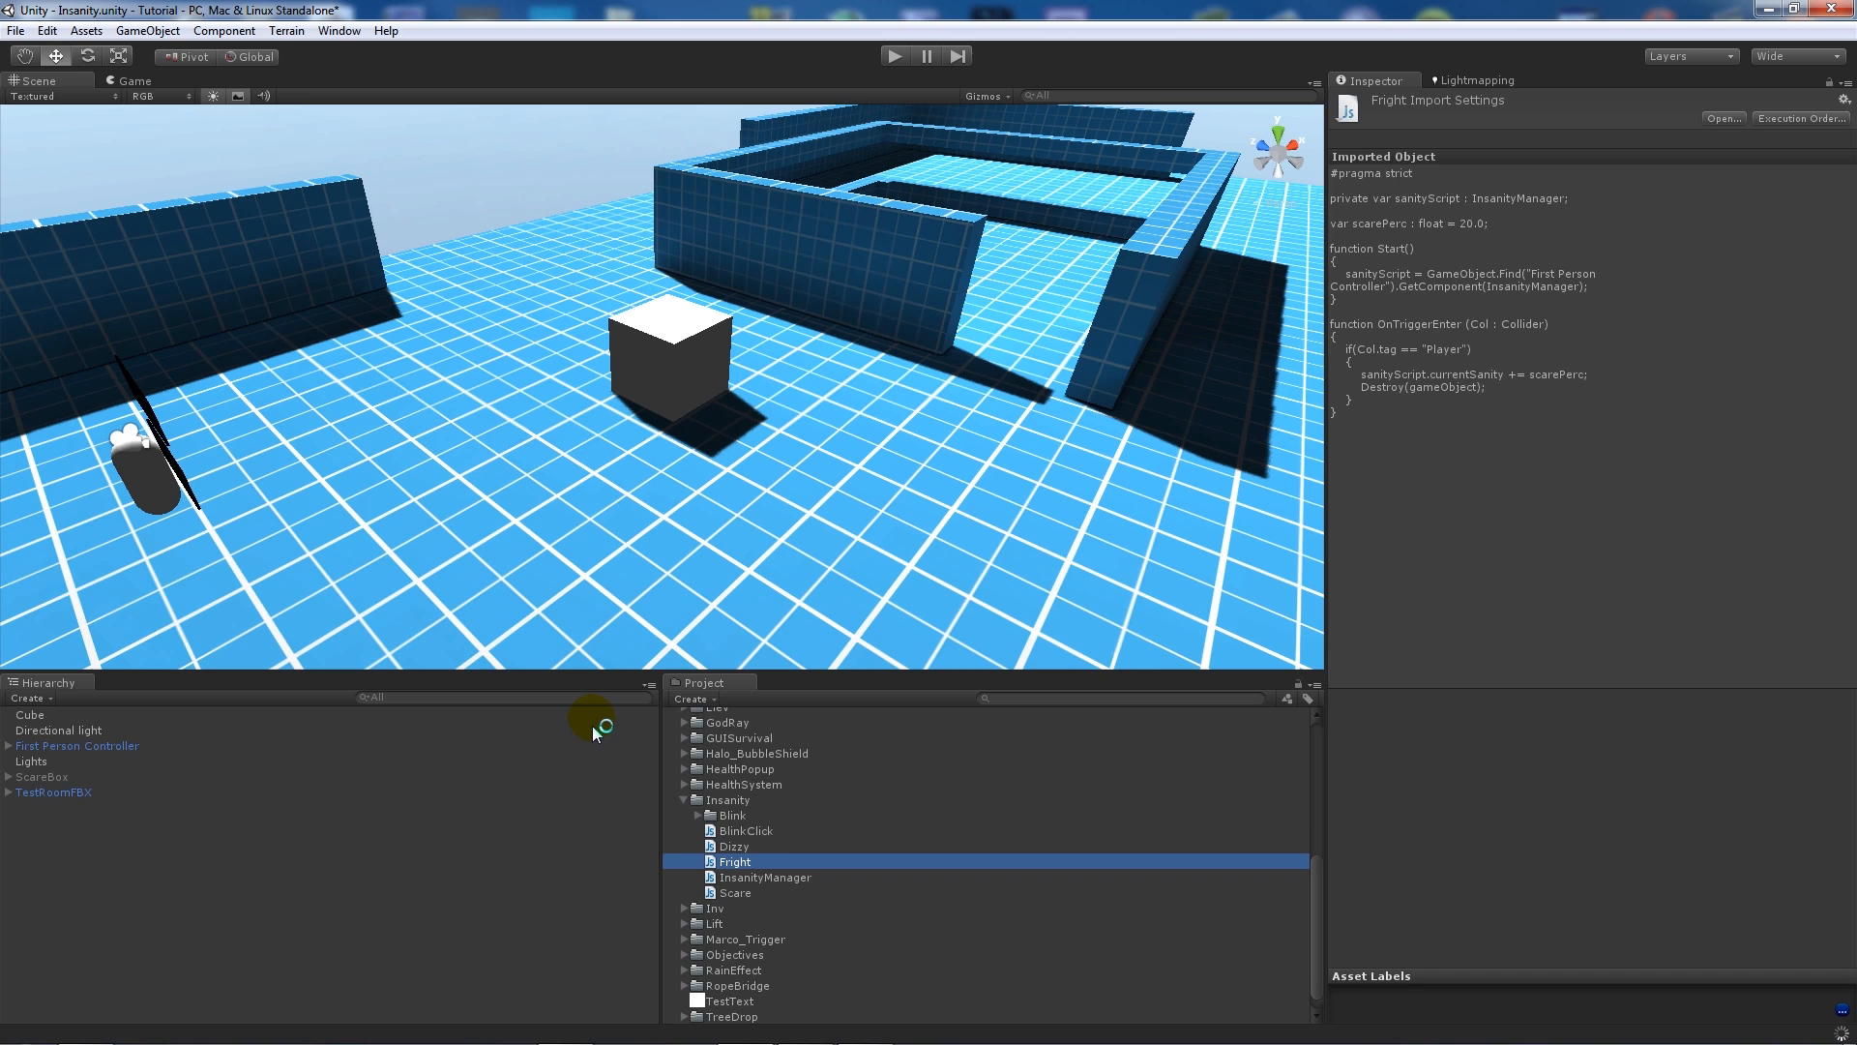
Add an empty Update() function to the Fright script.
{"action": "double_click", "coordinate": [735, 863]}
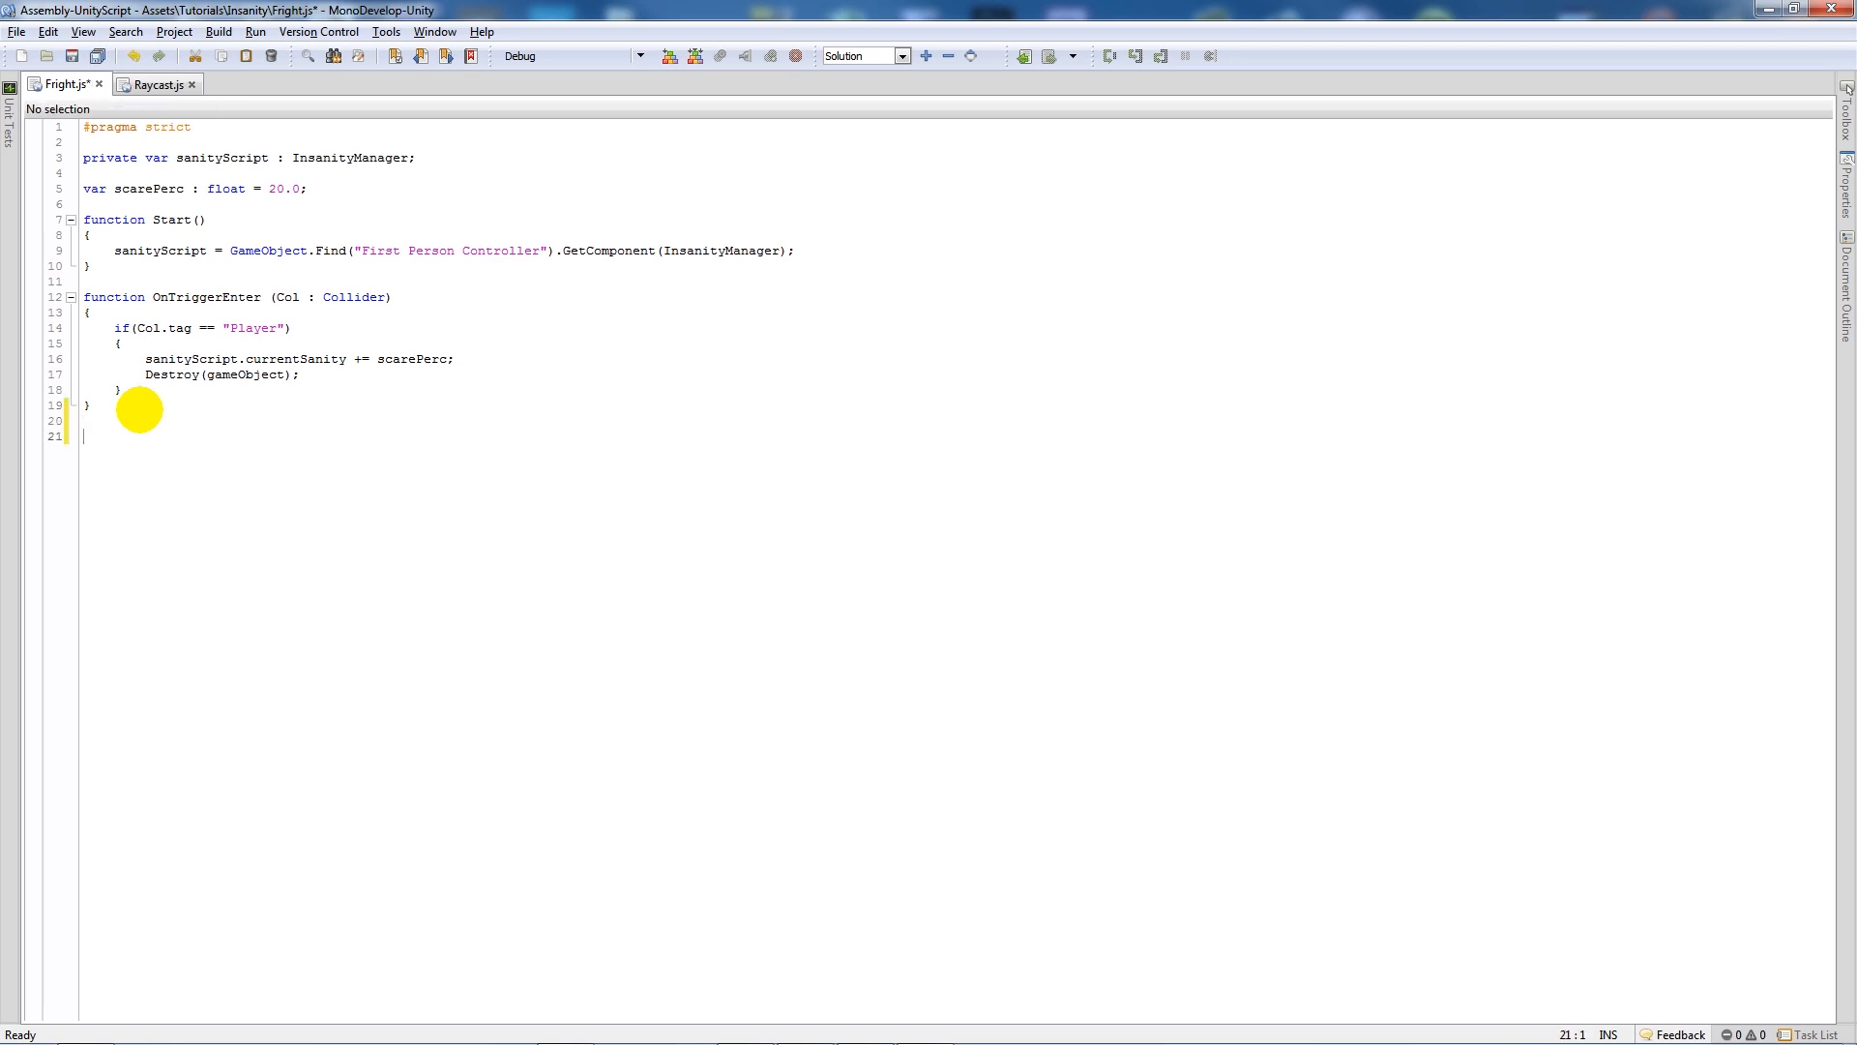
{"action": "type", "text": "function"}
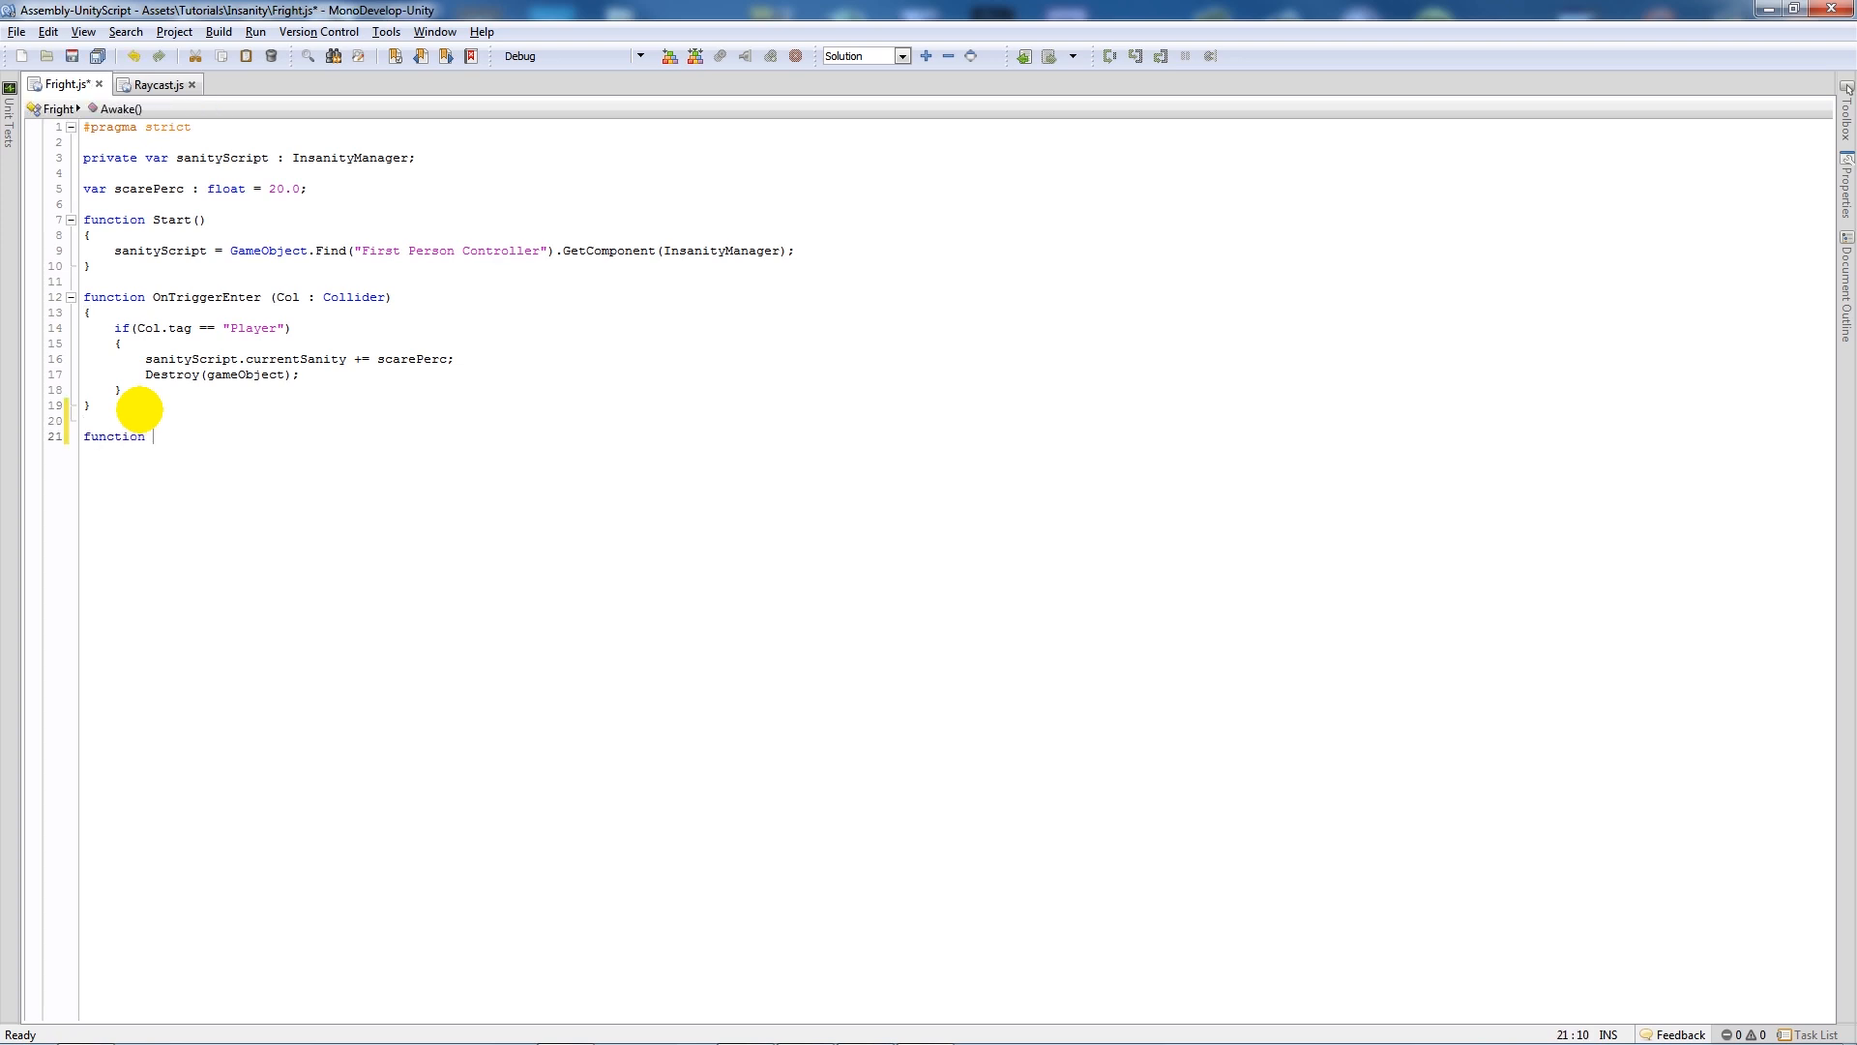
{"action": "type", "text": "Update()"}
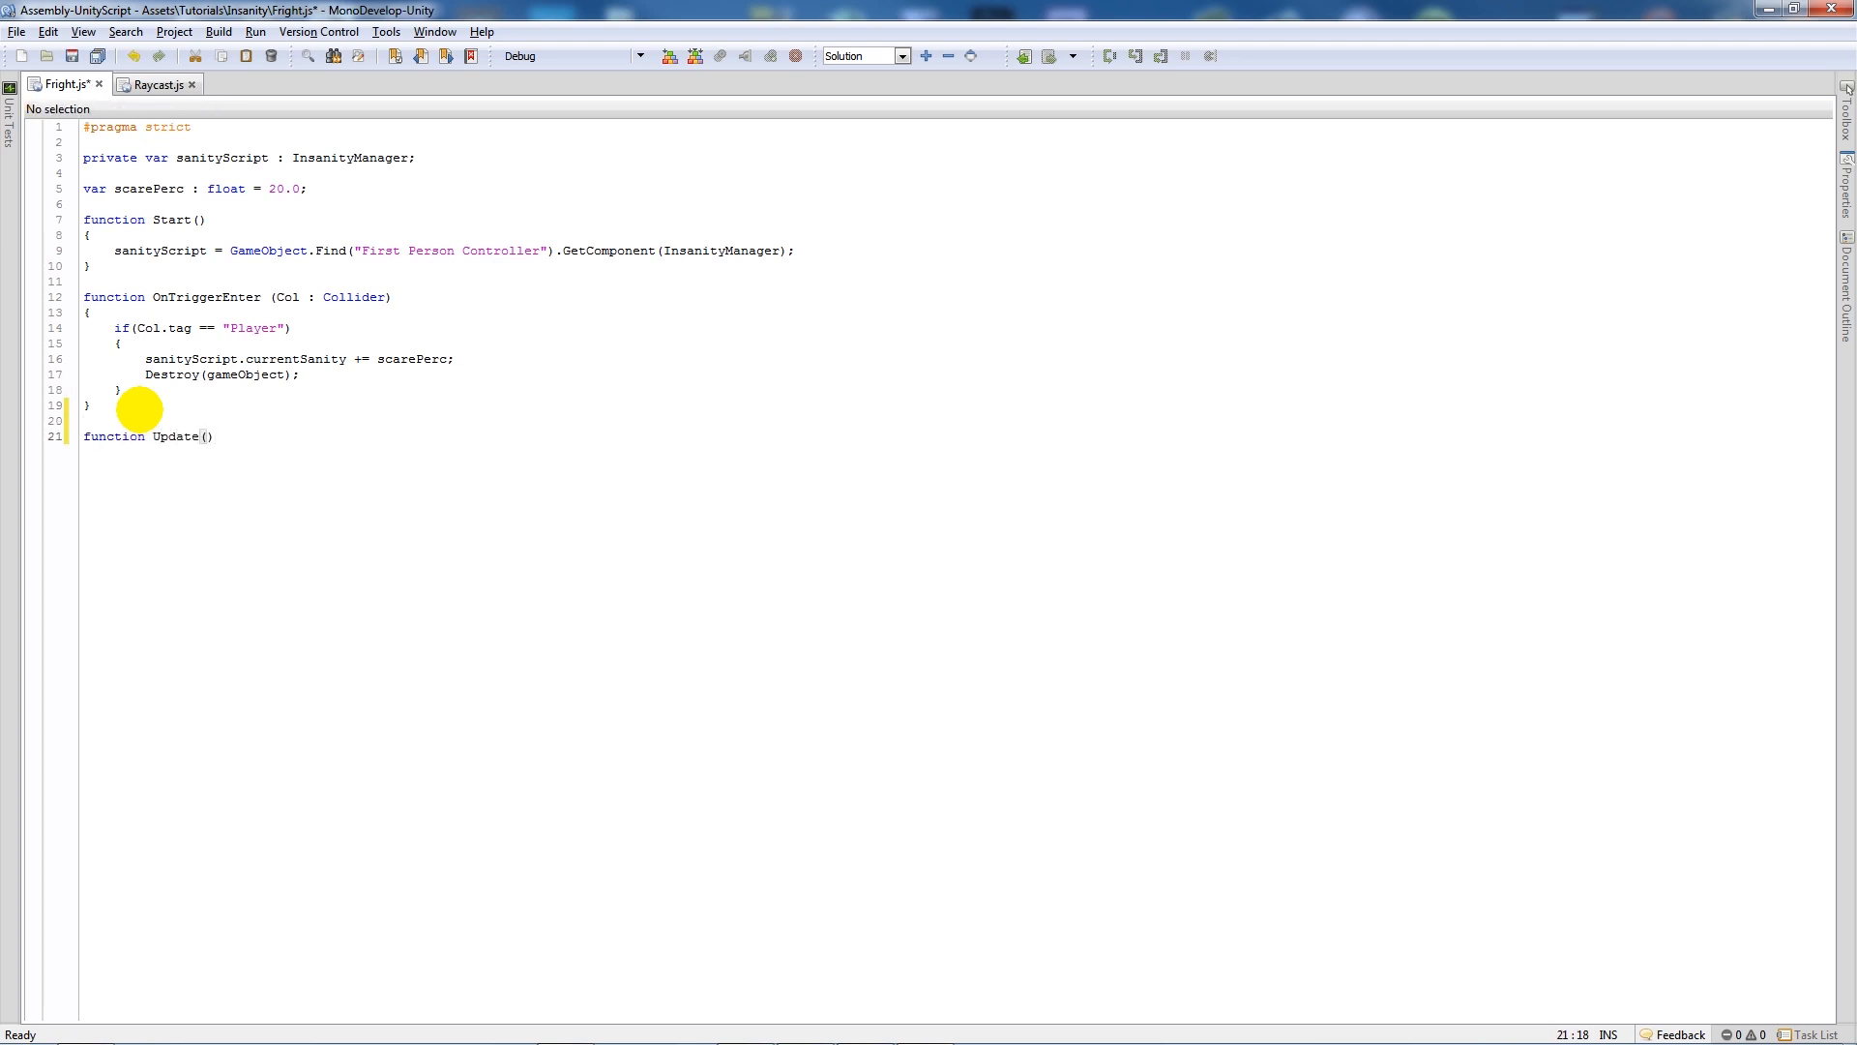
{"action": "type", "text": "{"}
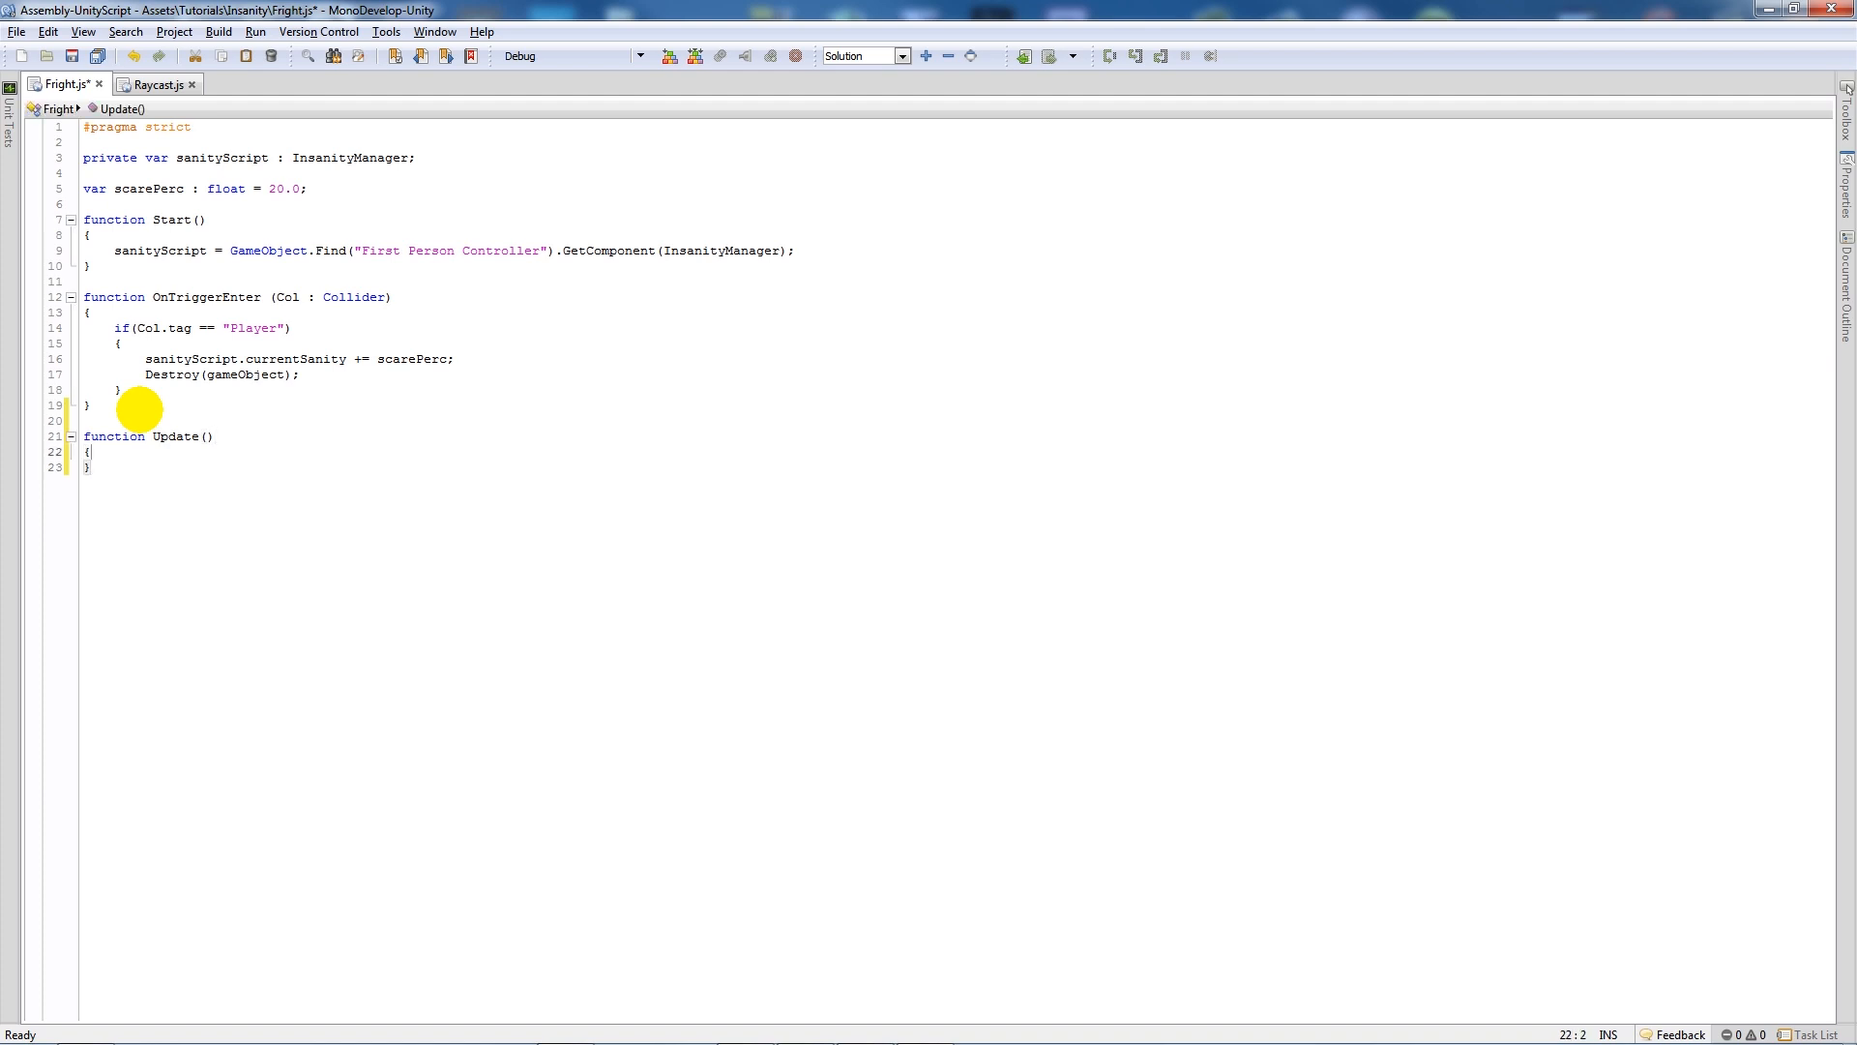
{"action": "key", "text": "Return"}
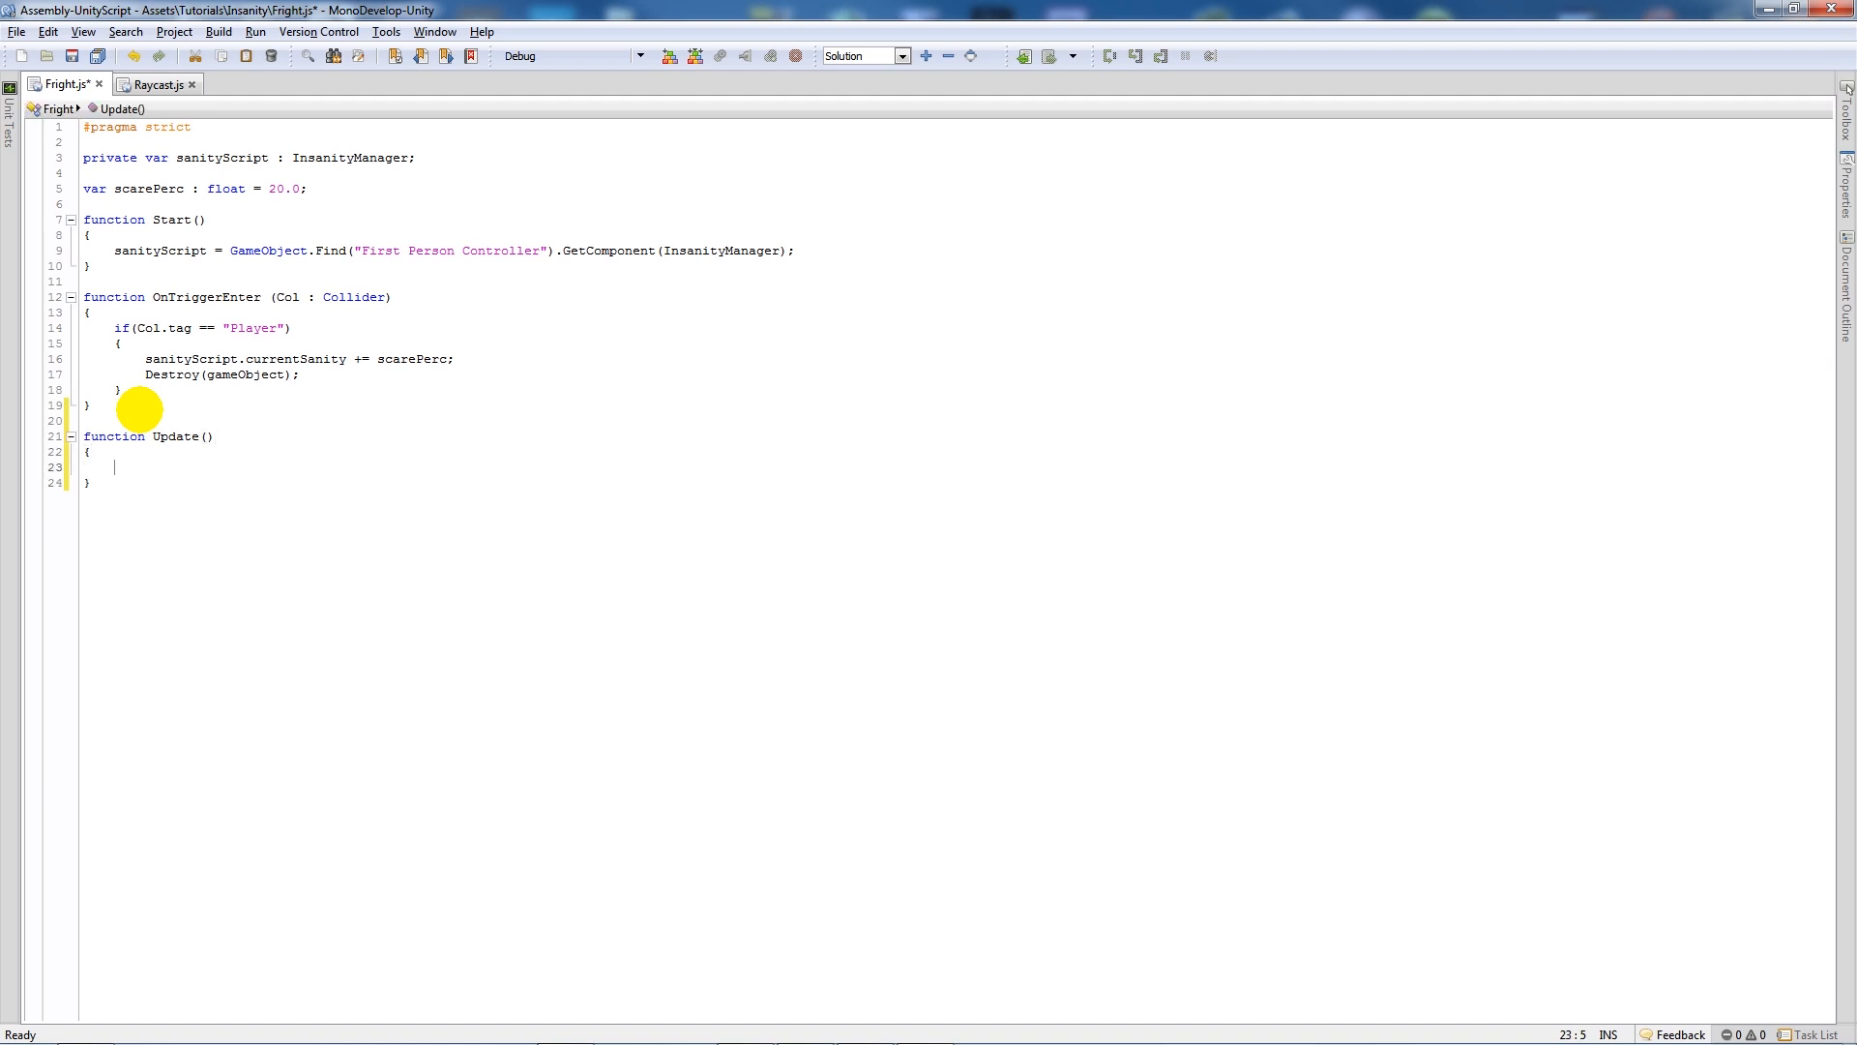
Declare fwd as transform.TransformDirection(Vector3.forward) inside Update.
{"action": "type", "text": "var fwd ="}
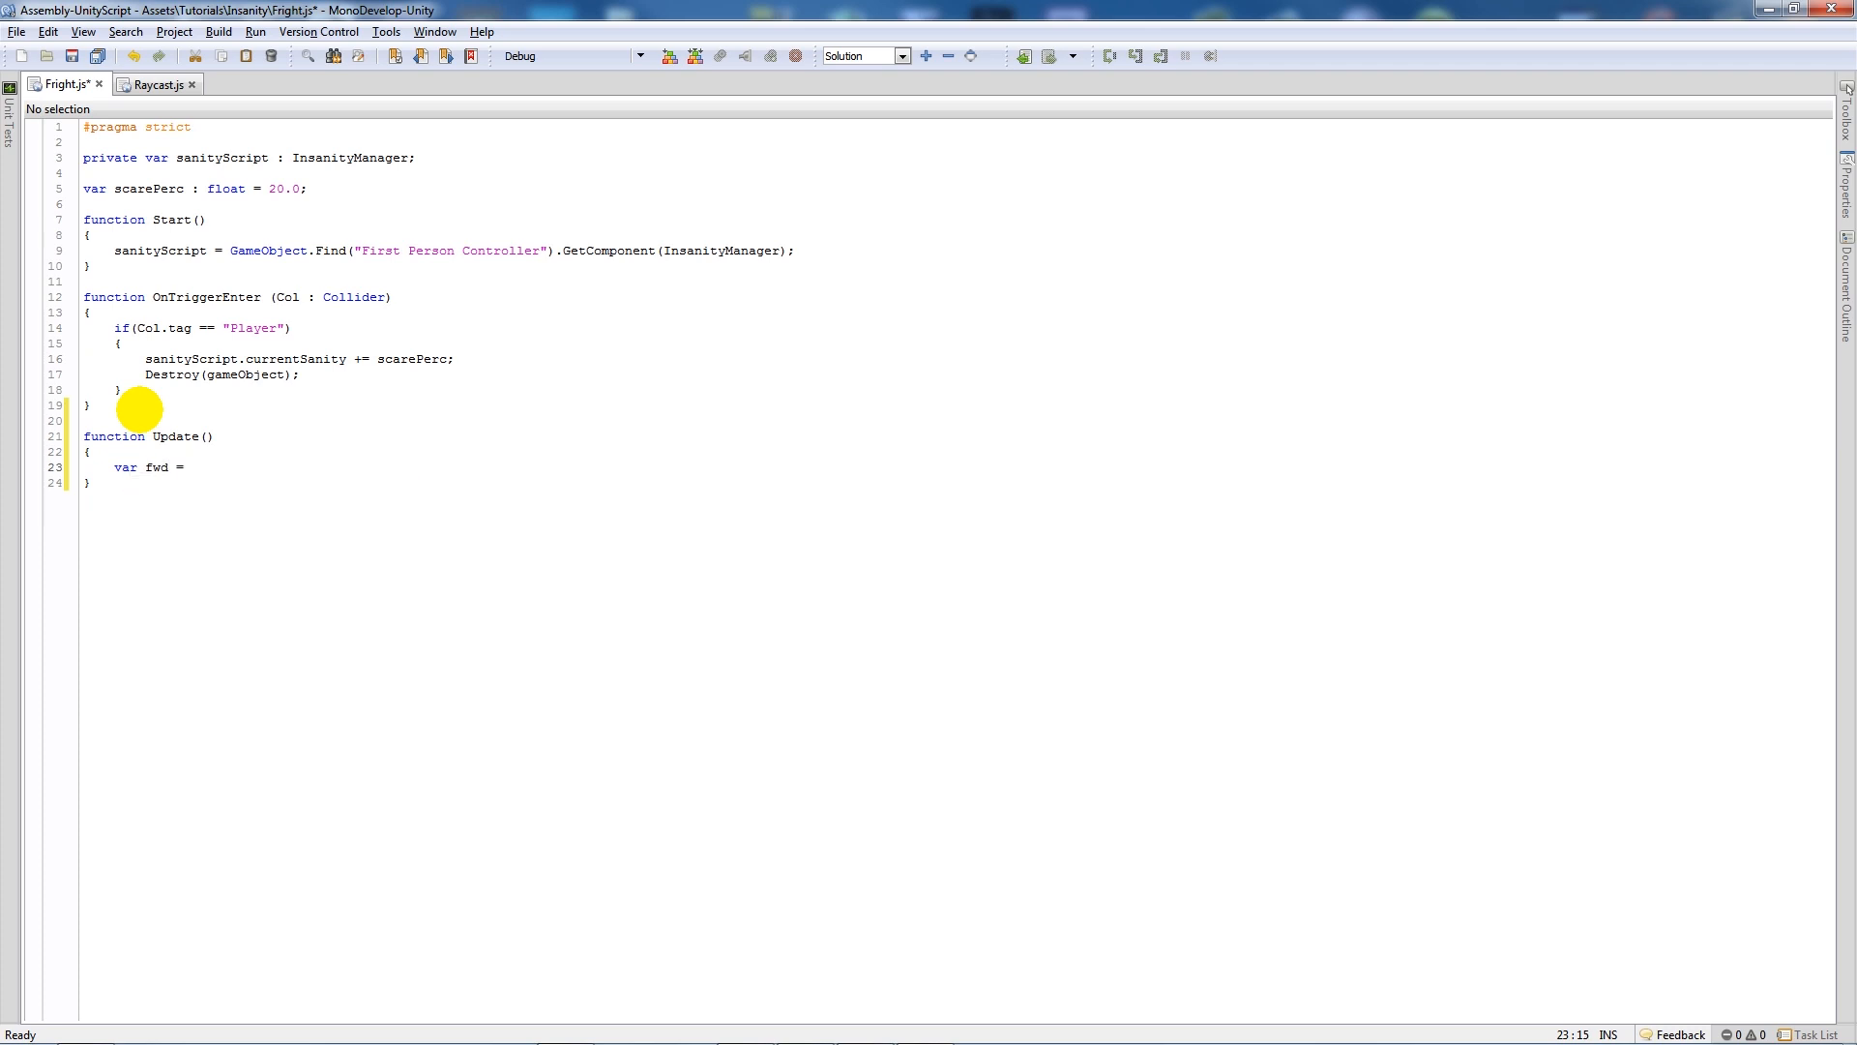
{"action": "type", "text": "transform."}
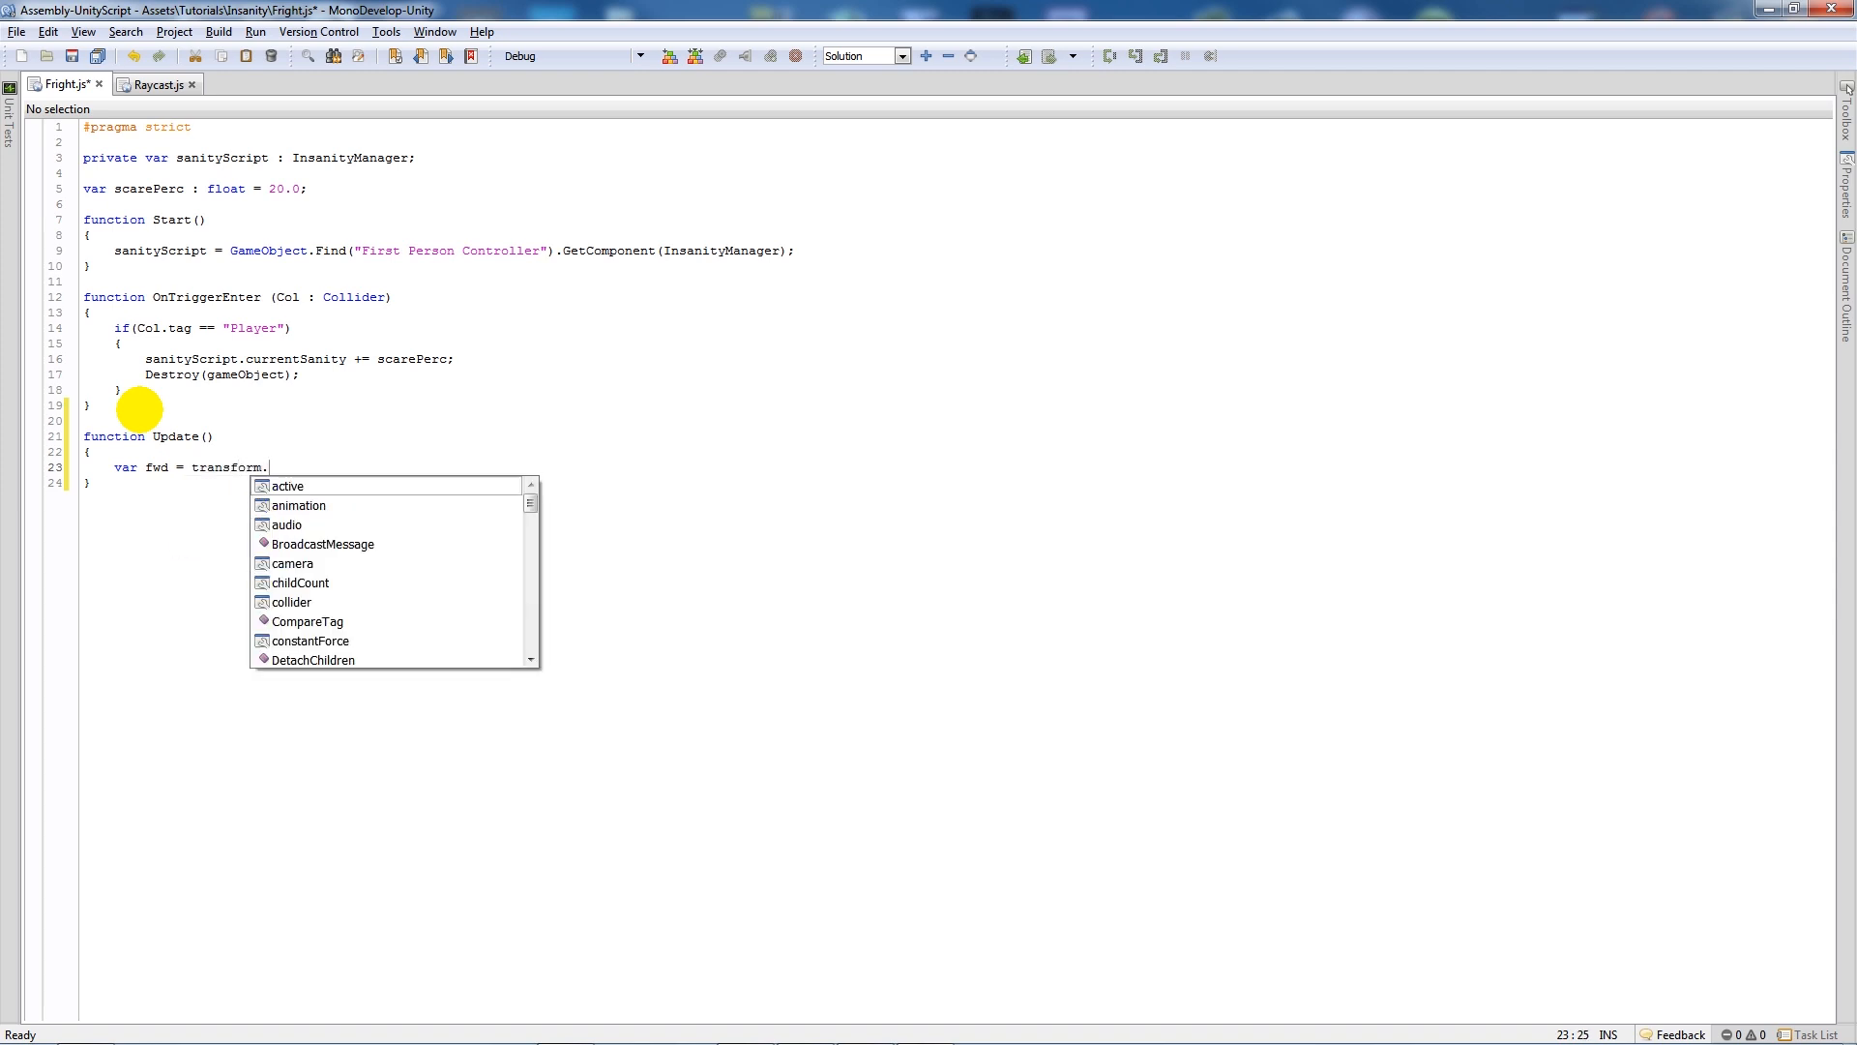
{"action": "type", "text": "TransformDirection("}
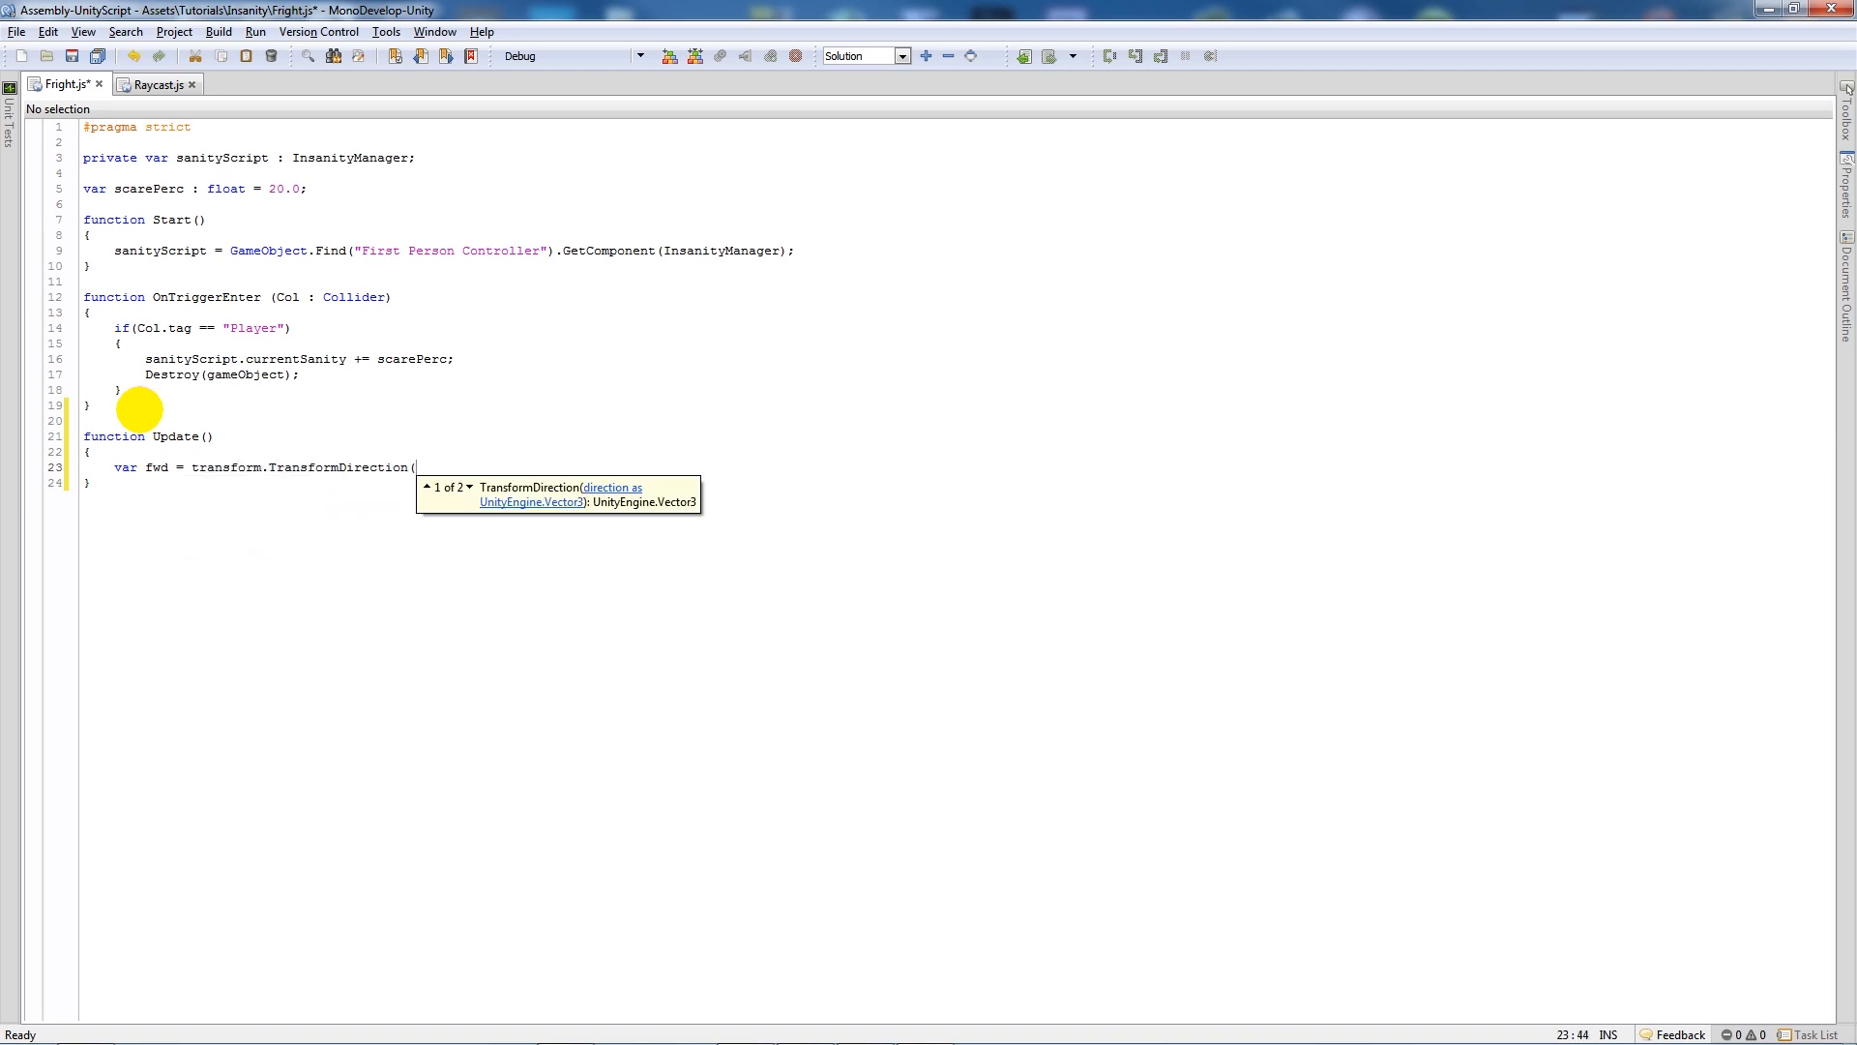
{"action": "type", "text": "Vector"}
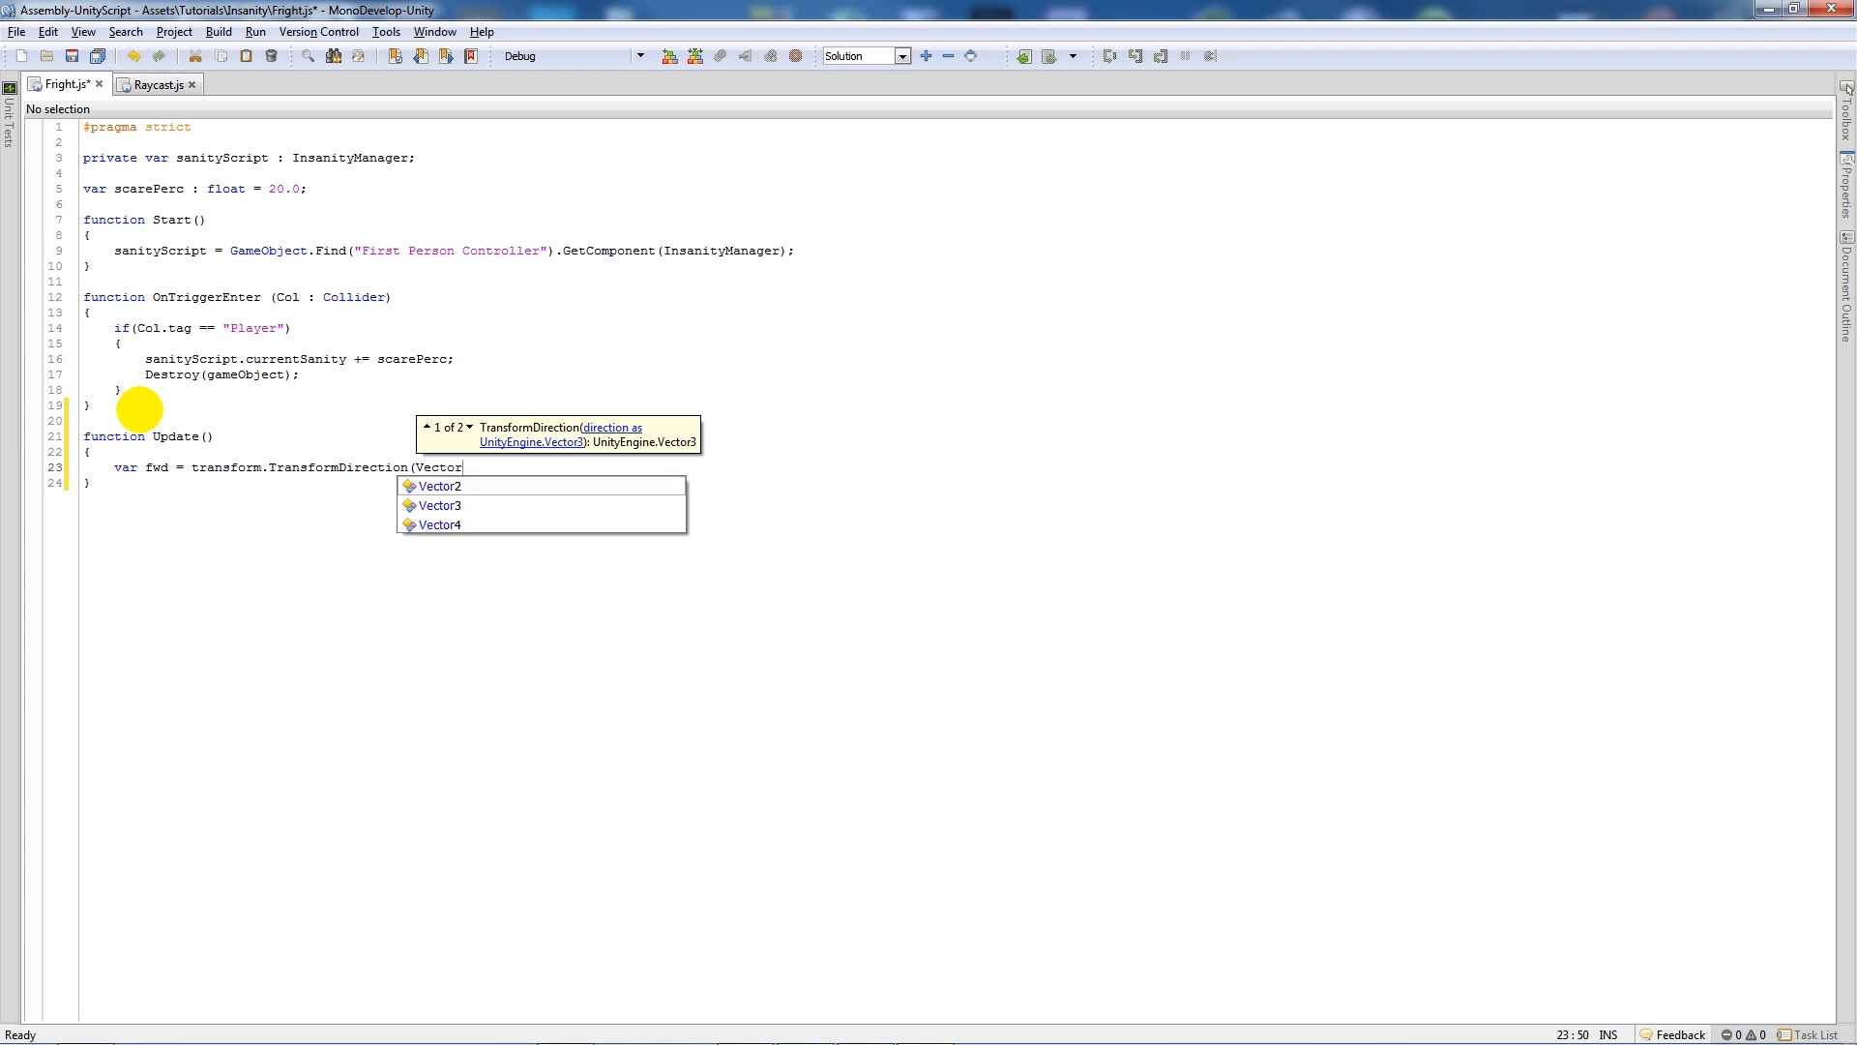
{"action": "type", "text": "3.forward);"}
{"action": "type", "text": "var hit"}
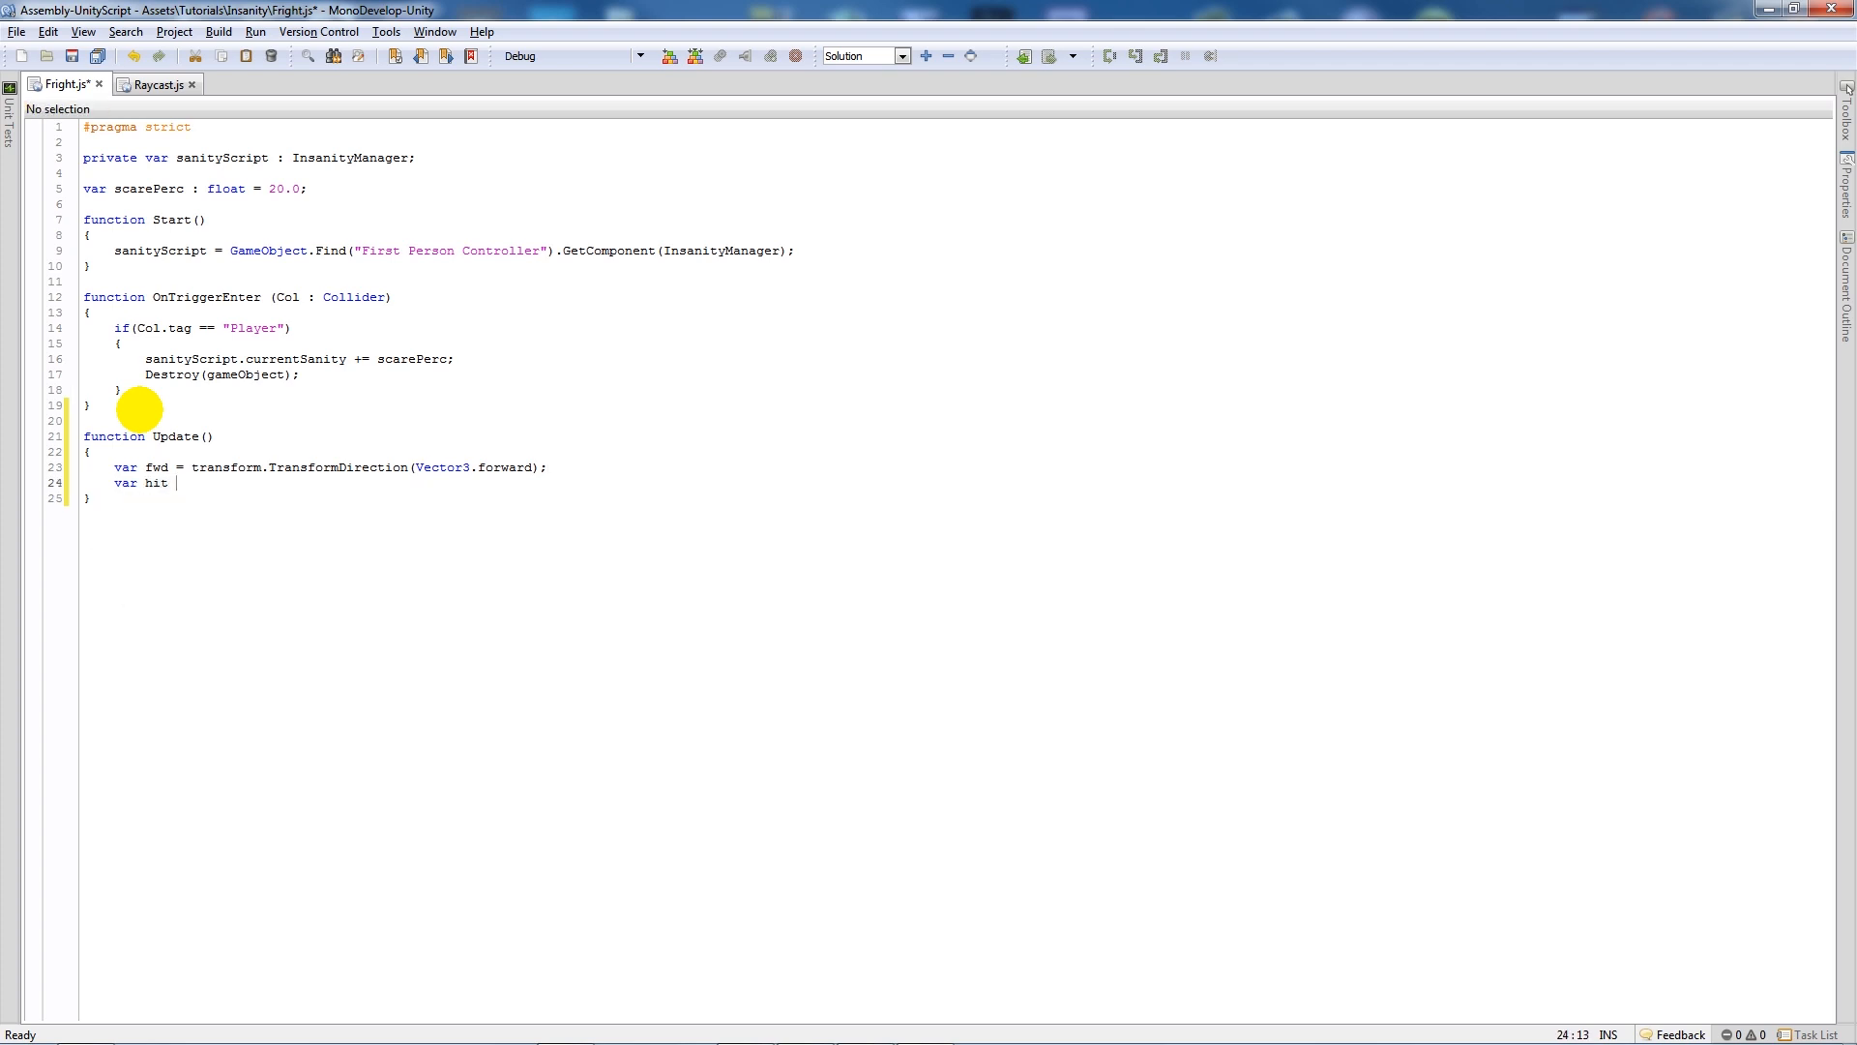
Declare hit as RaycastHit and wrap an if around Physics.Raycast(transform.position, fwd, hit).
{"action": "type", "text": ": RaycastHit;"}
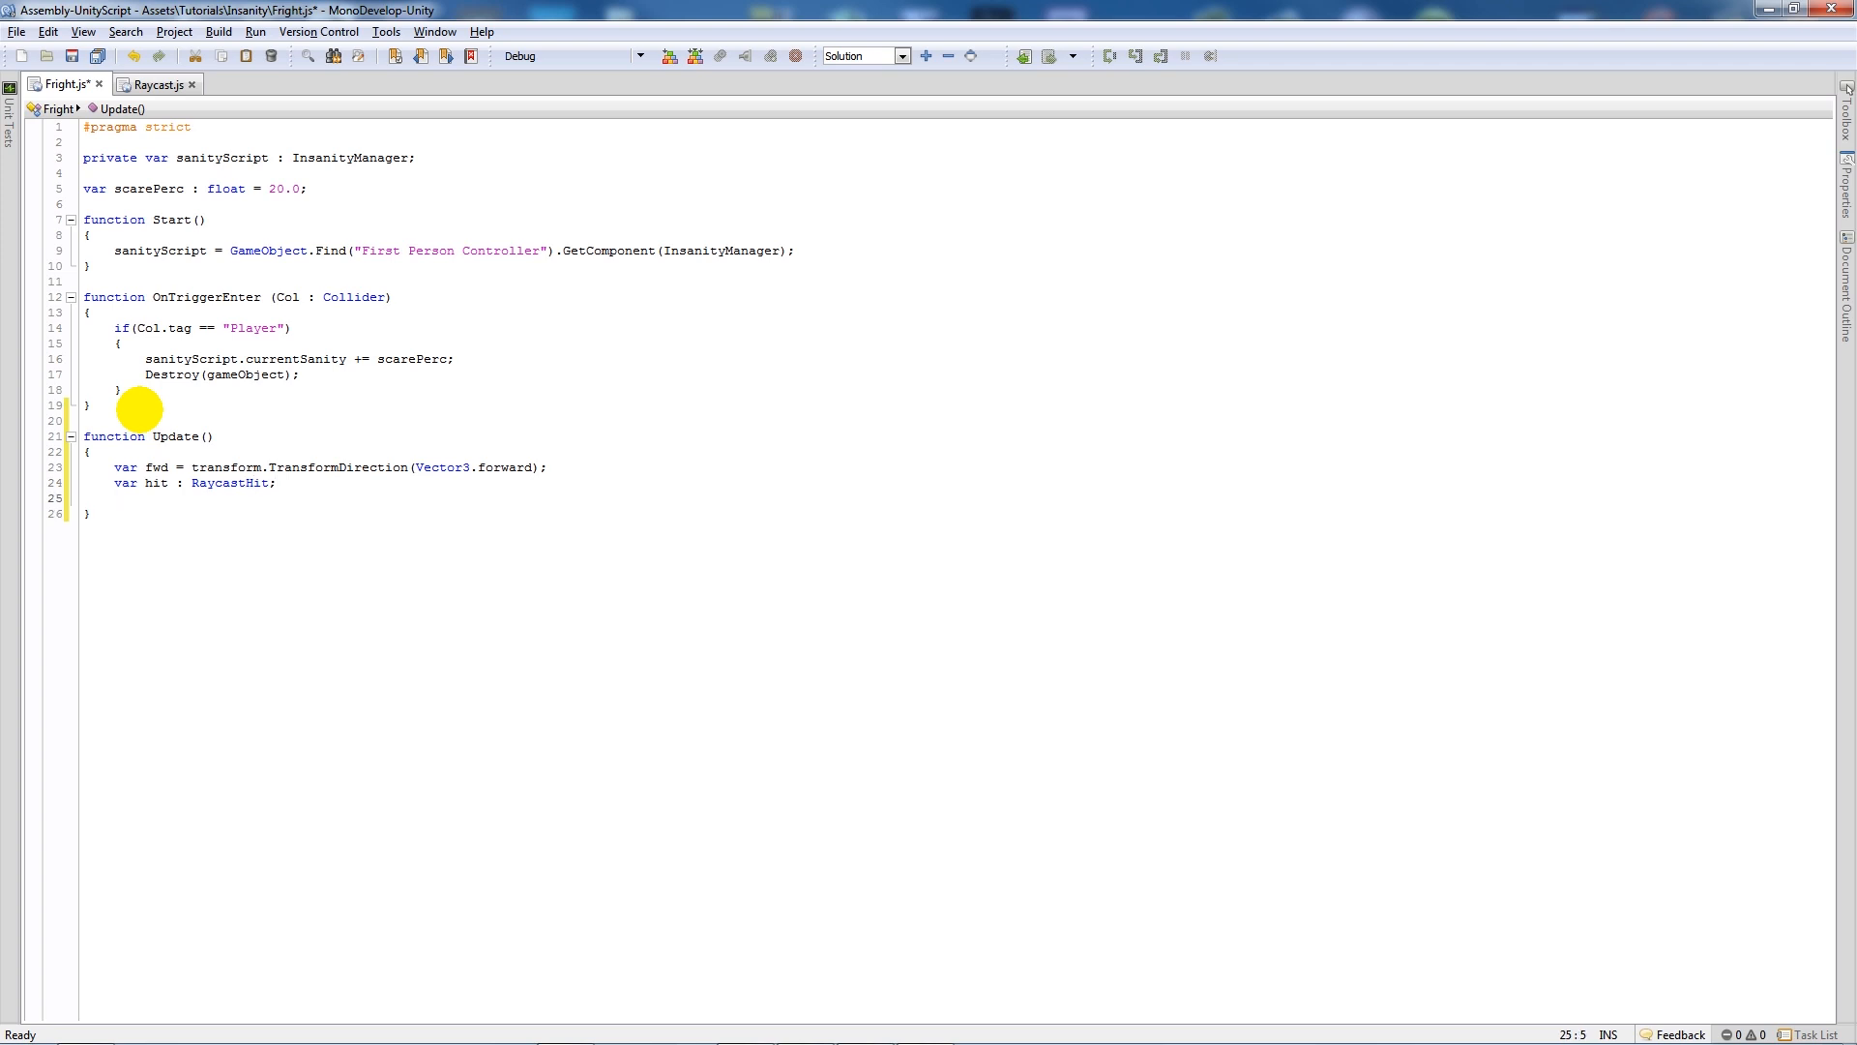
{"action": "type", "text": "if(P"}
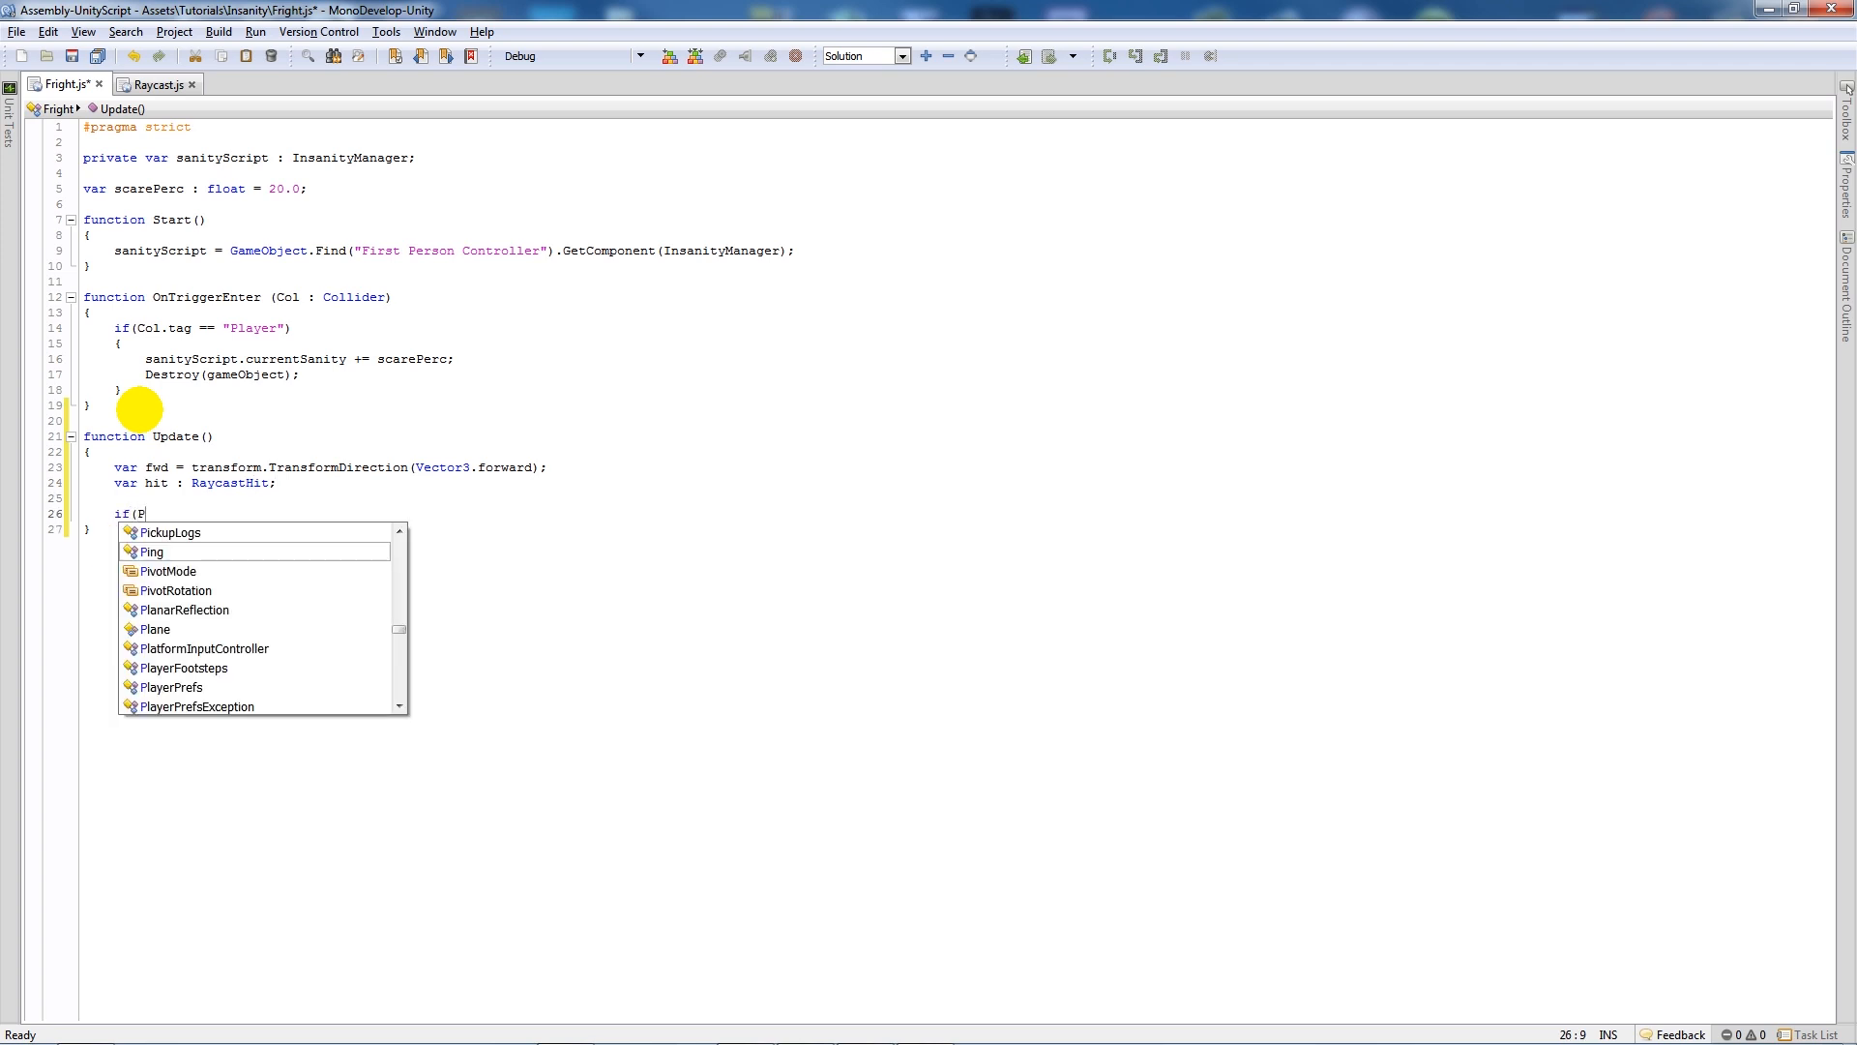
{"action": "type", "text": "hysics."}
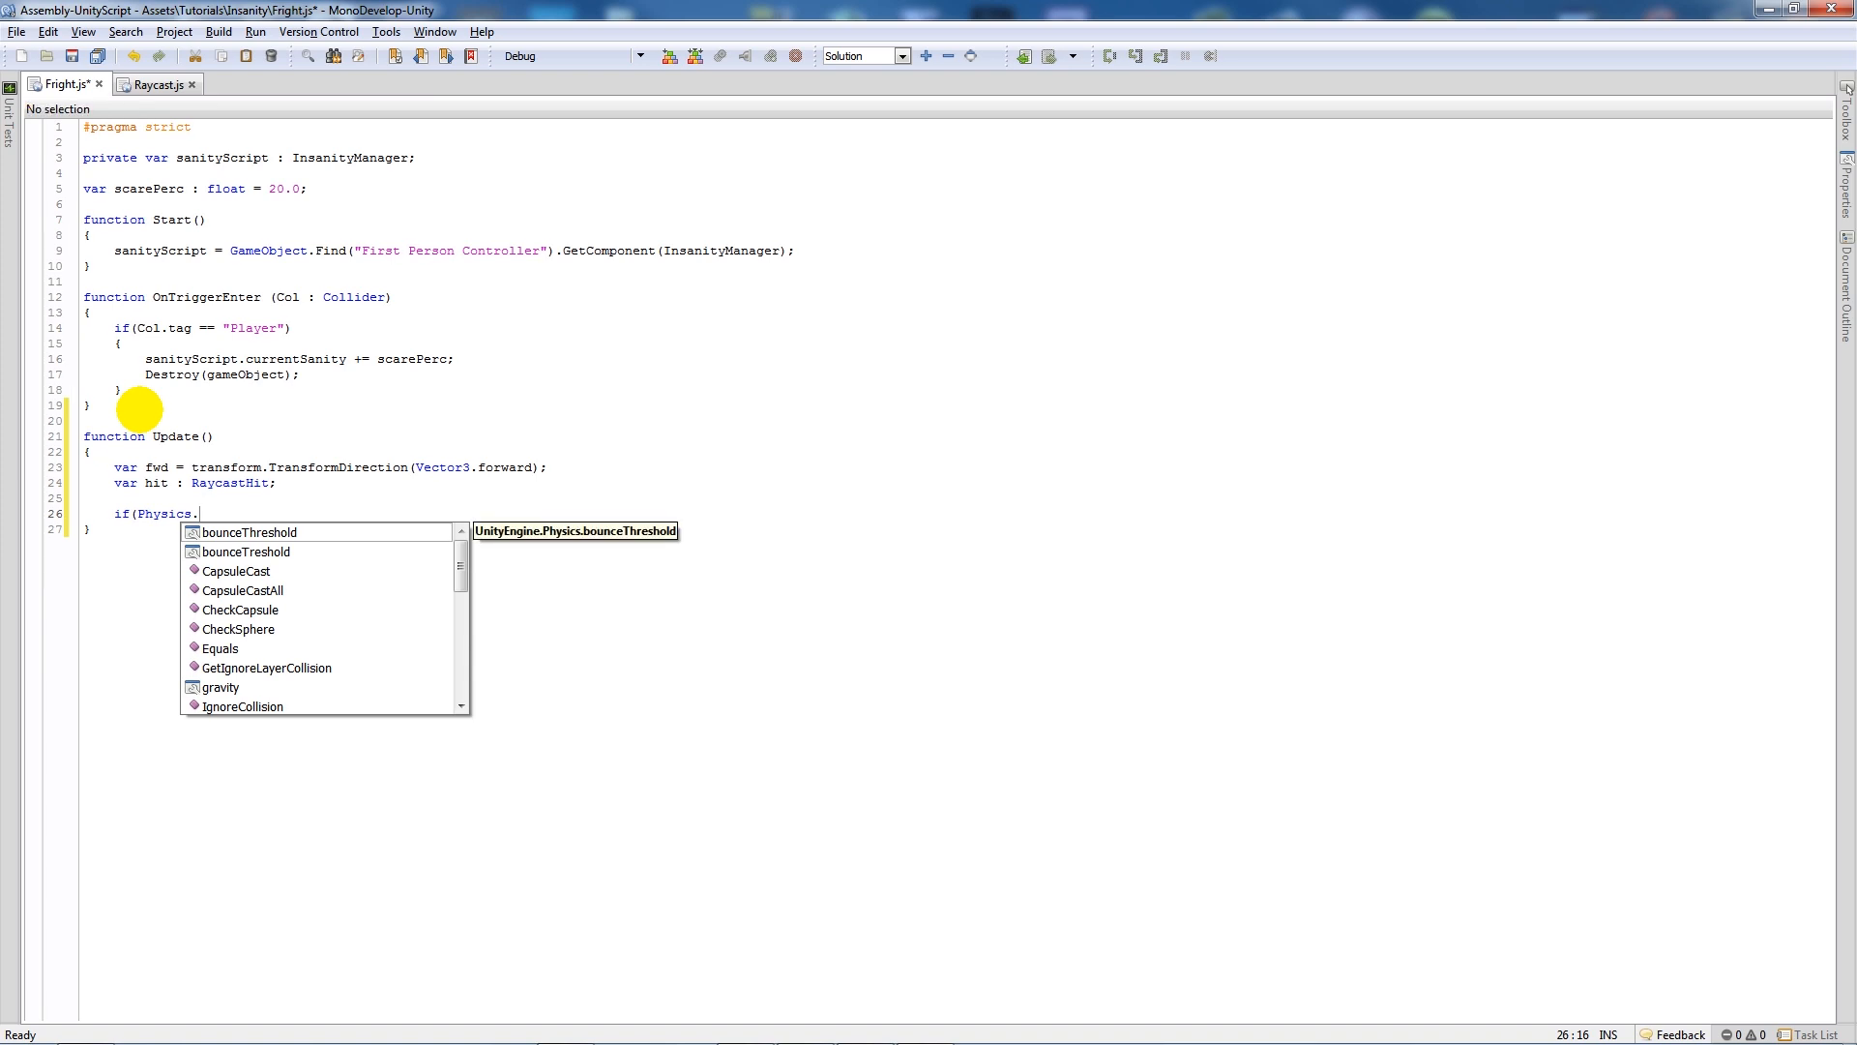
{"action": "type", "text": "ra"}
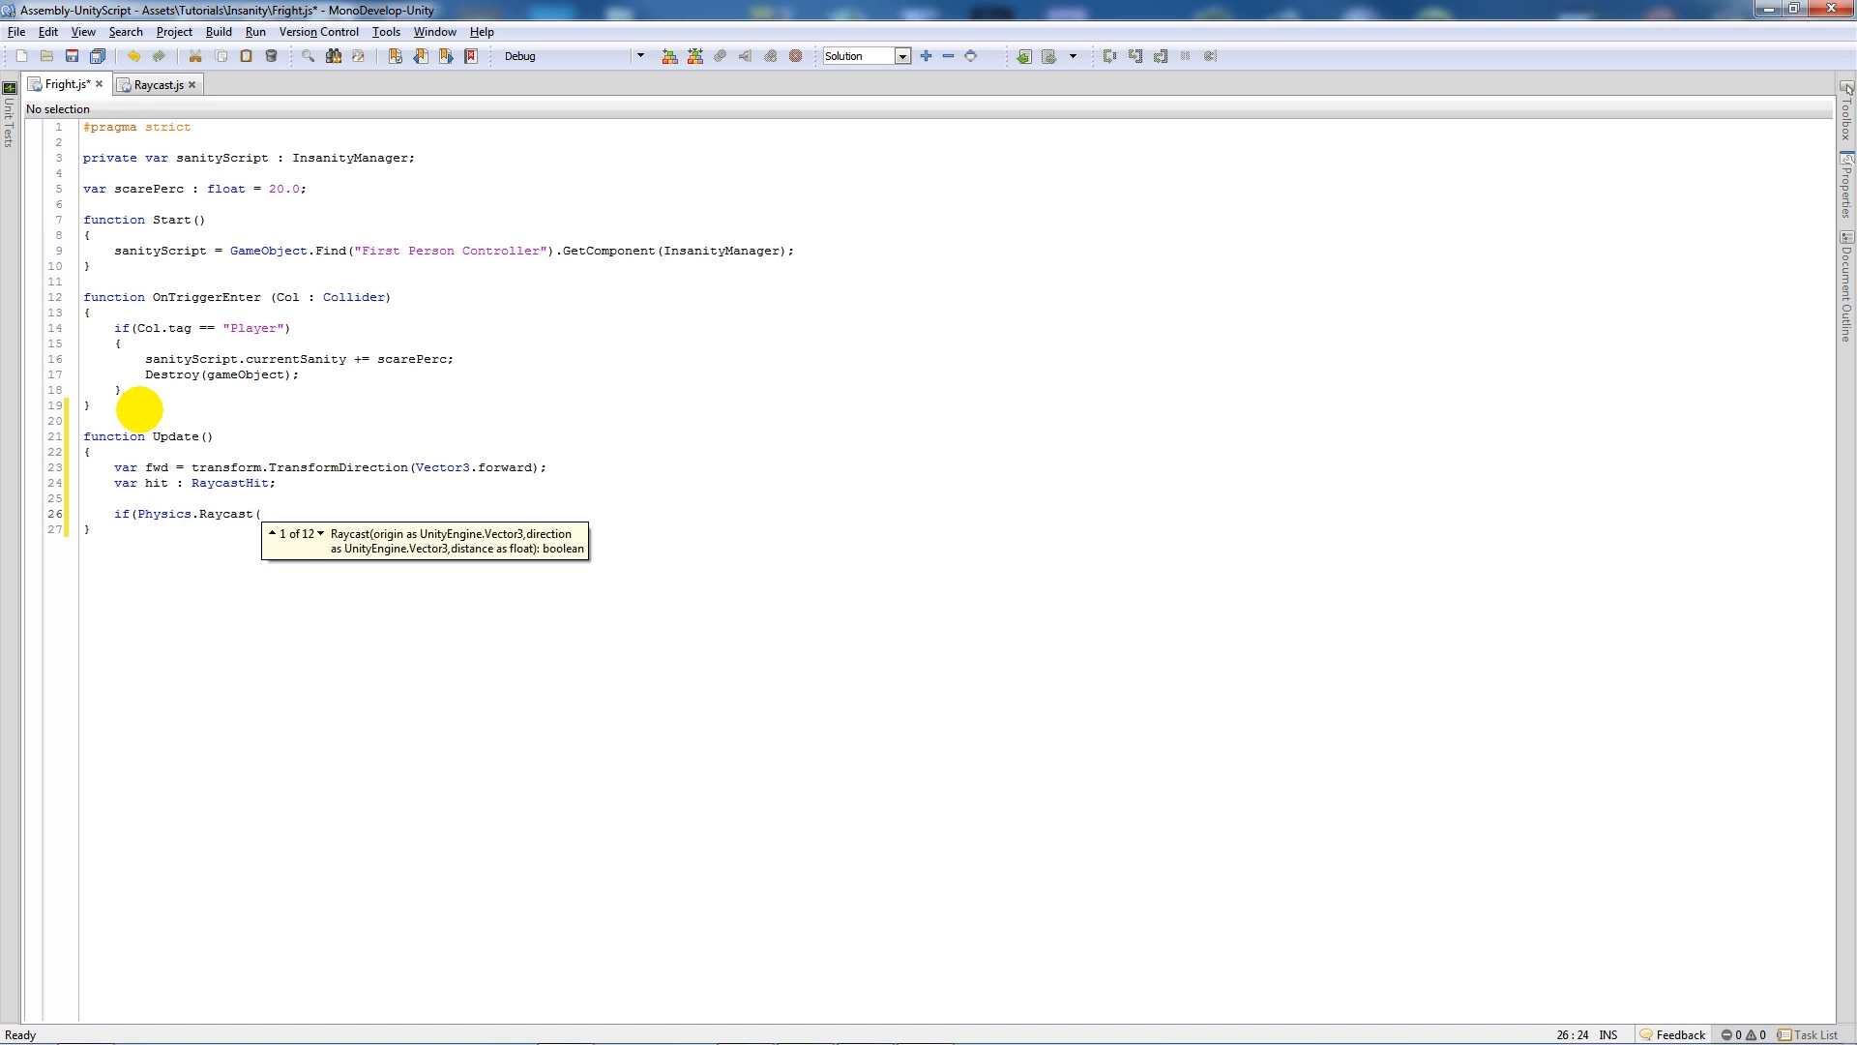
{"action": "type", "text": "transfo"}
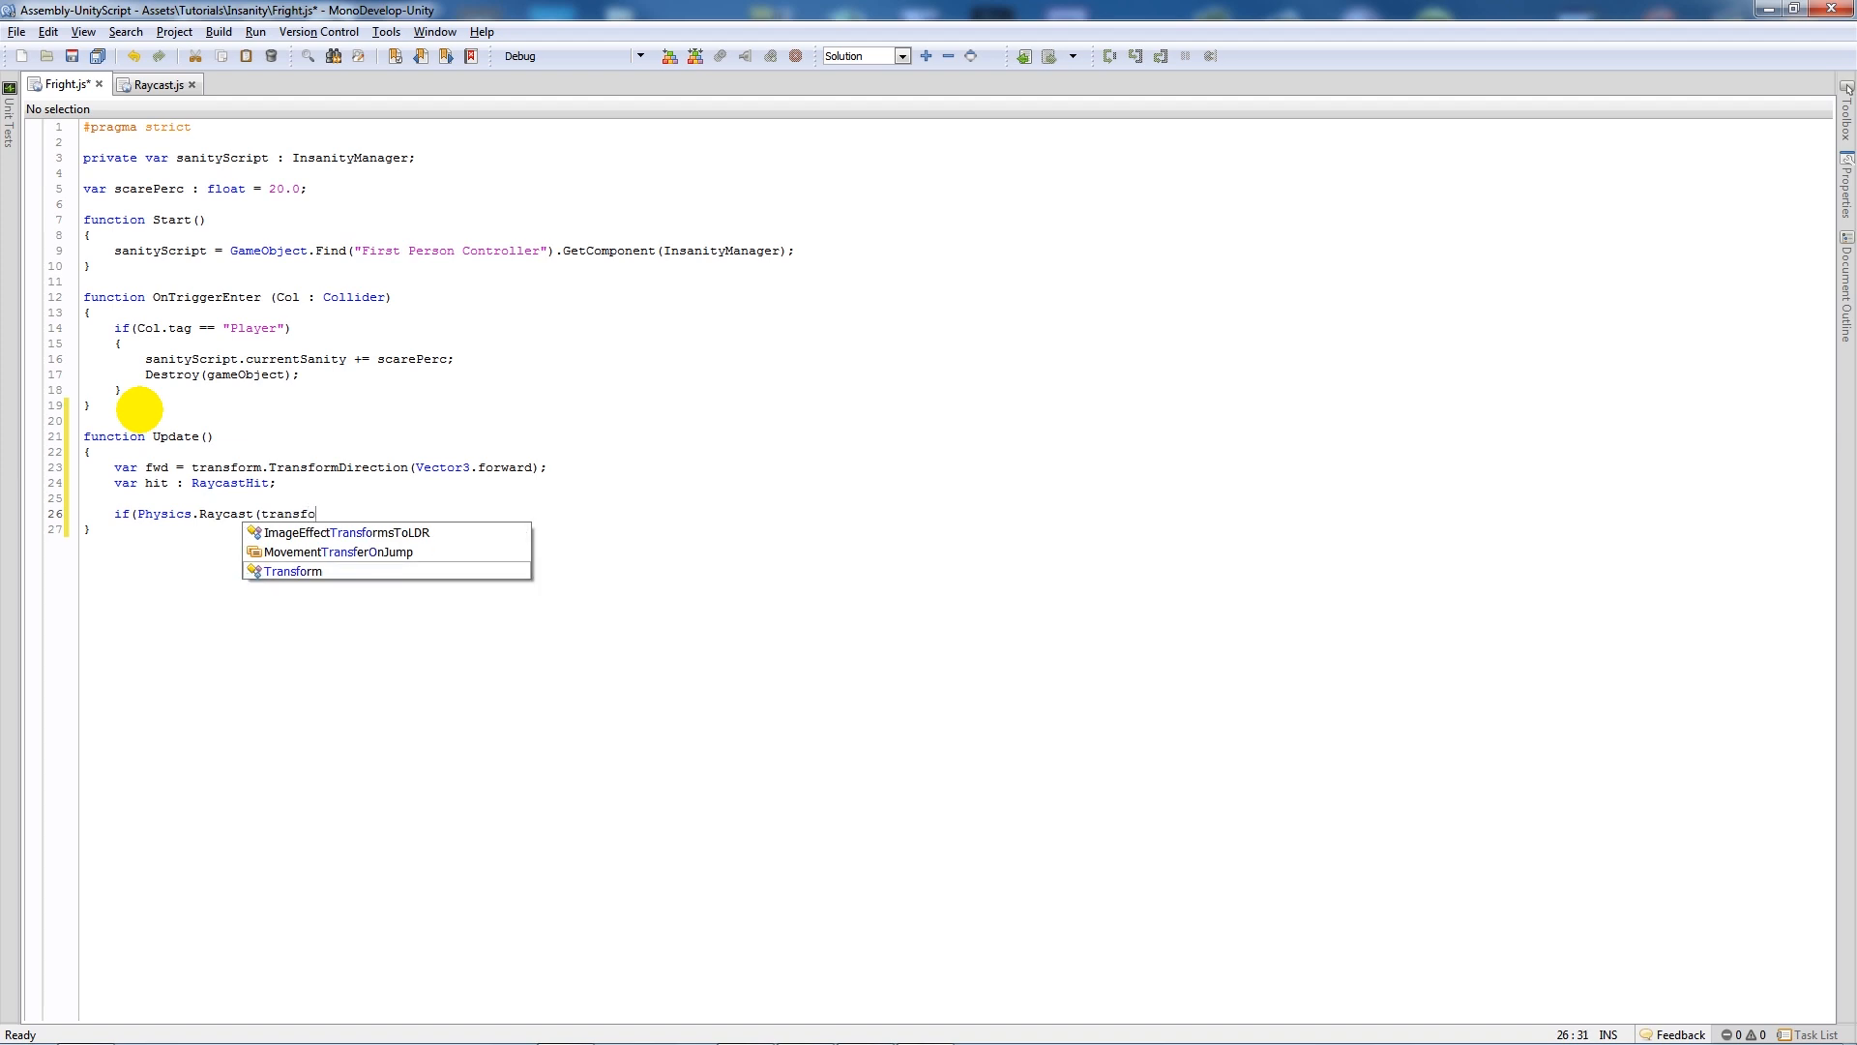
{"action": "key", "text": "Tab"}
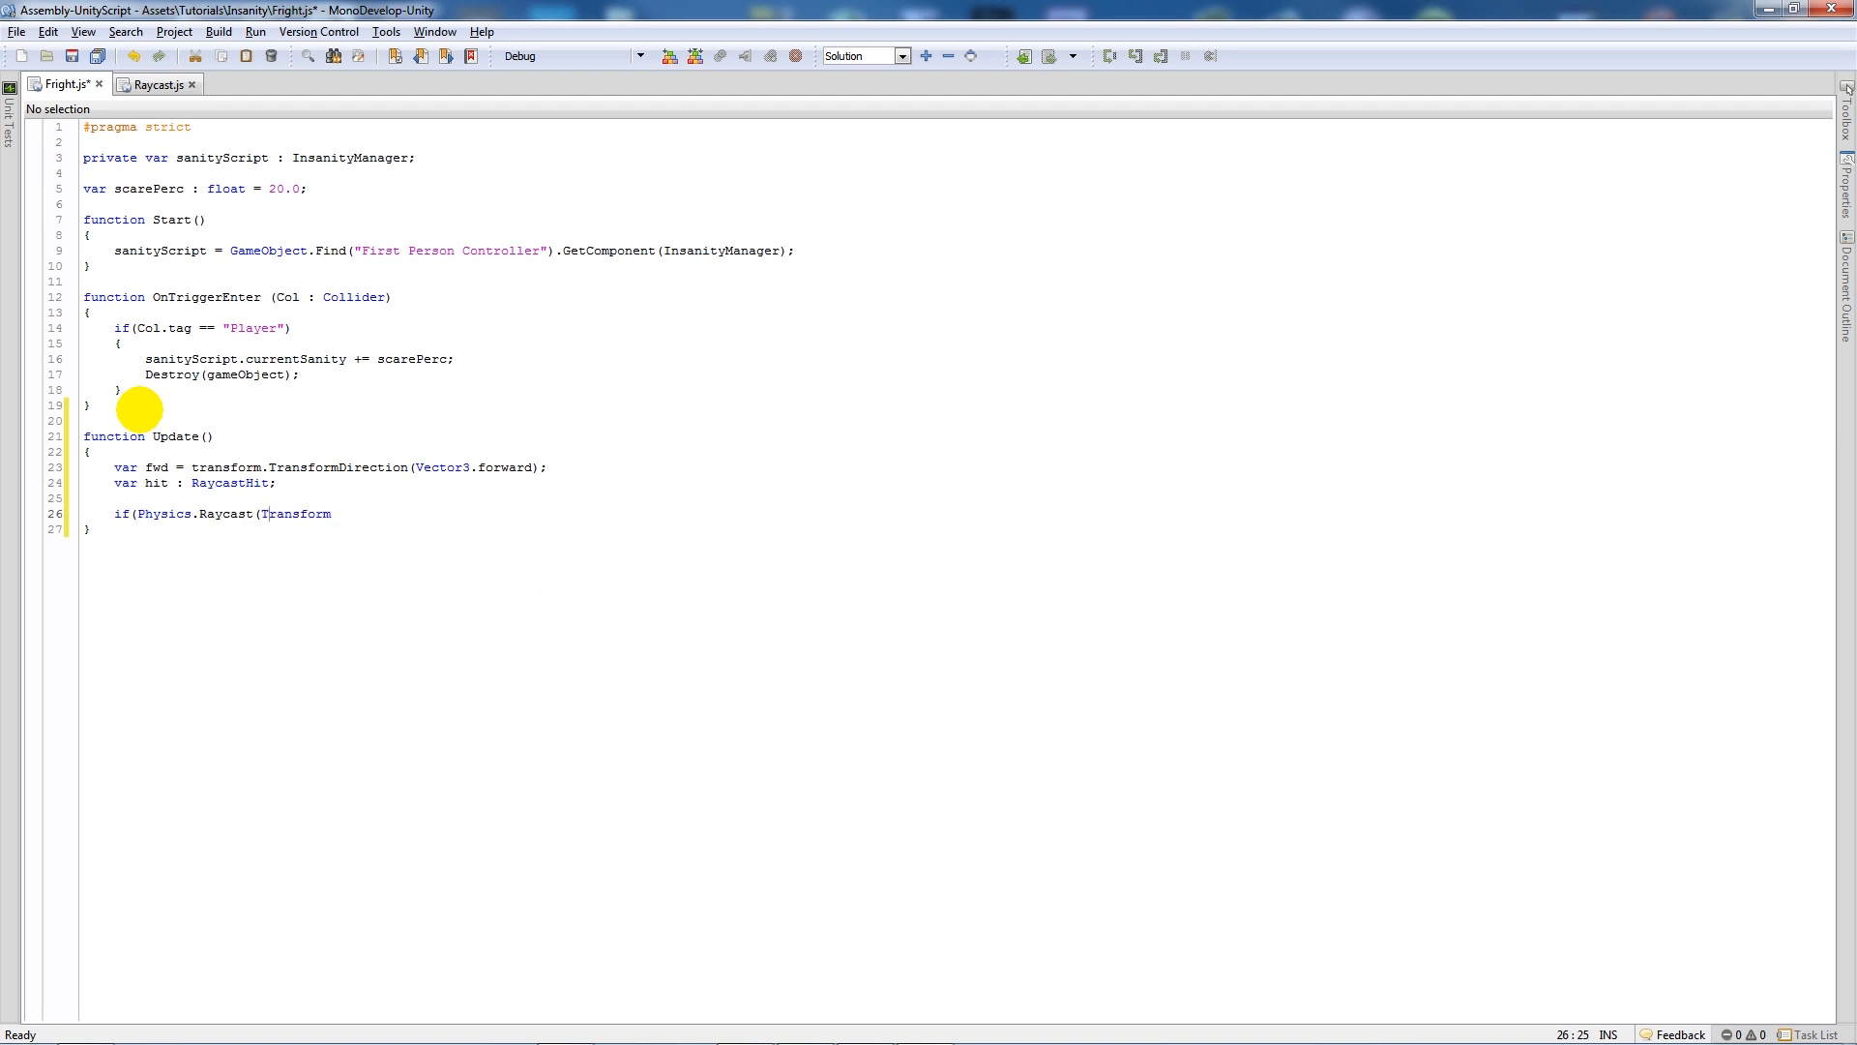
{"action": "type", "text": "transform"}
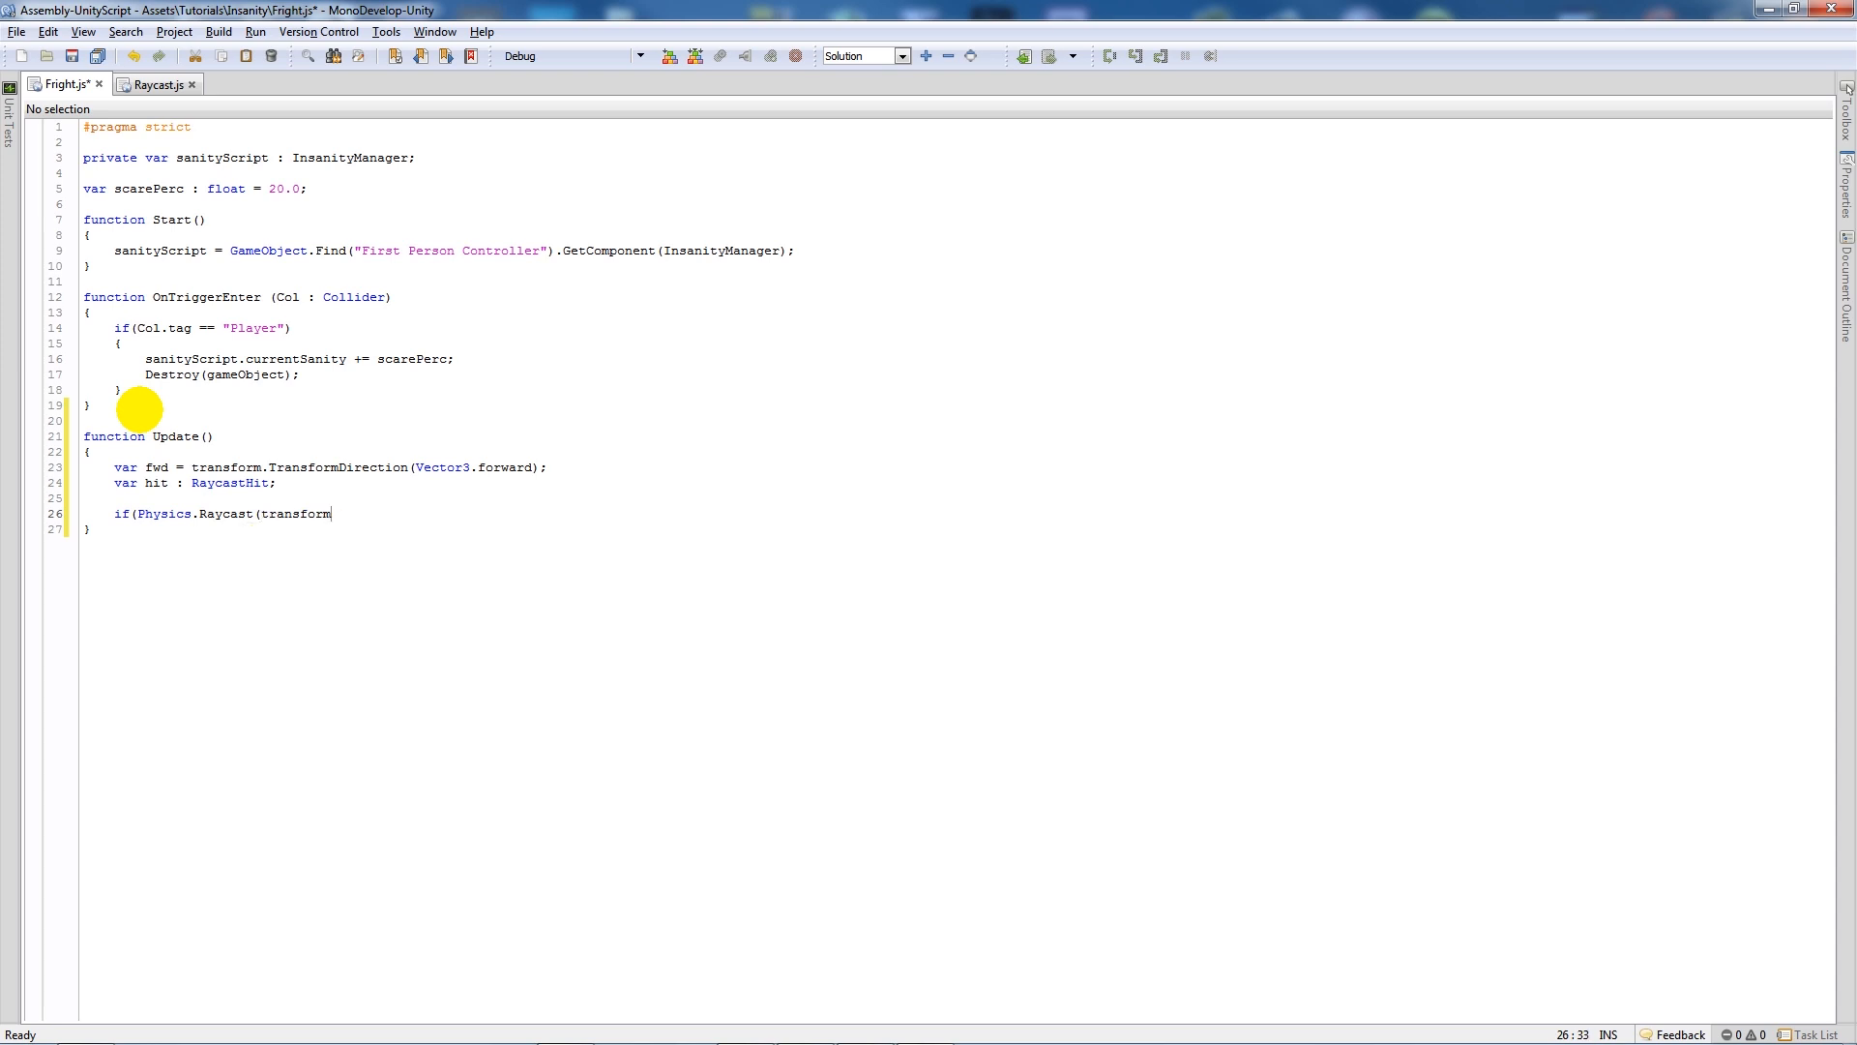
{"action": "type", "text": "."}
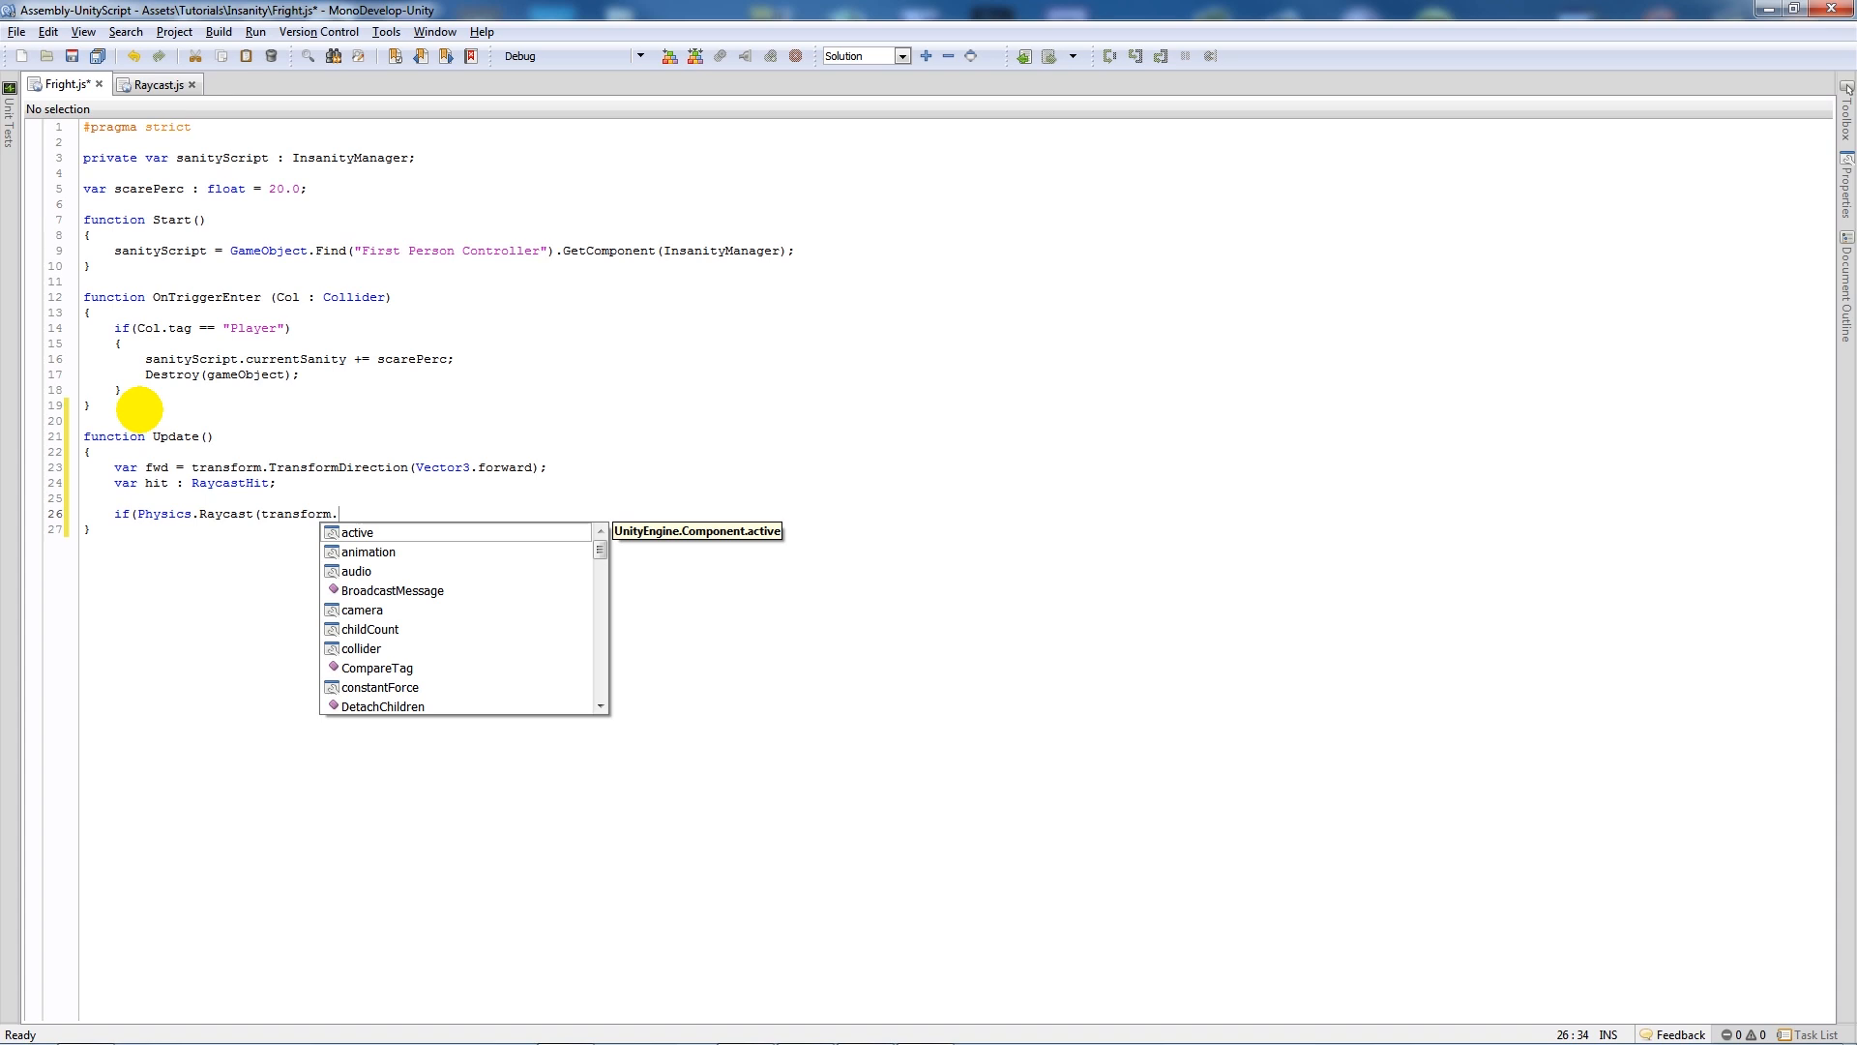
{"action": "type", "text": "position"}
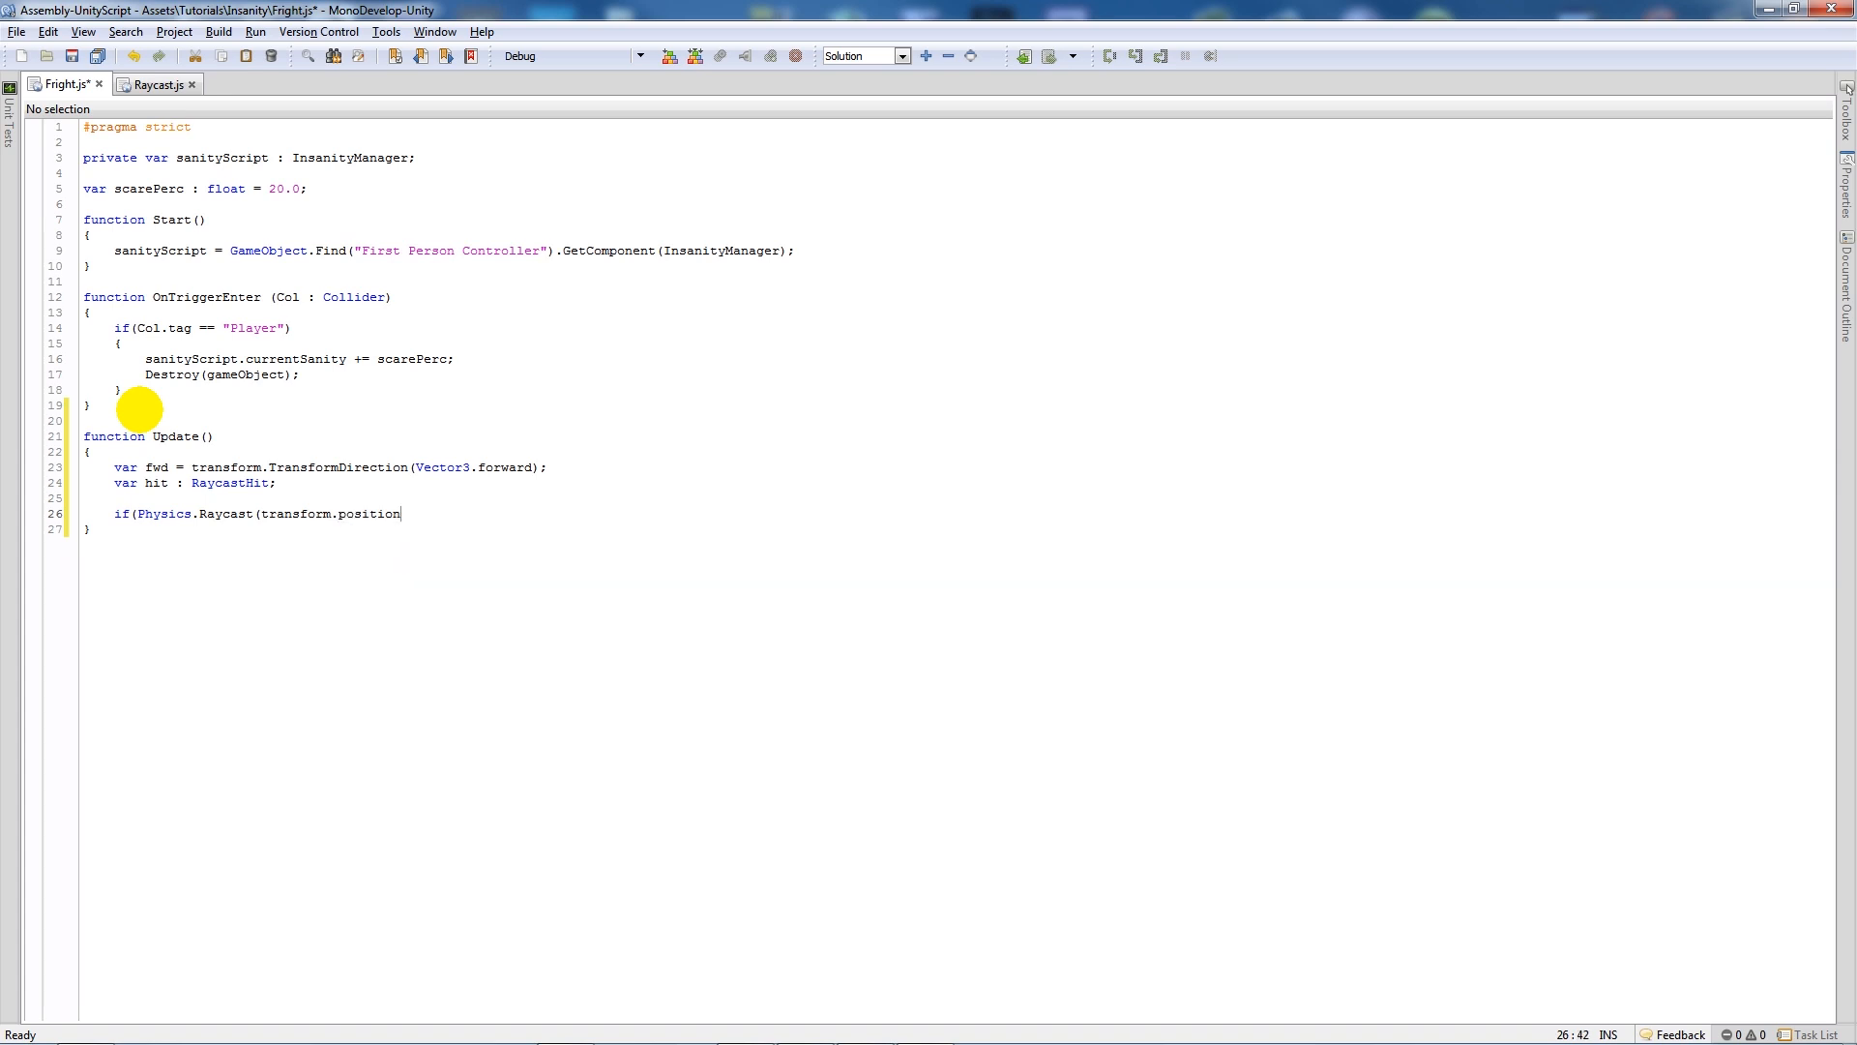
{"action": "type", "text": ", fwd,"}
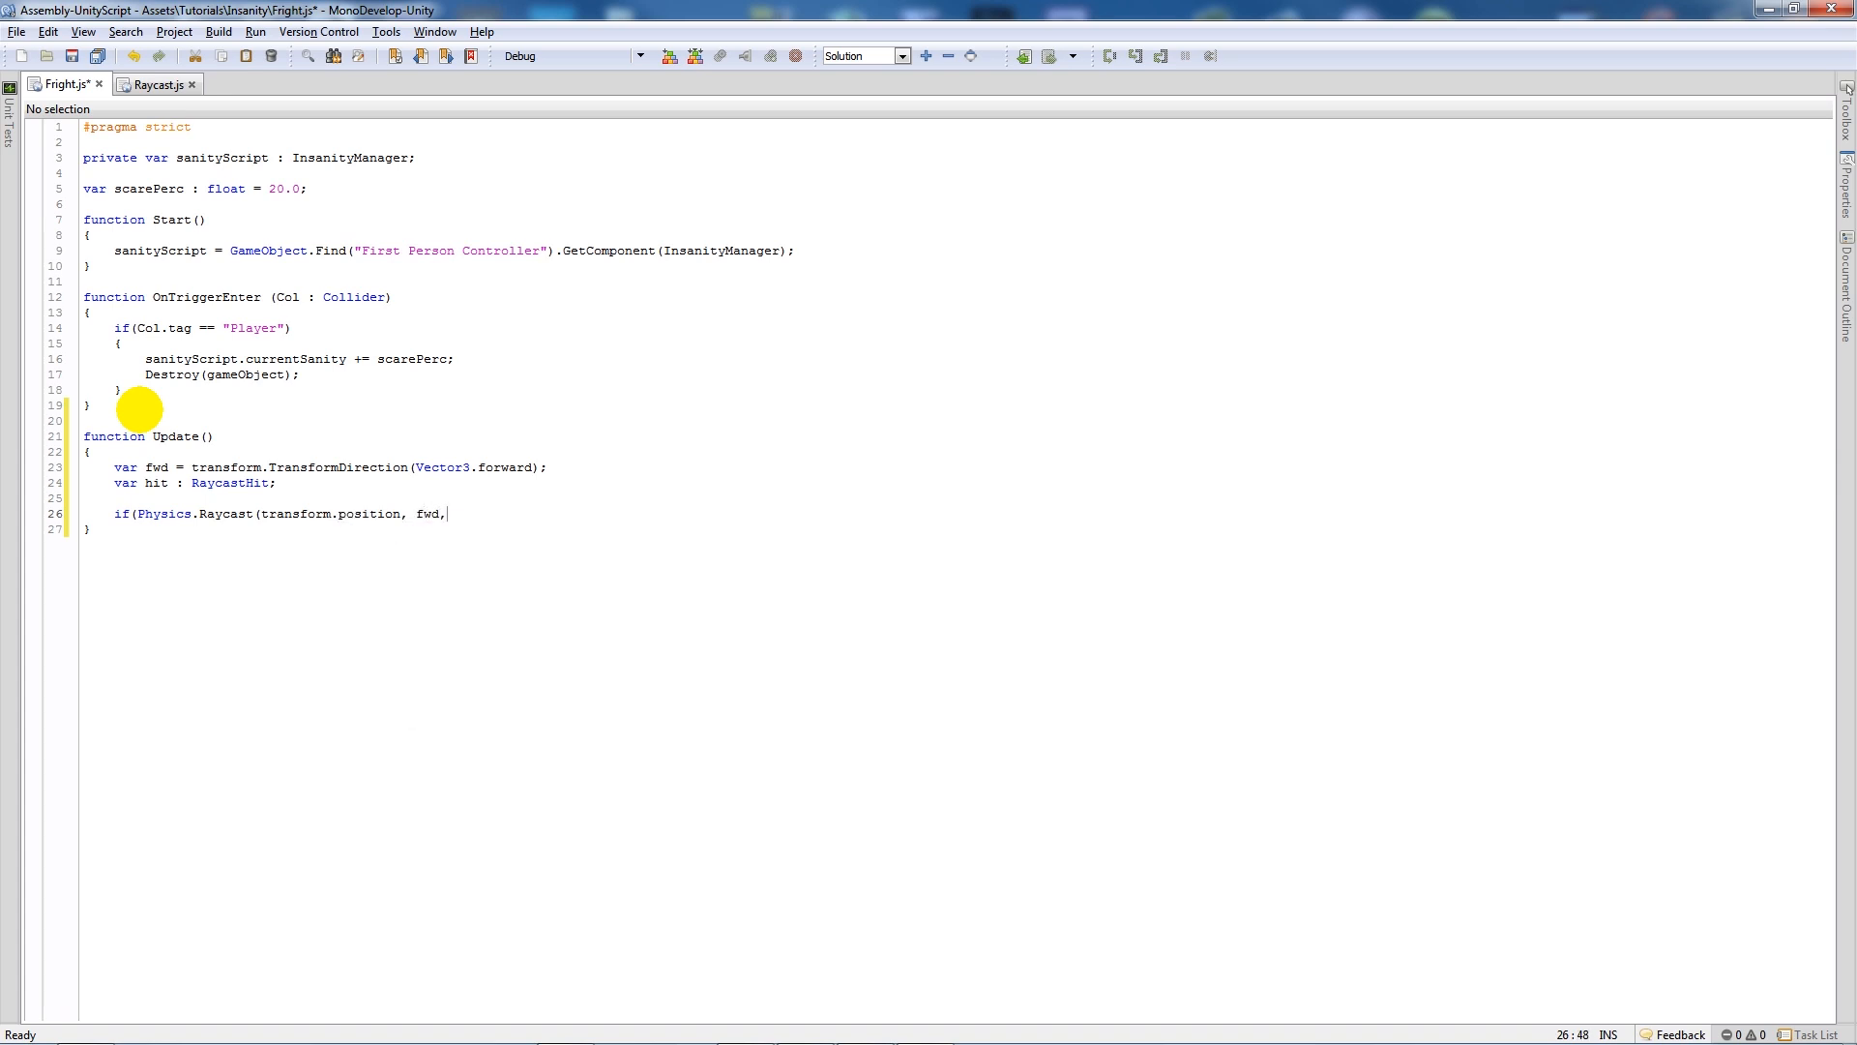
{"action": "type", "text": "\" \""}
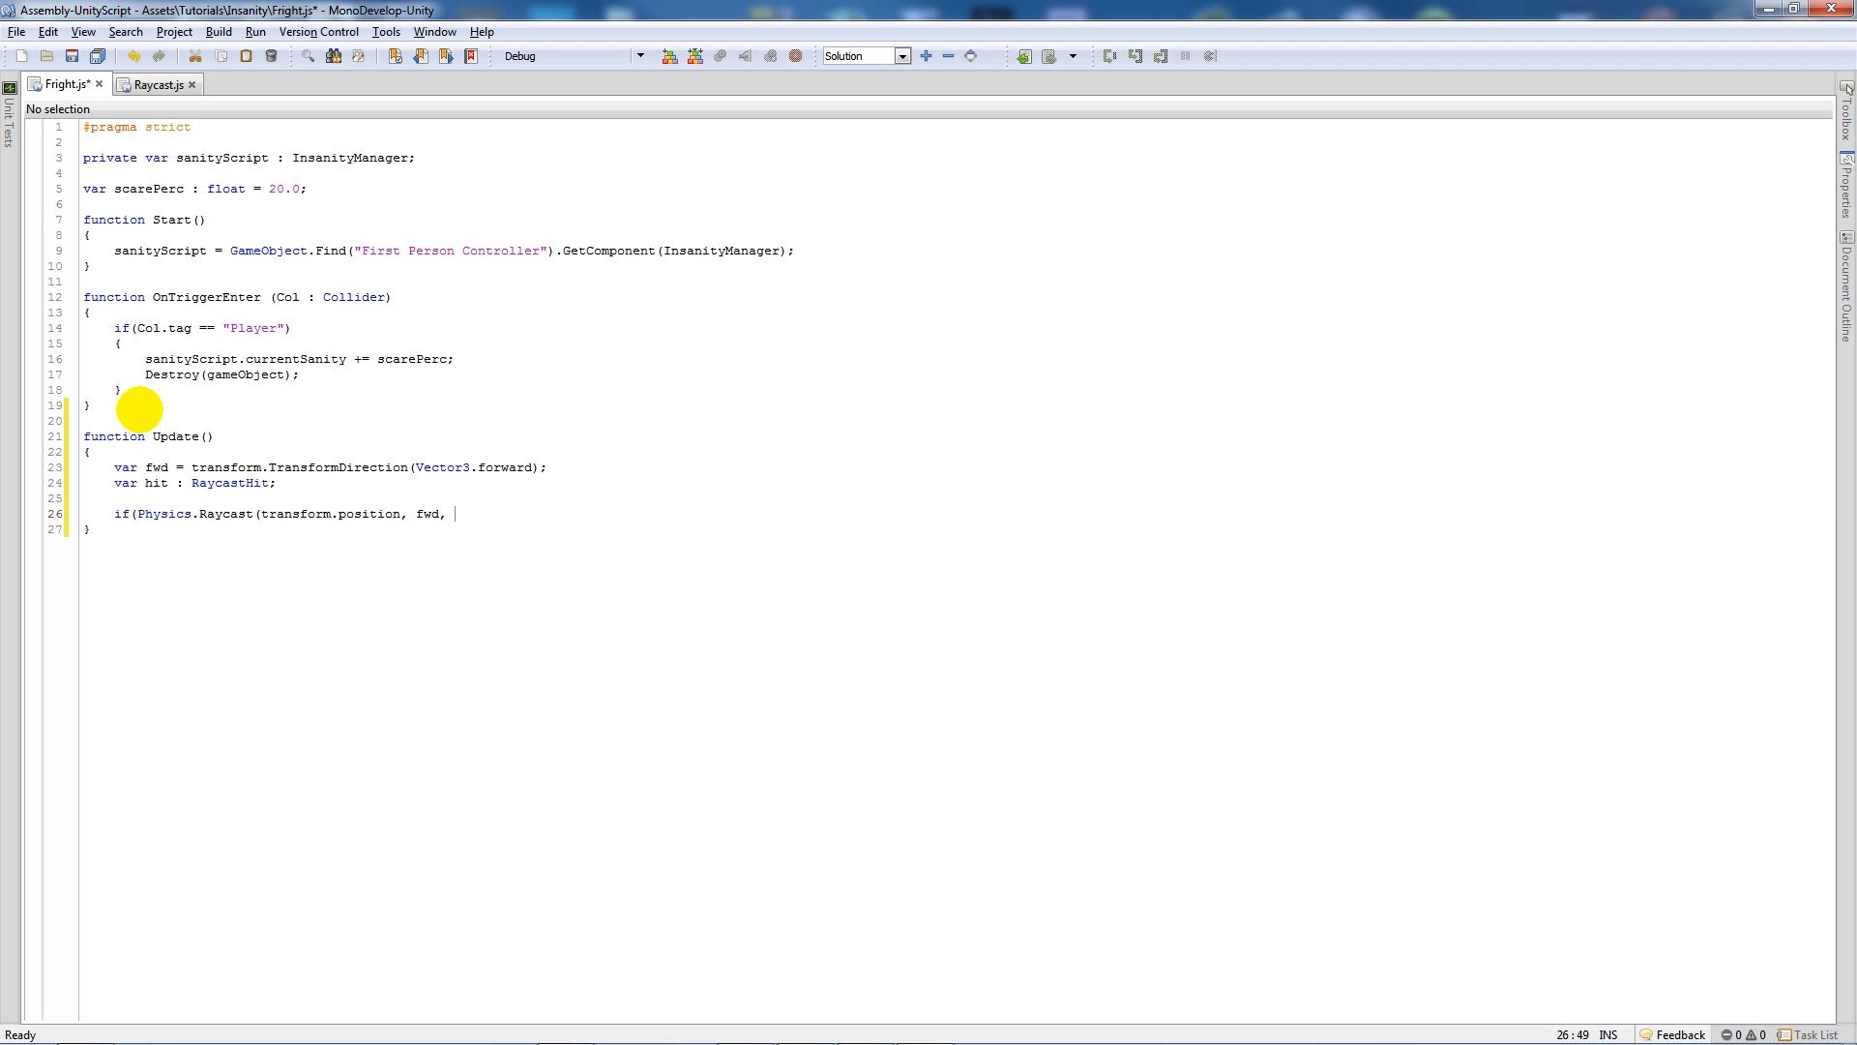
{"action": "type", "text": "hit))"}
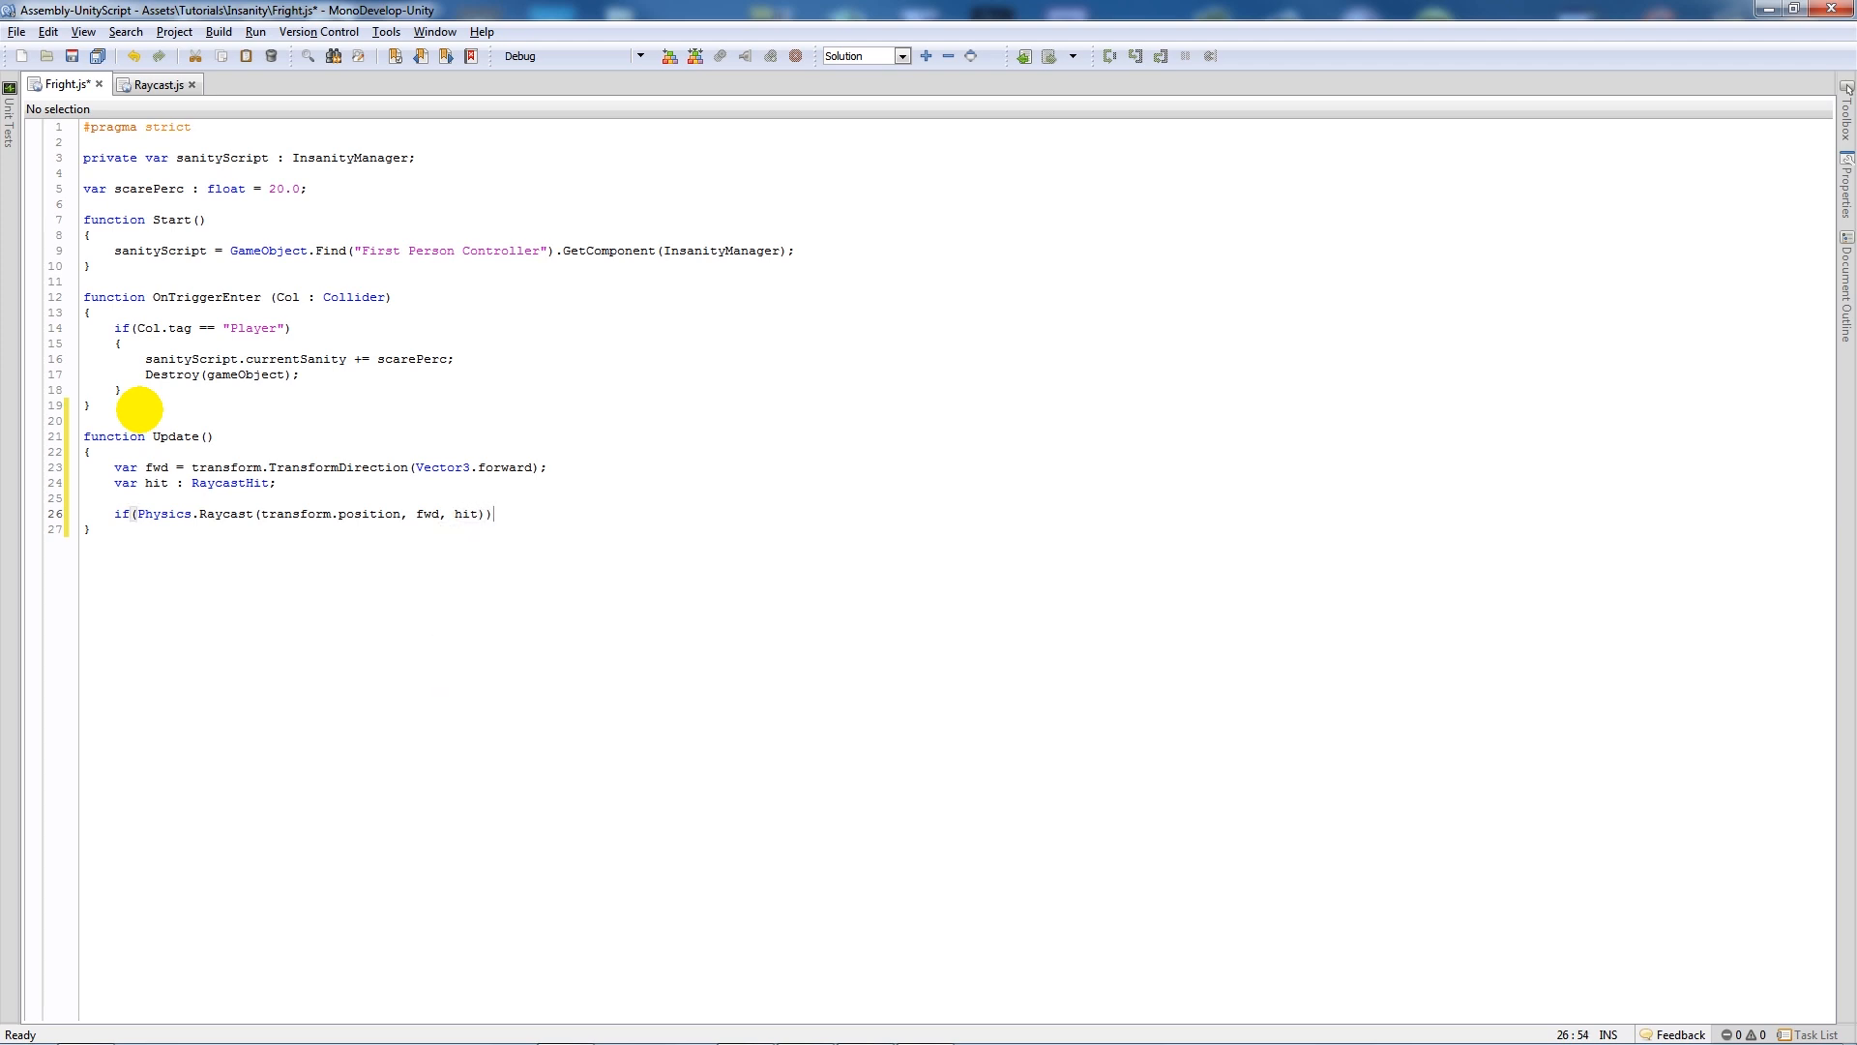
{"action": "type", "text": "{"}
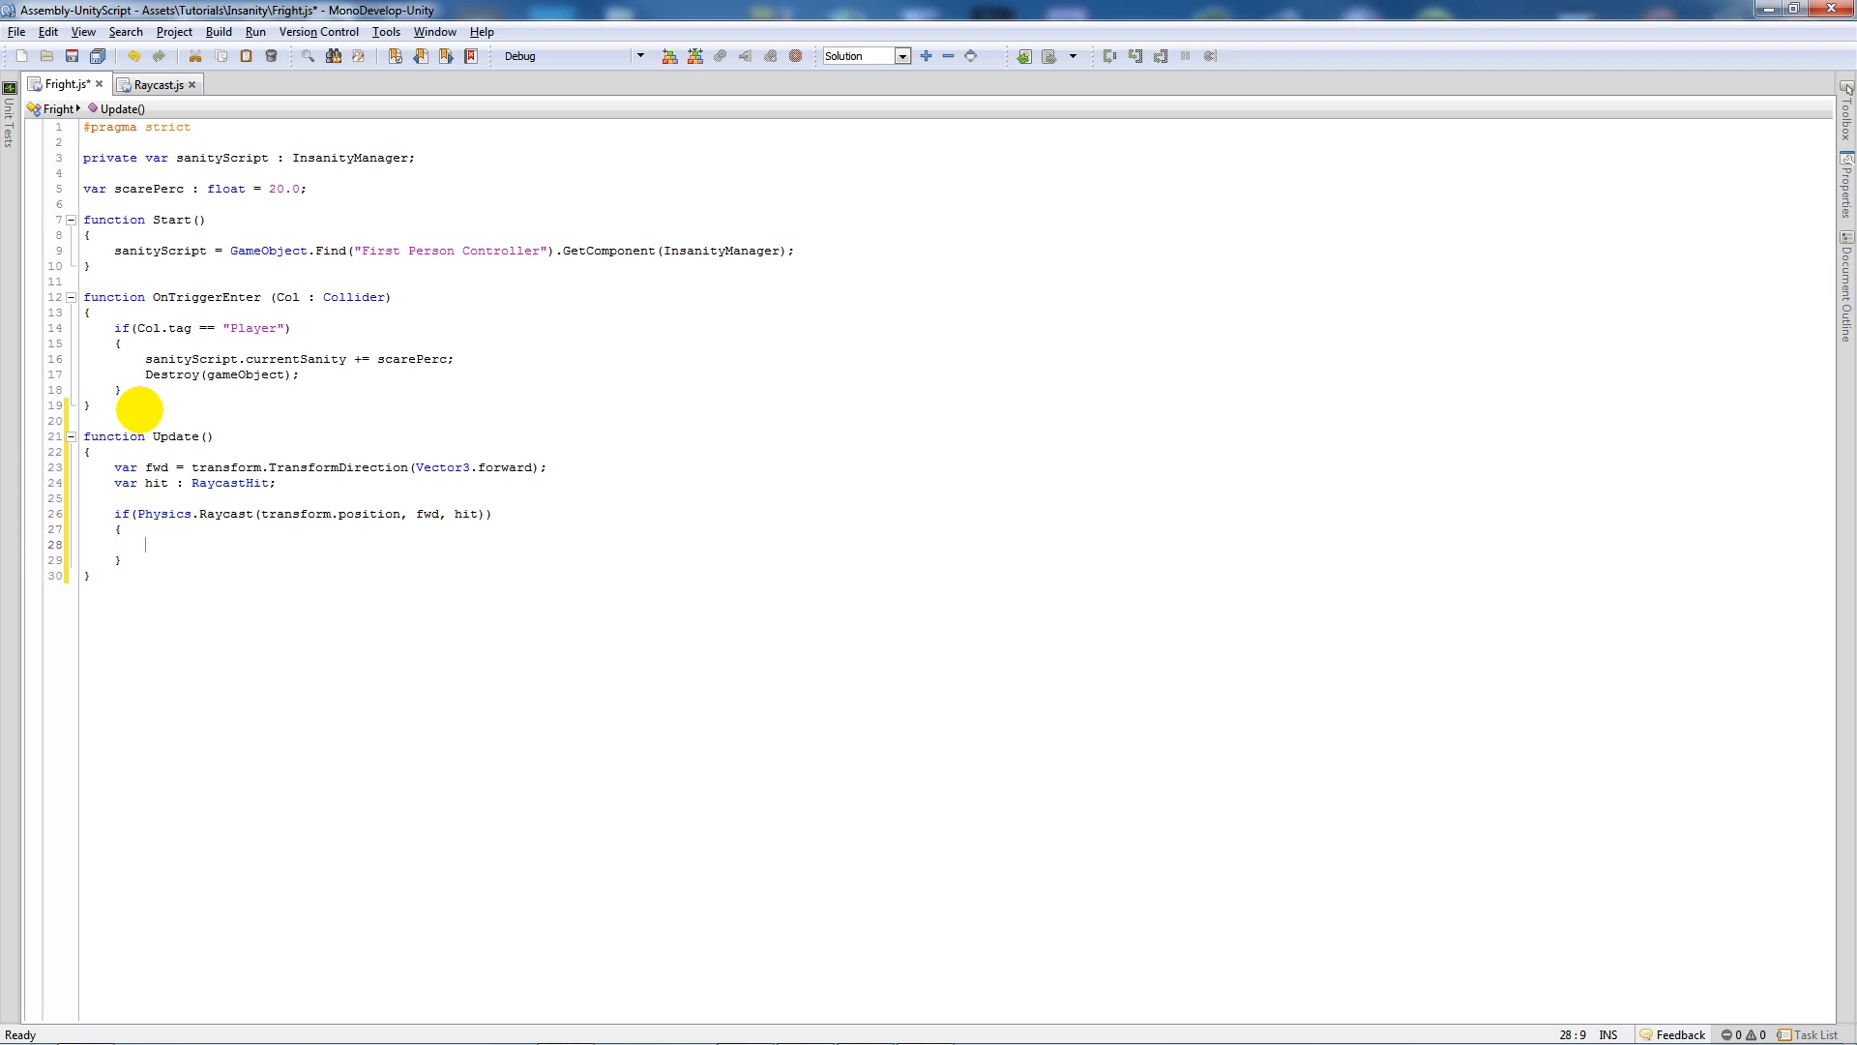
Add an inner if testing hit.distance <= 10.0 and the collider's tag == "Enemy", starting the sanityScript line.
{"action": "type", "text": "if(hit"}
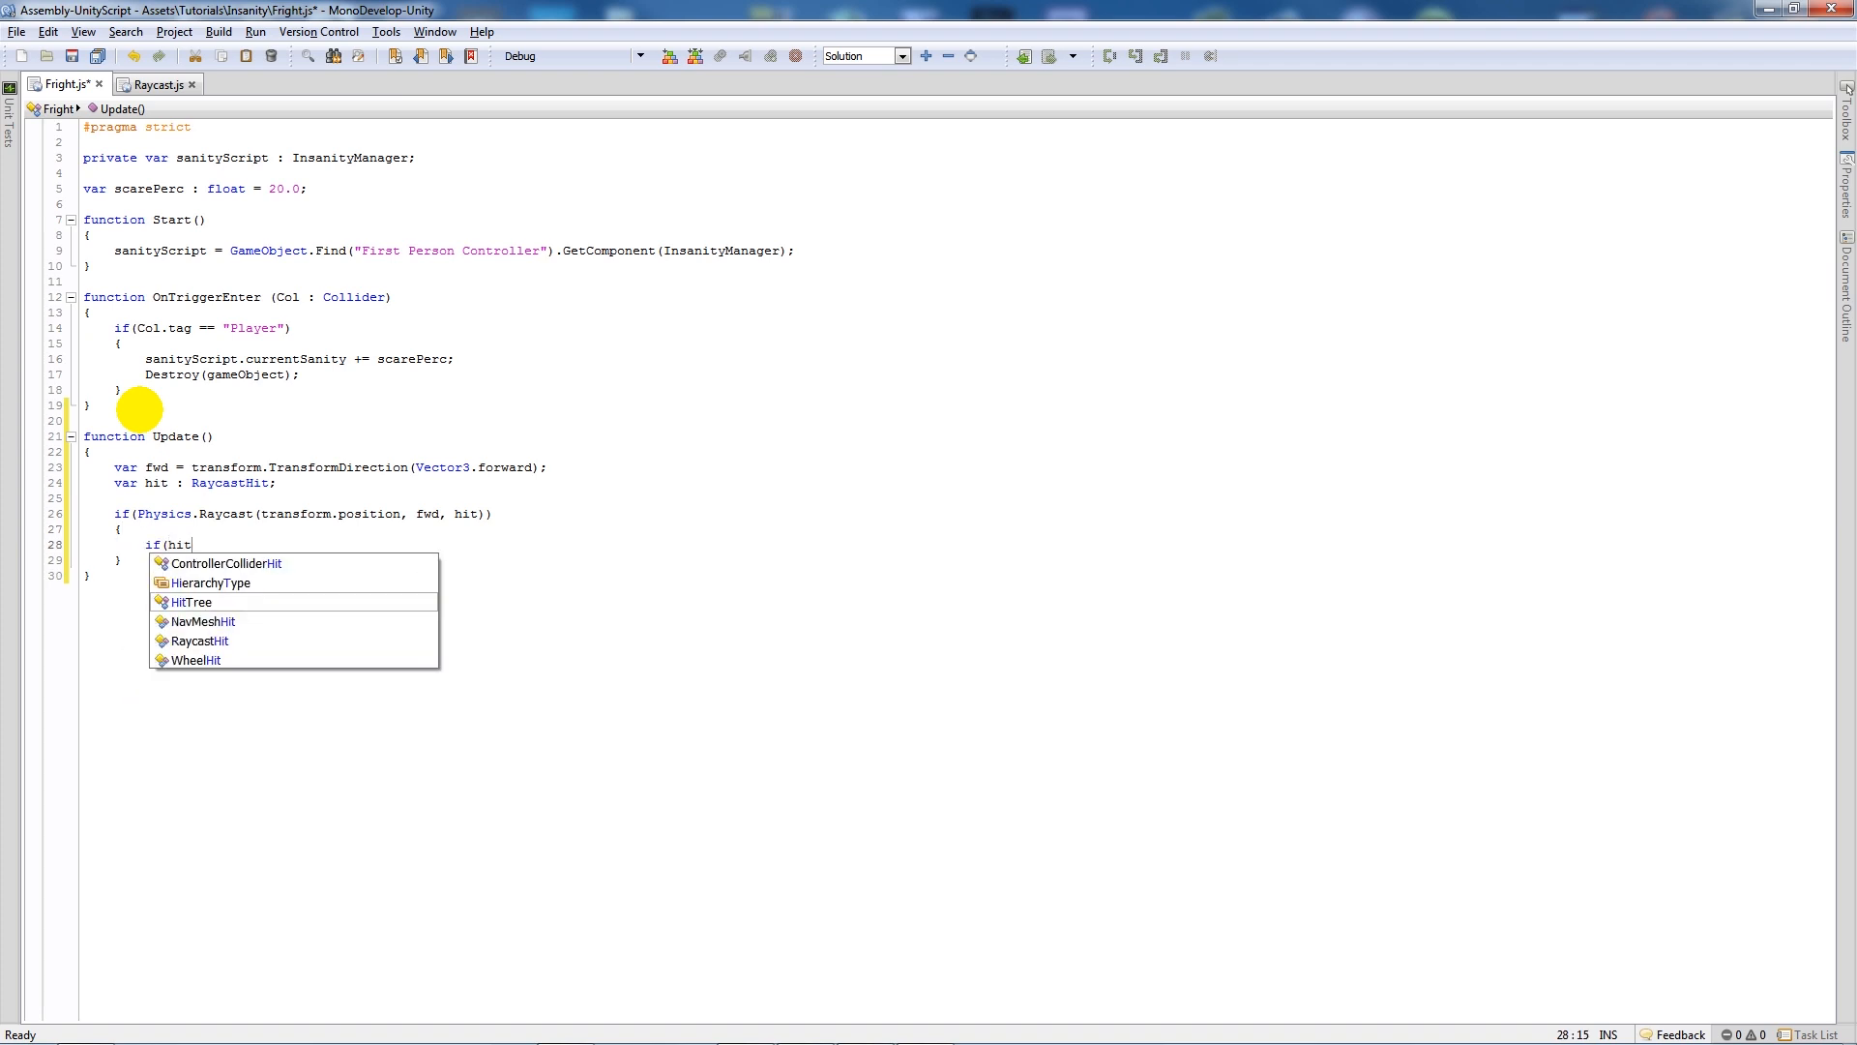
{"action": "type", "text": ".distance"}
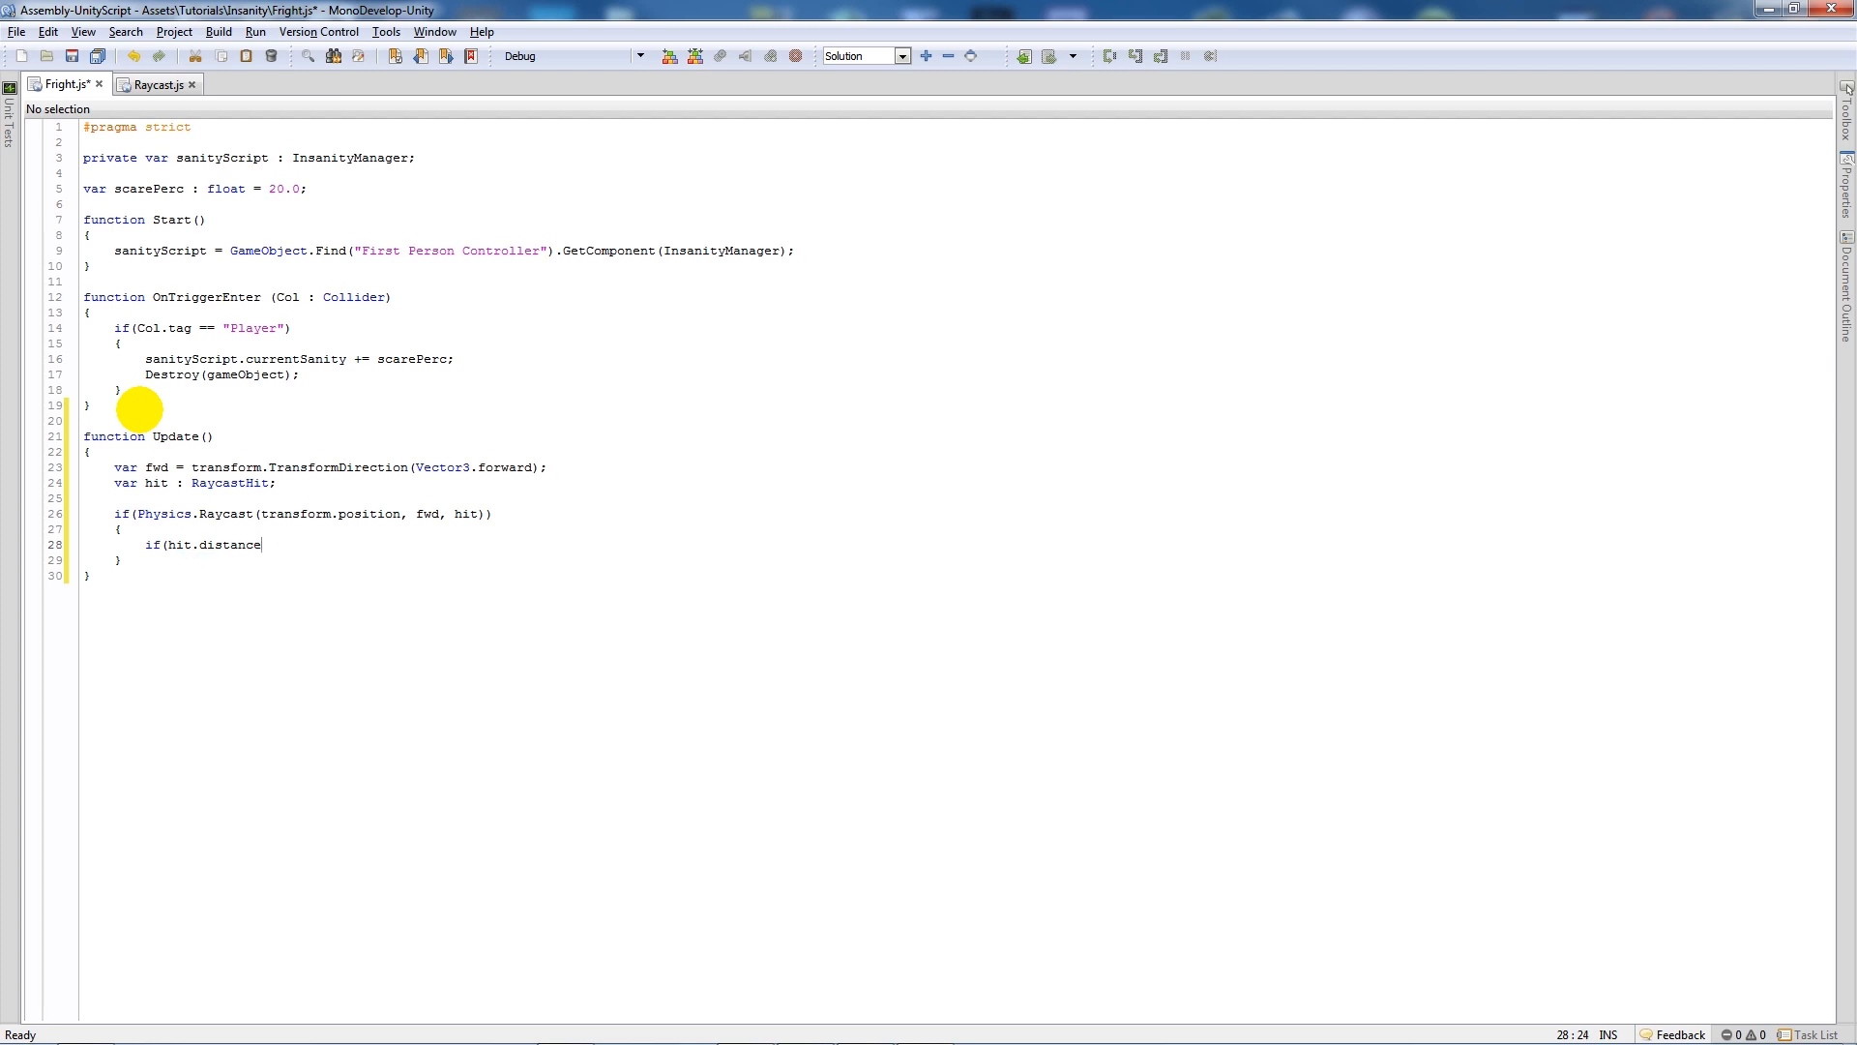
{"action": "type", "text": "<"}
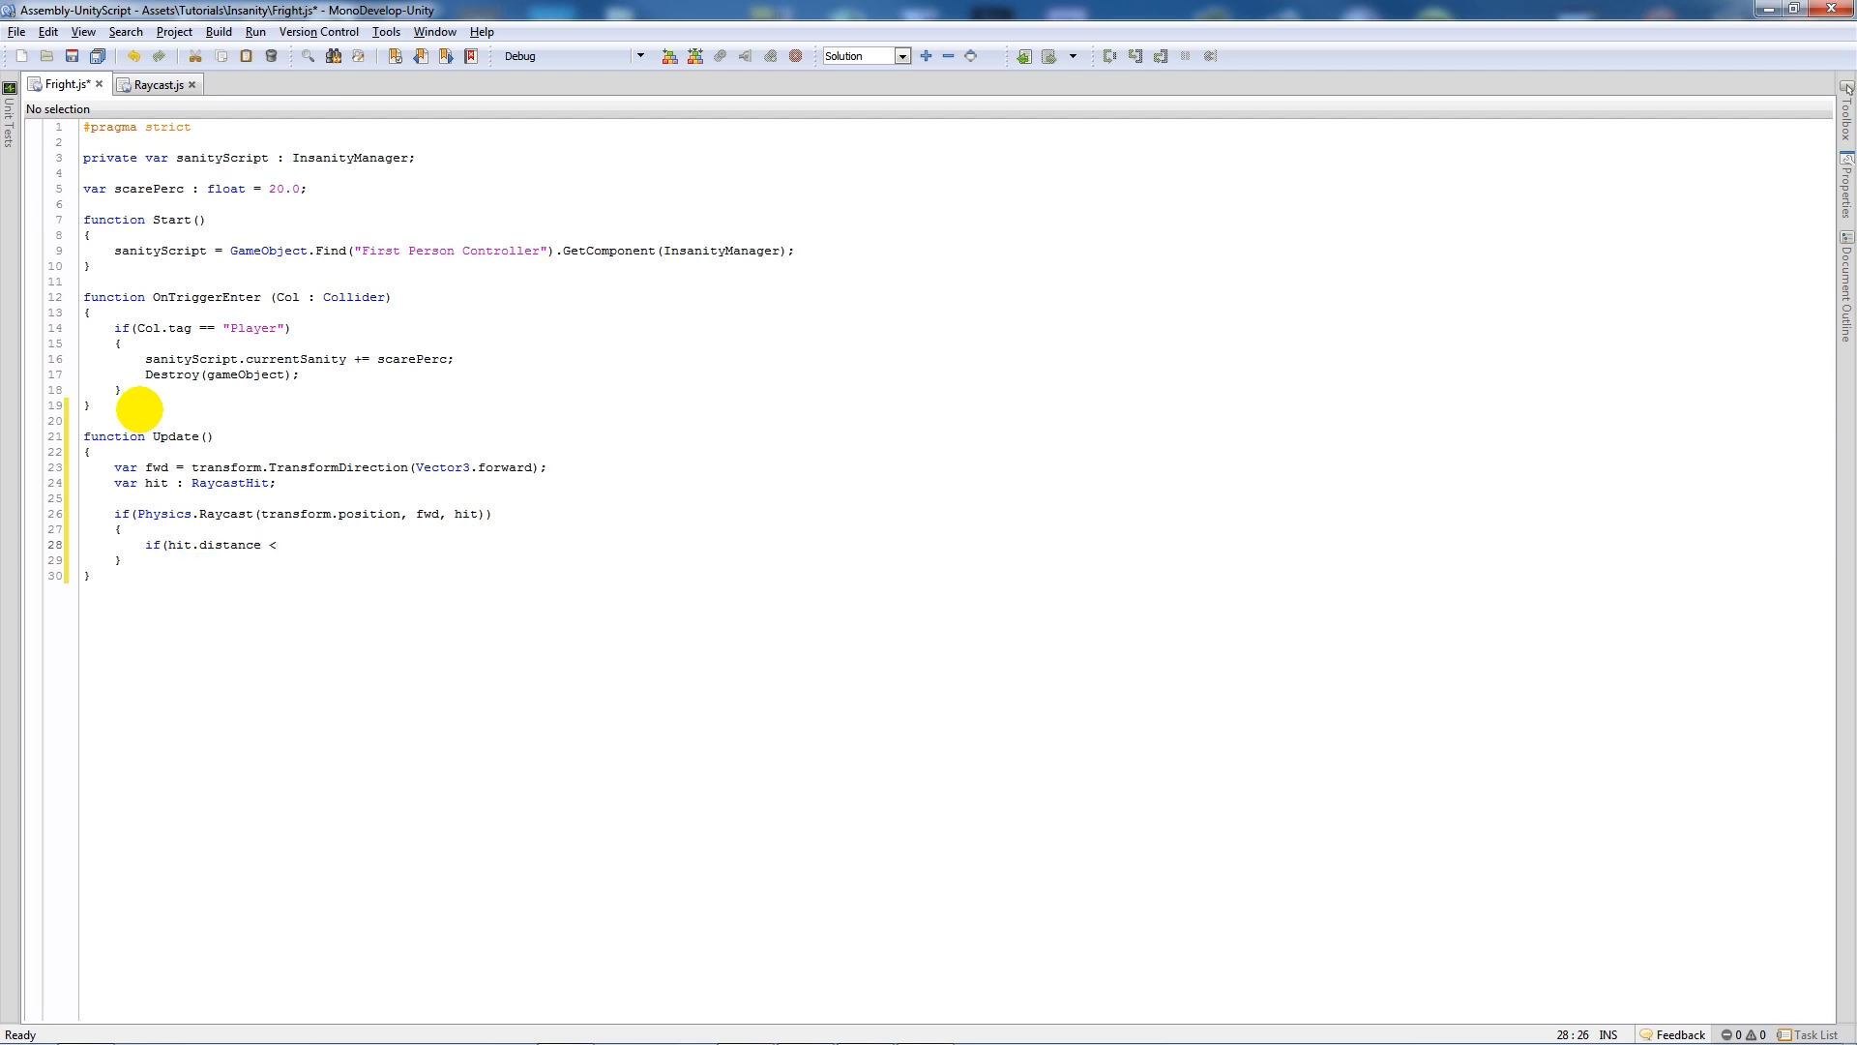
{"action": "type", "text": "= 10."}
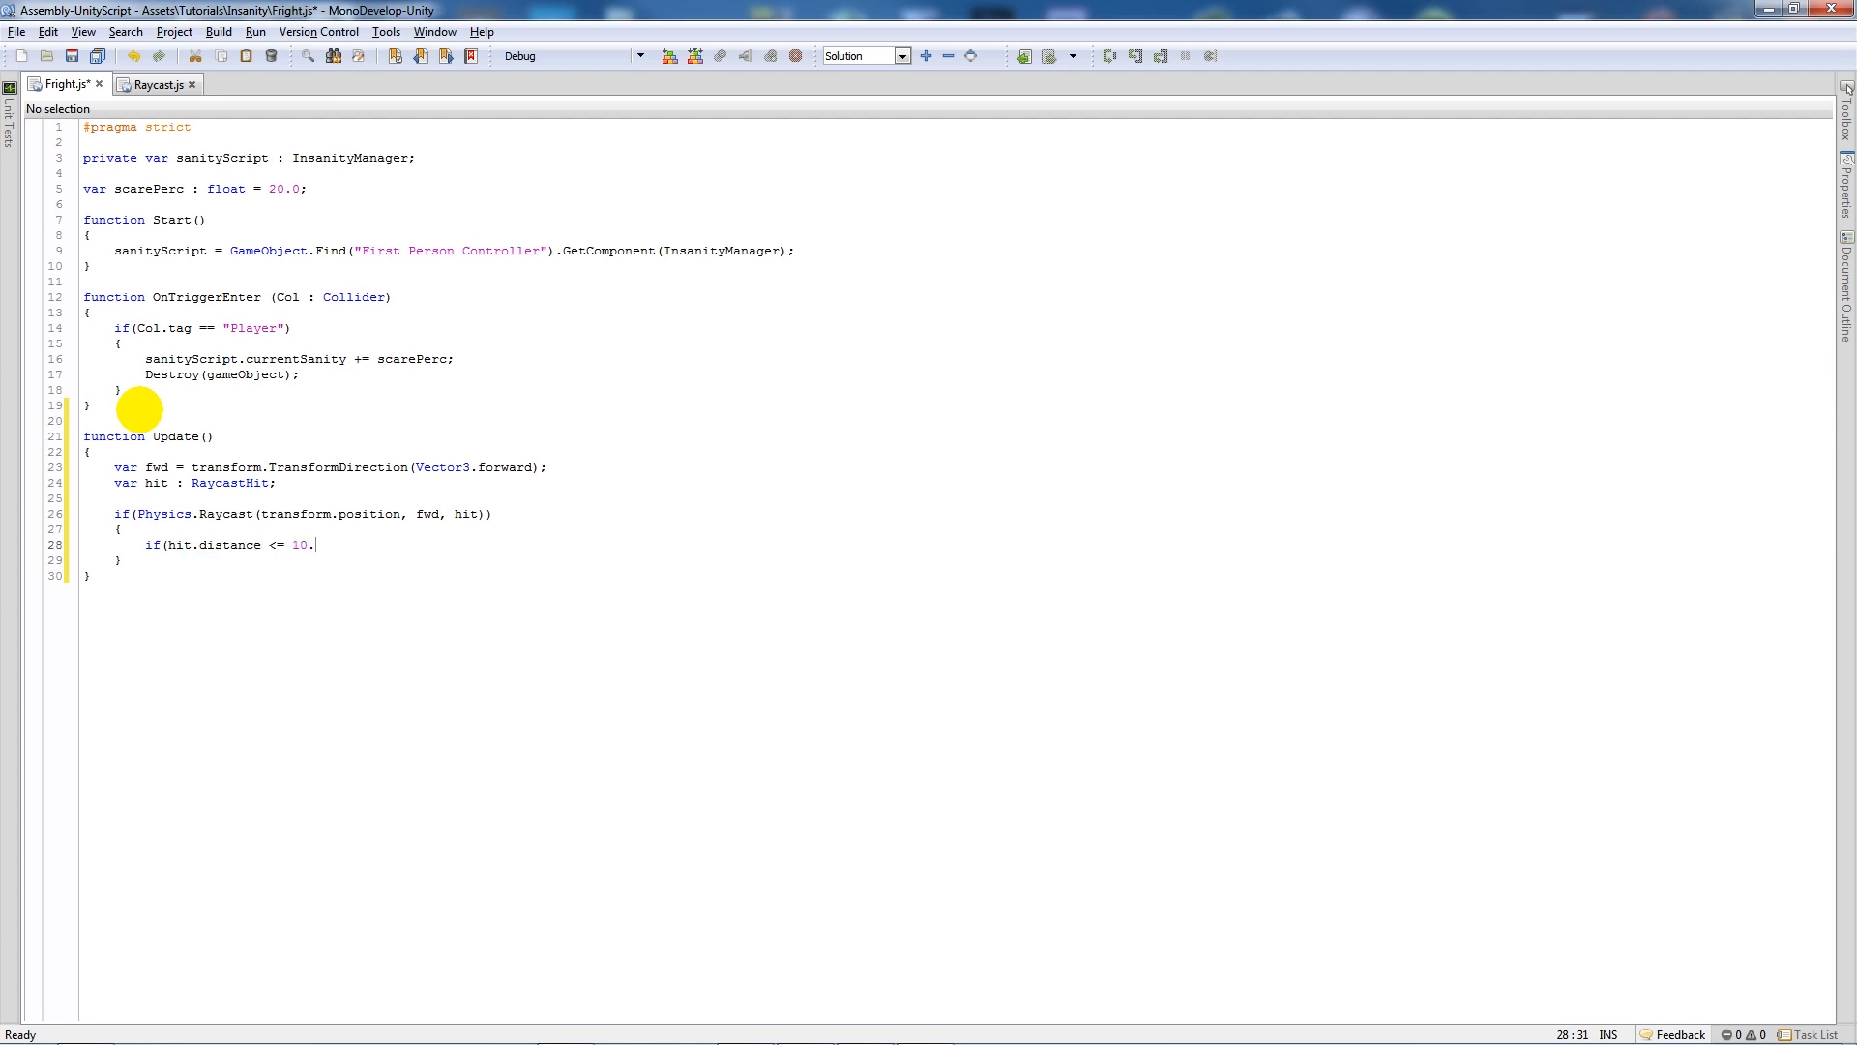
{"action": "type", "text": "0 && hit."}
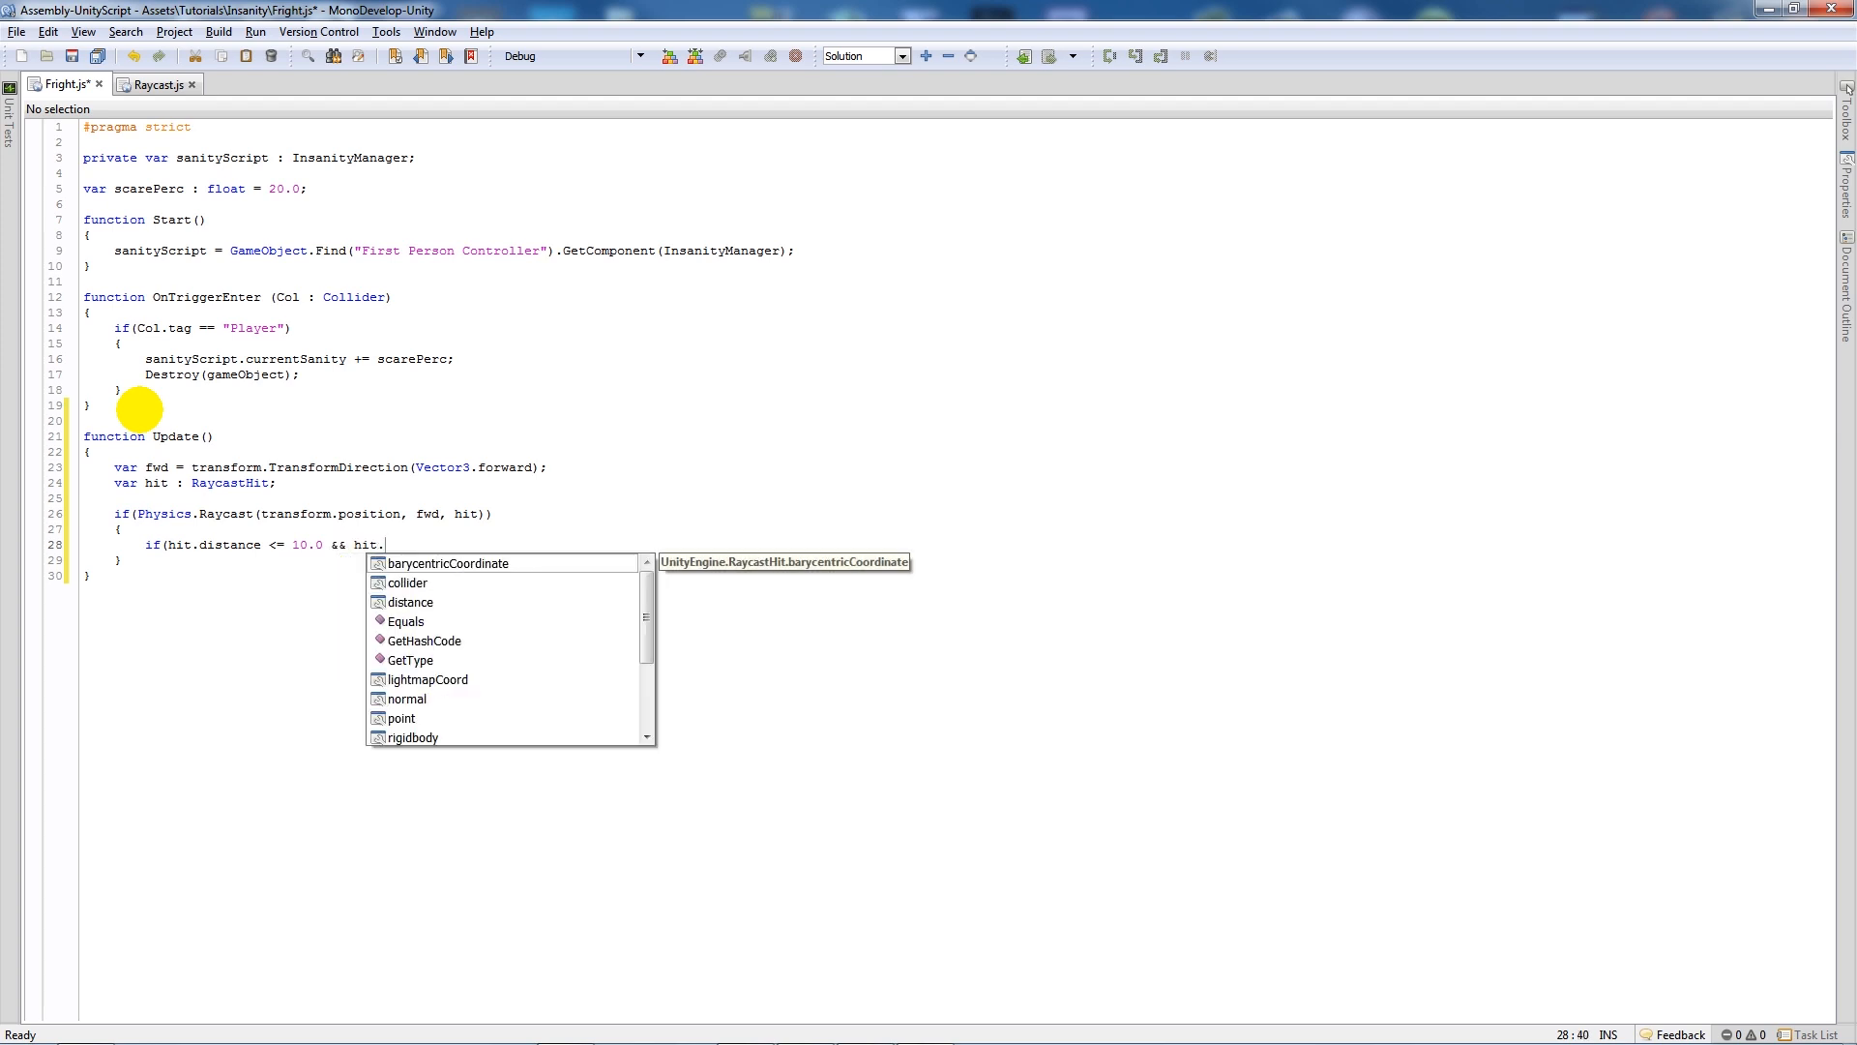
{"action": "type", "text": "collider.gameObject.tag"}
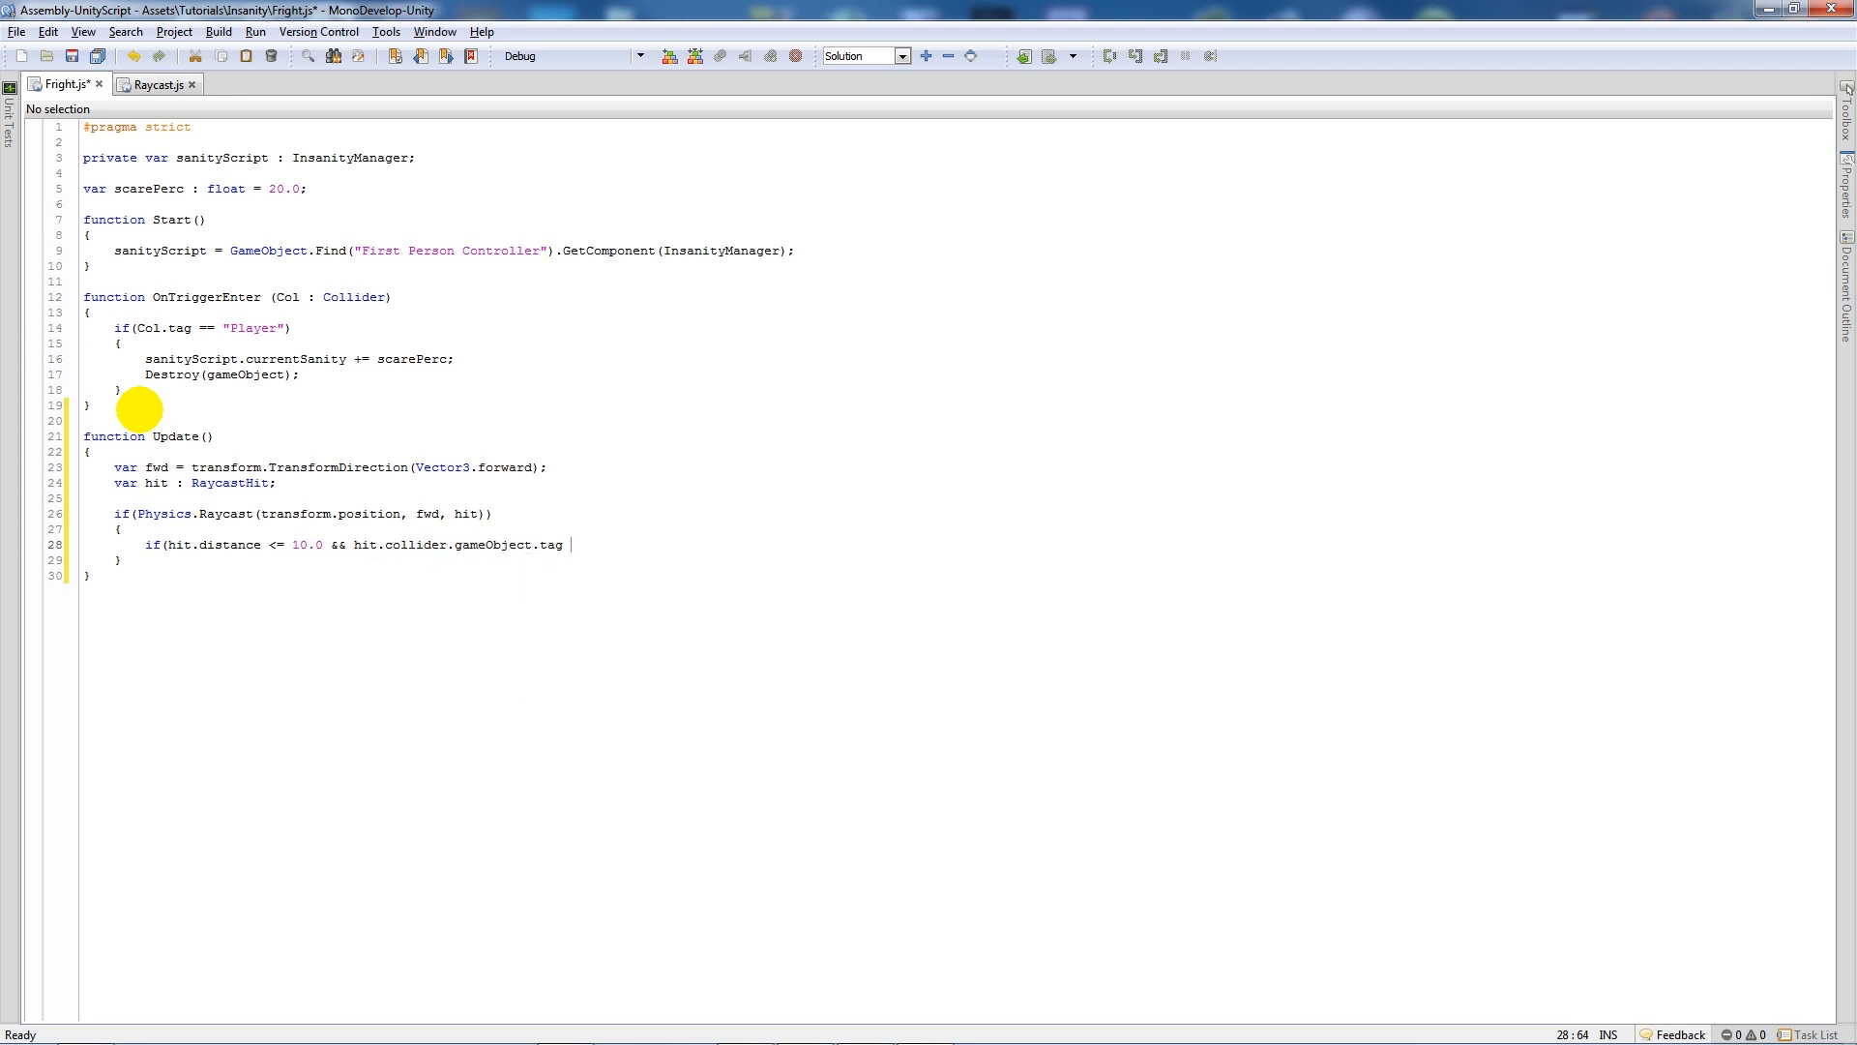
{"action": "type", "text": "== \""}
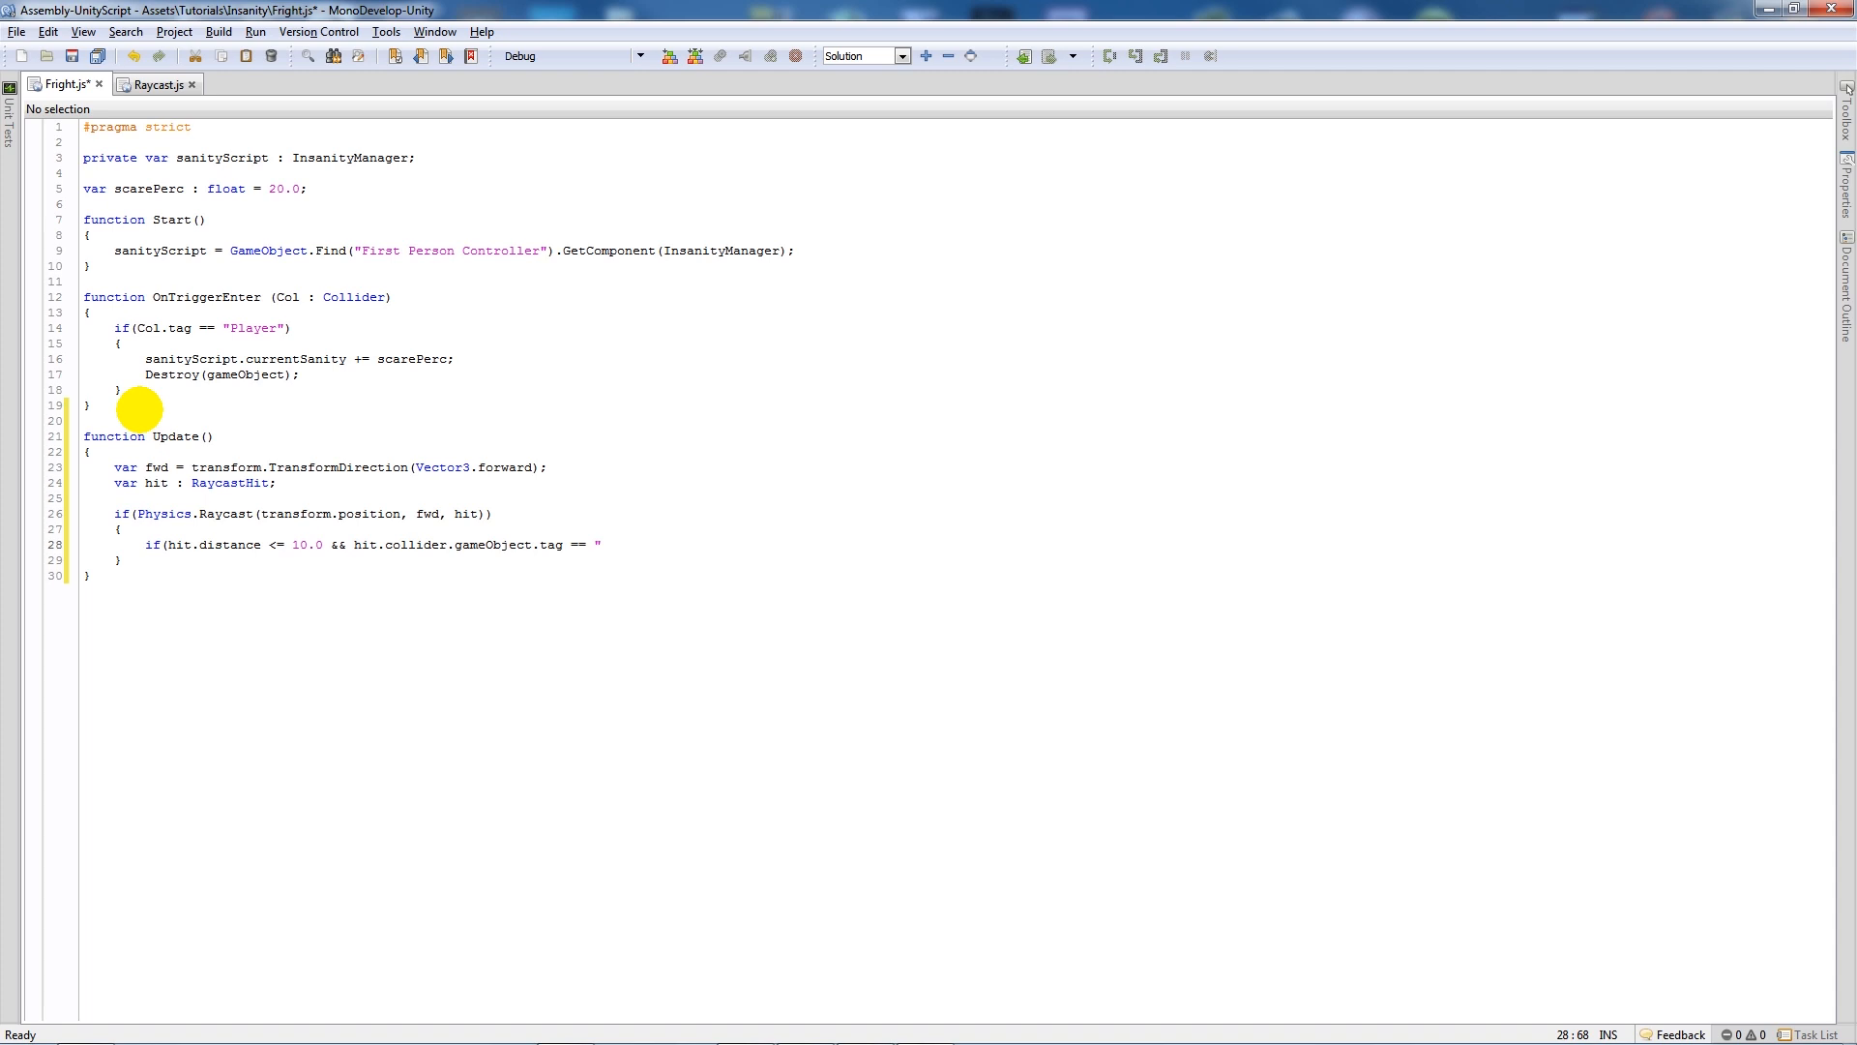
{"action": "type", "text": "Enem"}
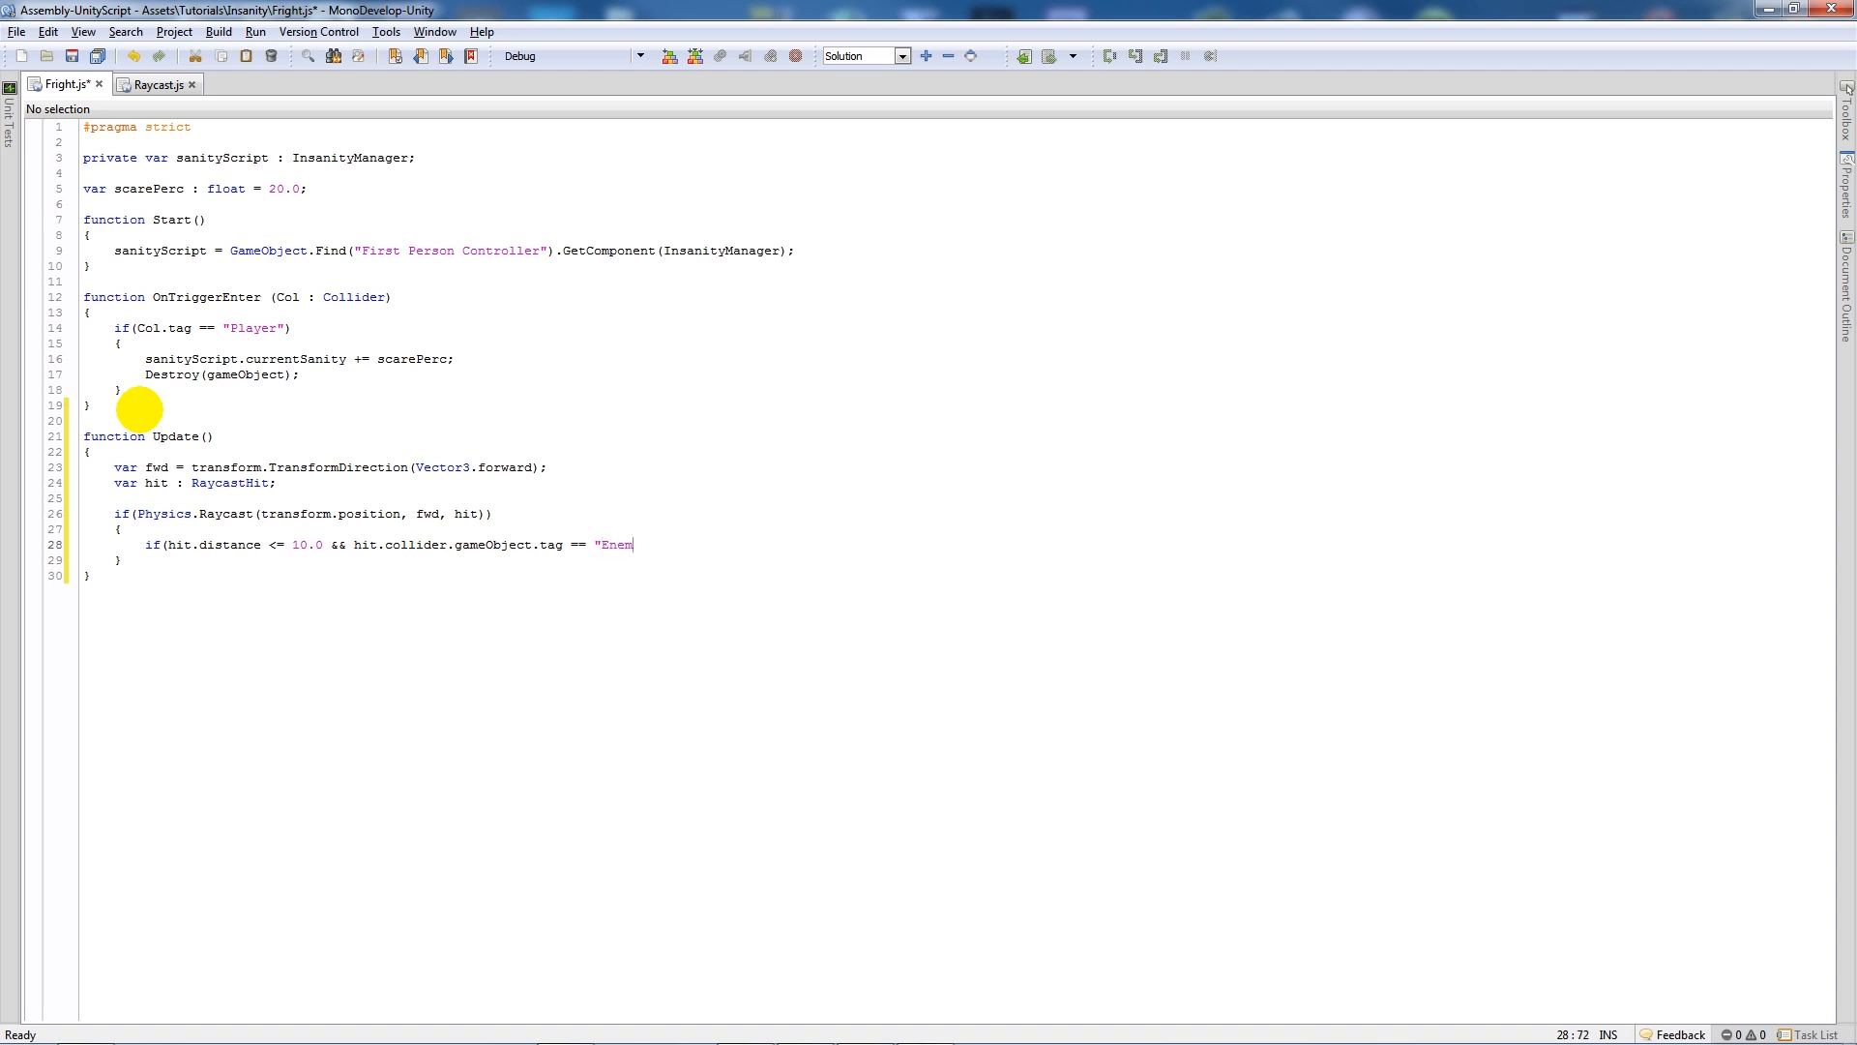
{"action": "type", "text": "y\")"}
{"action": "type", "text": "{"}
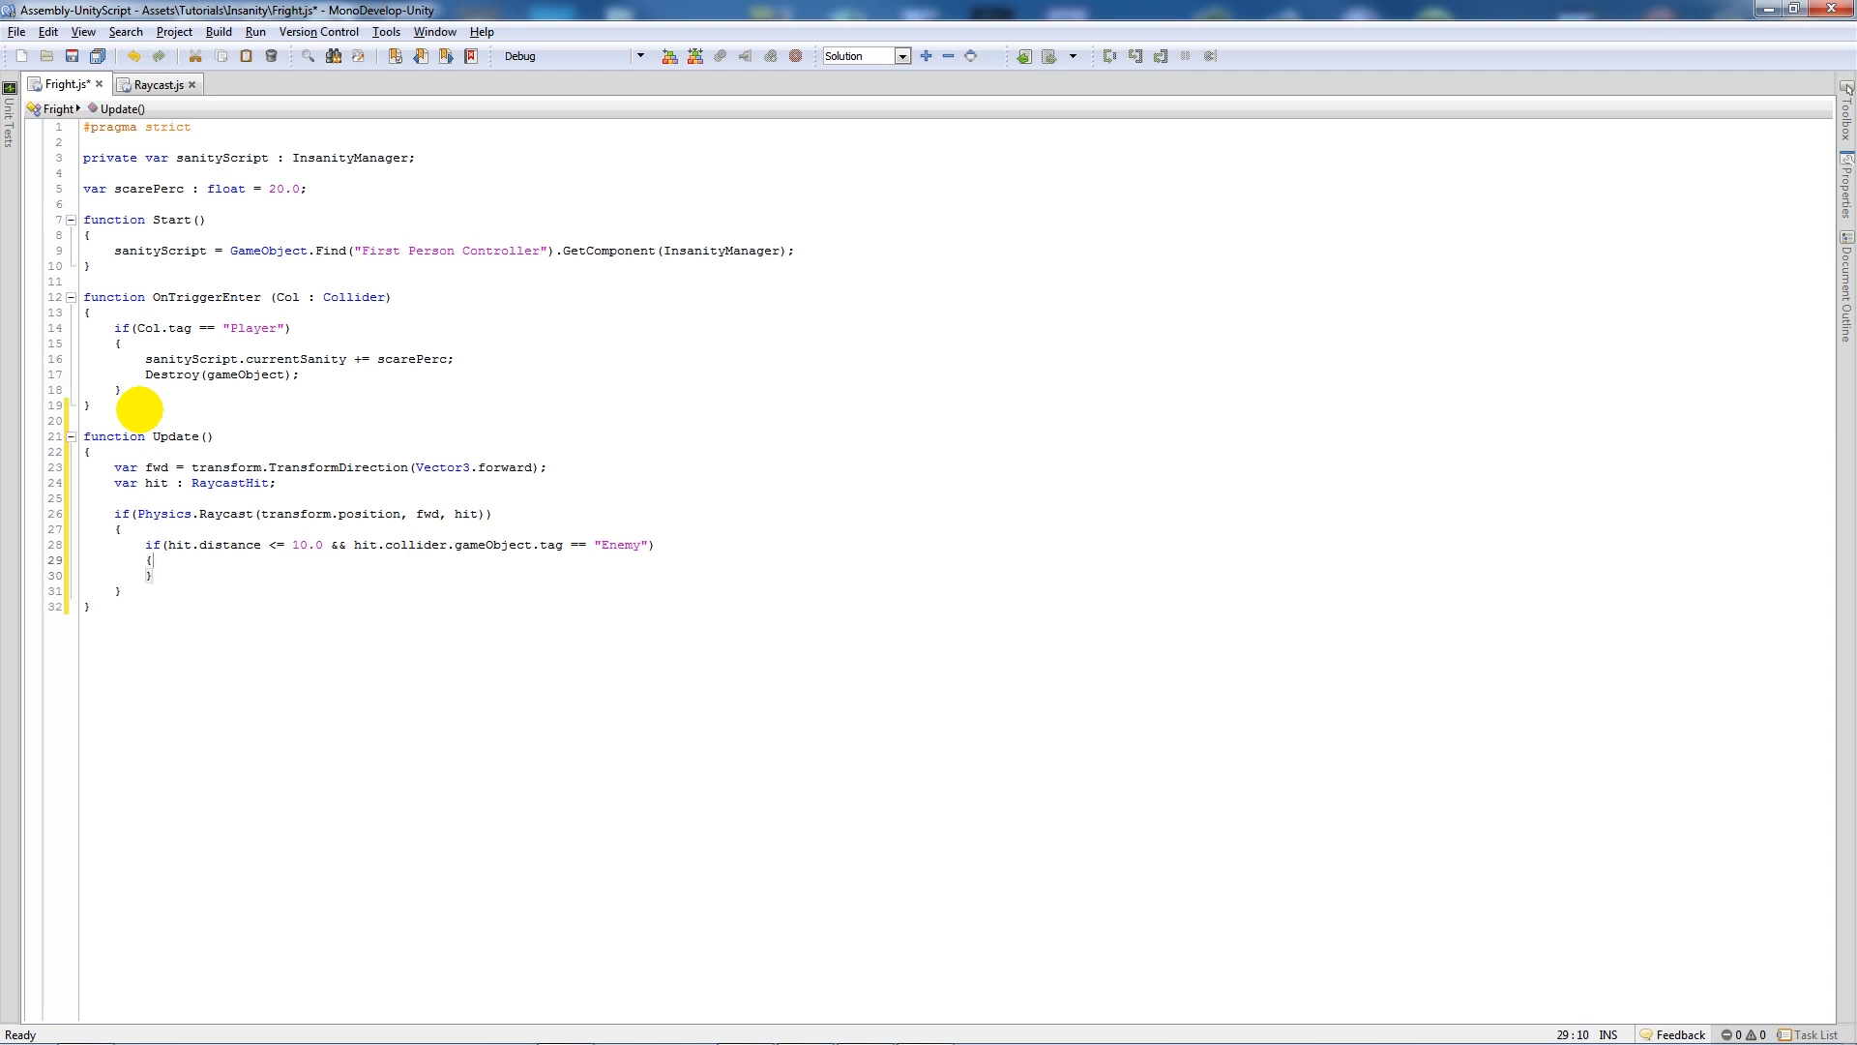
{"action": "type", "text": "sa"}
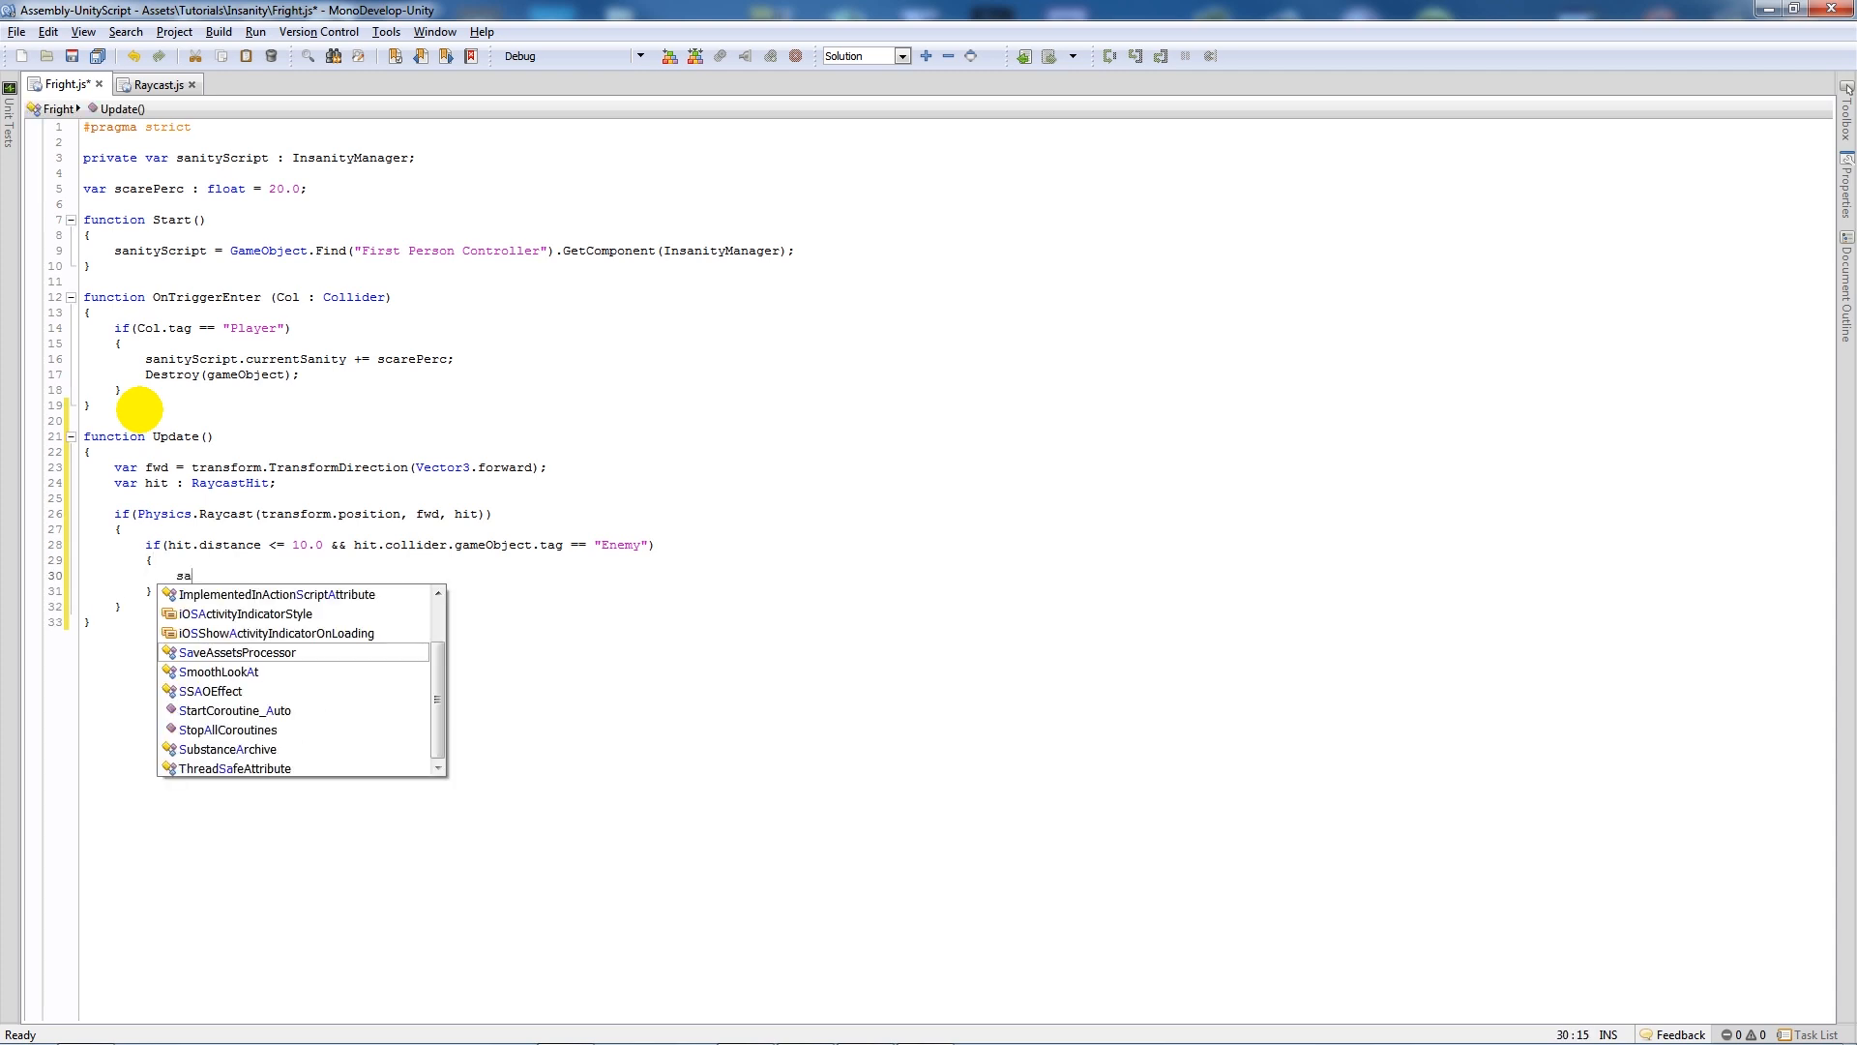
{"action": "key", "text": "Backspace"}
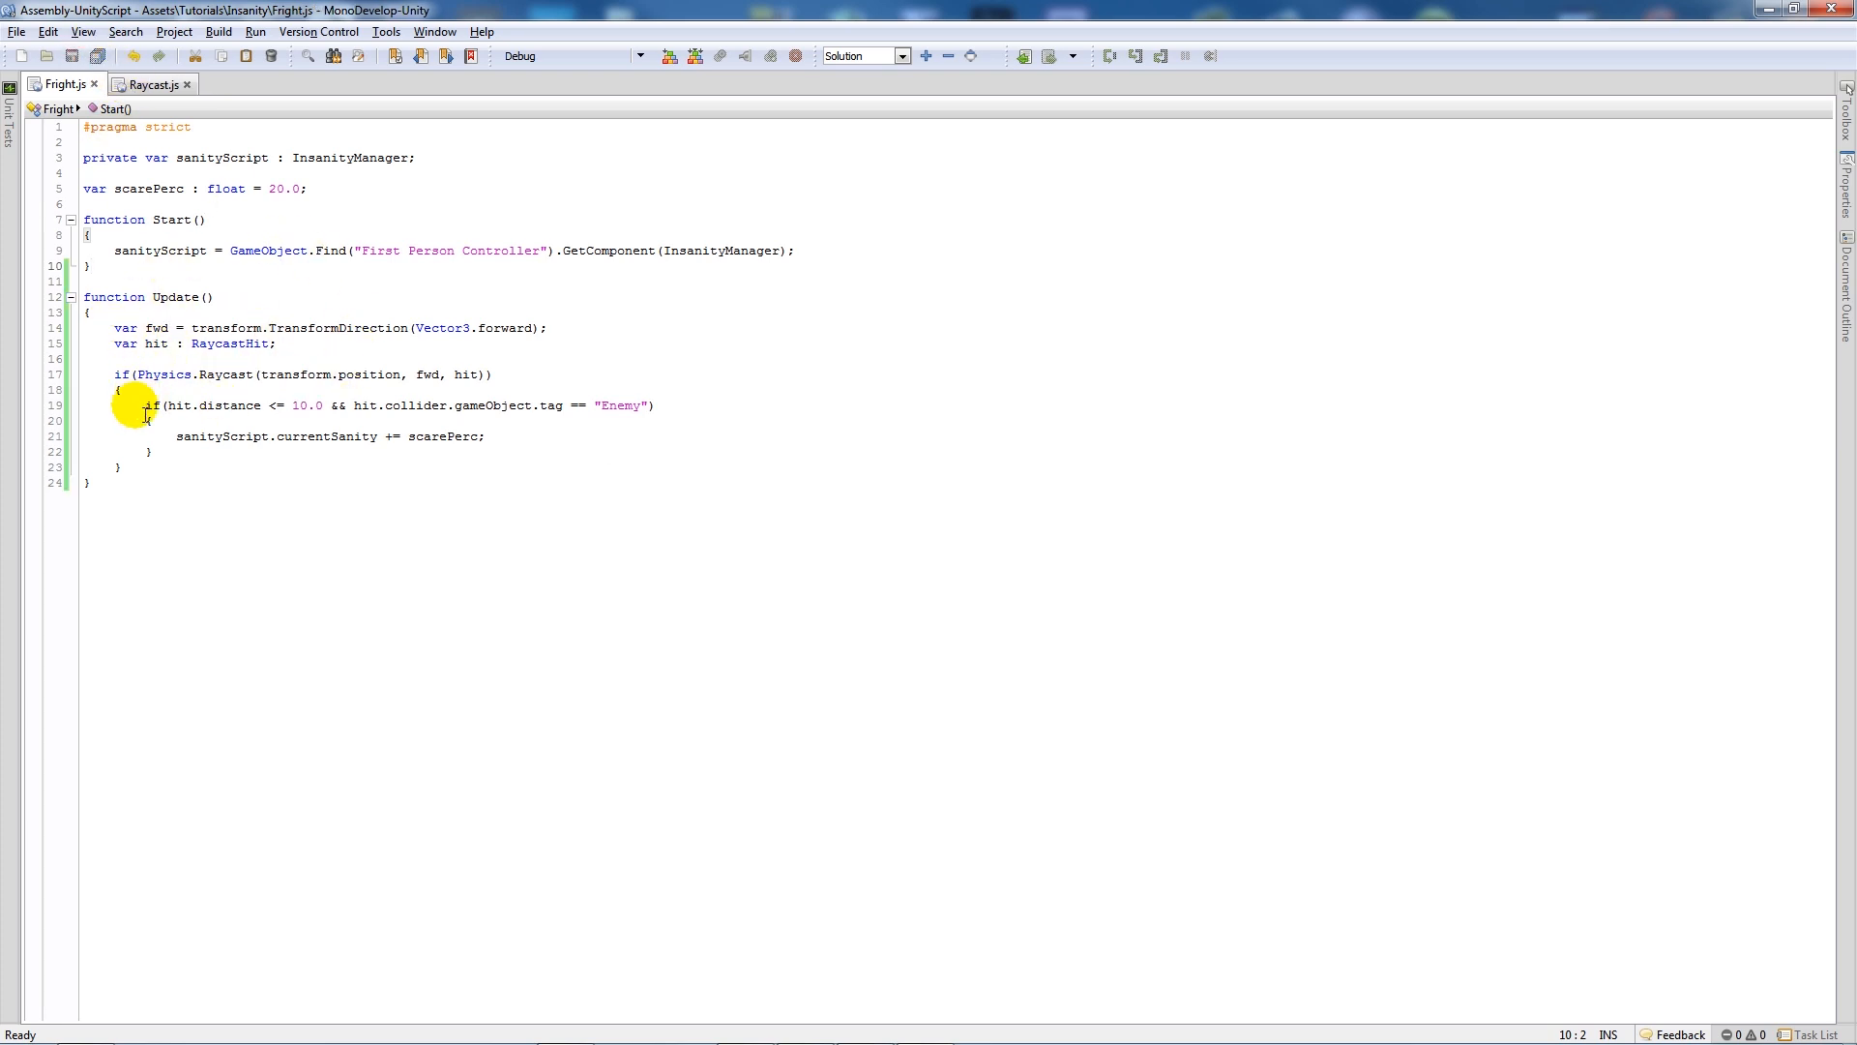
{"action": "mouse_move", "coordinate": [242, 406]}
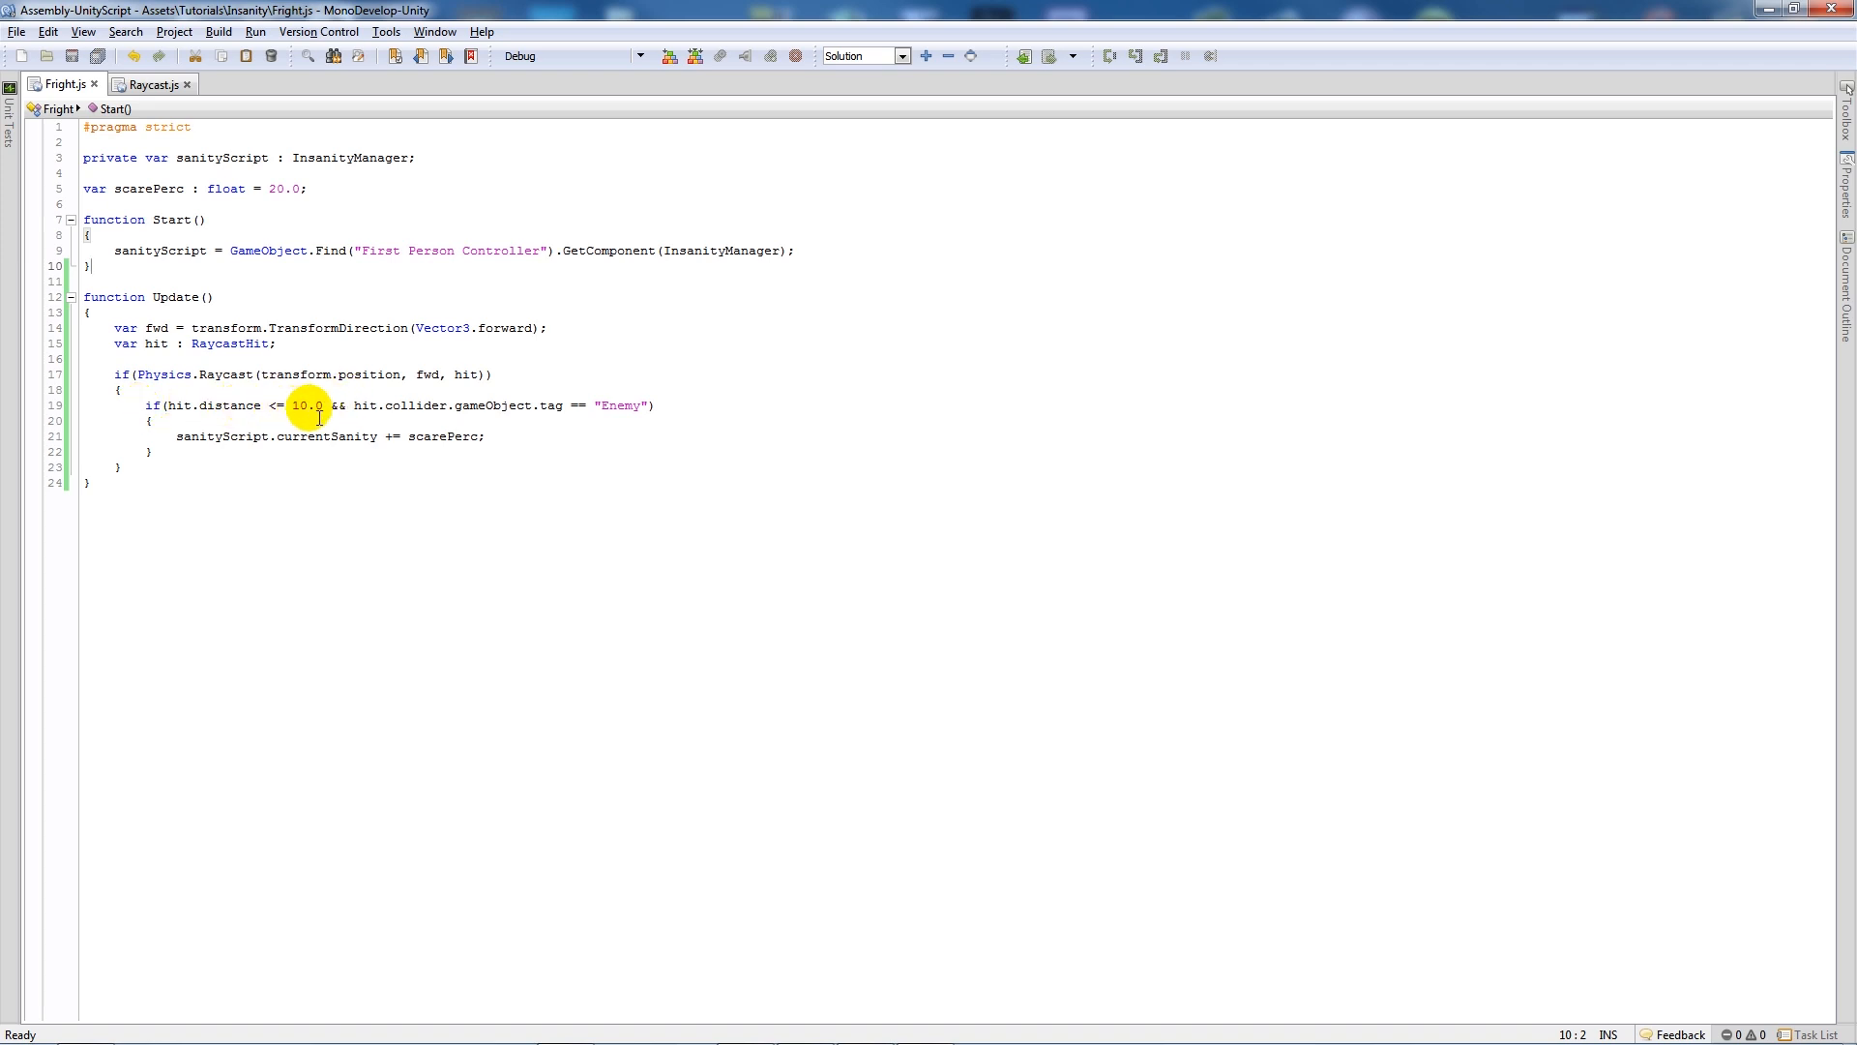
{"action": "mouse_move", "coordinate": [368, 406]}
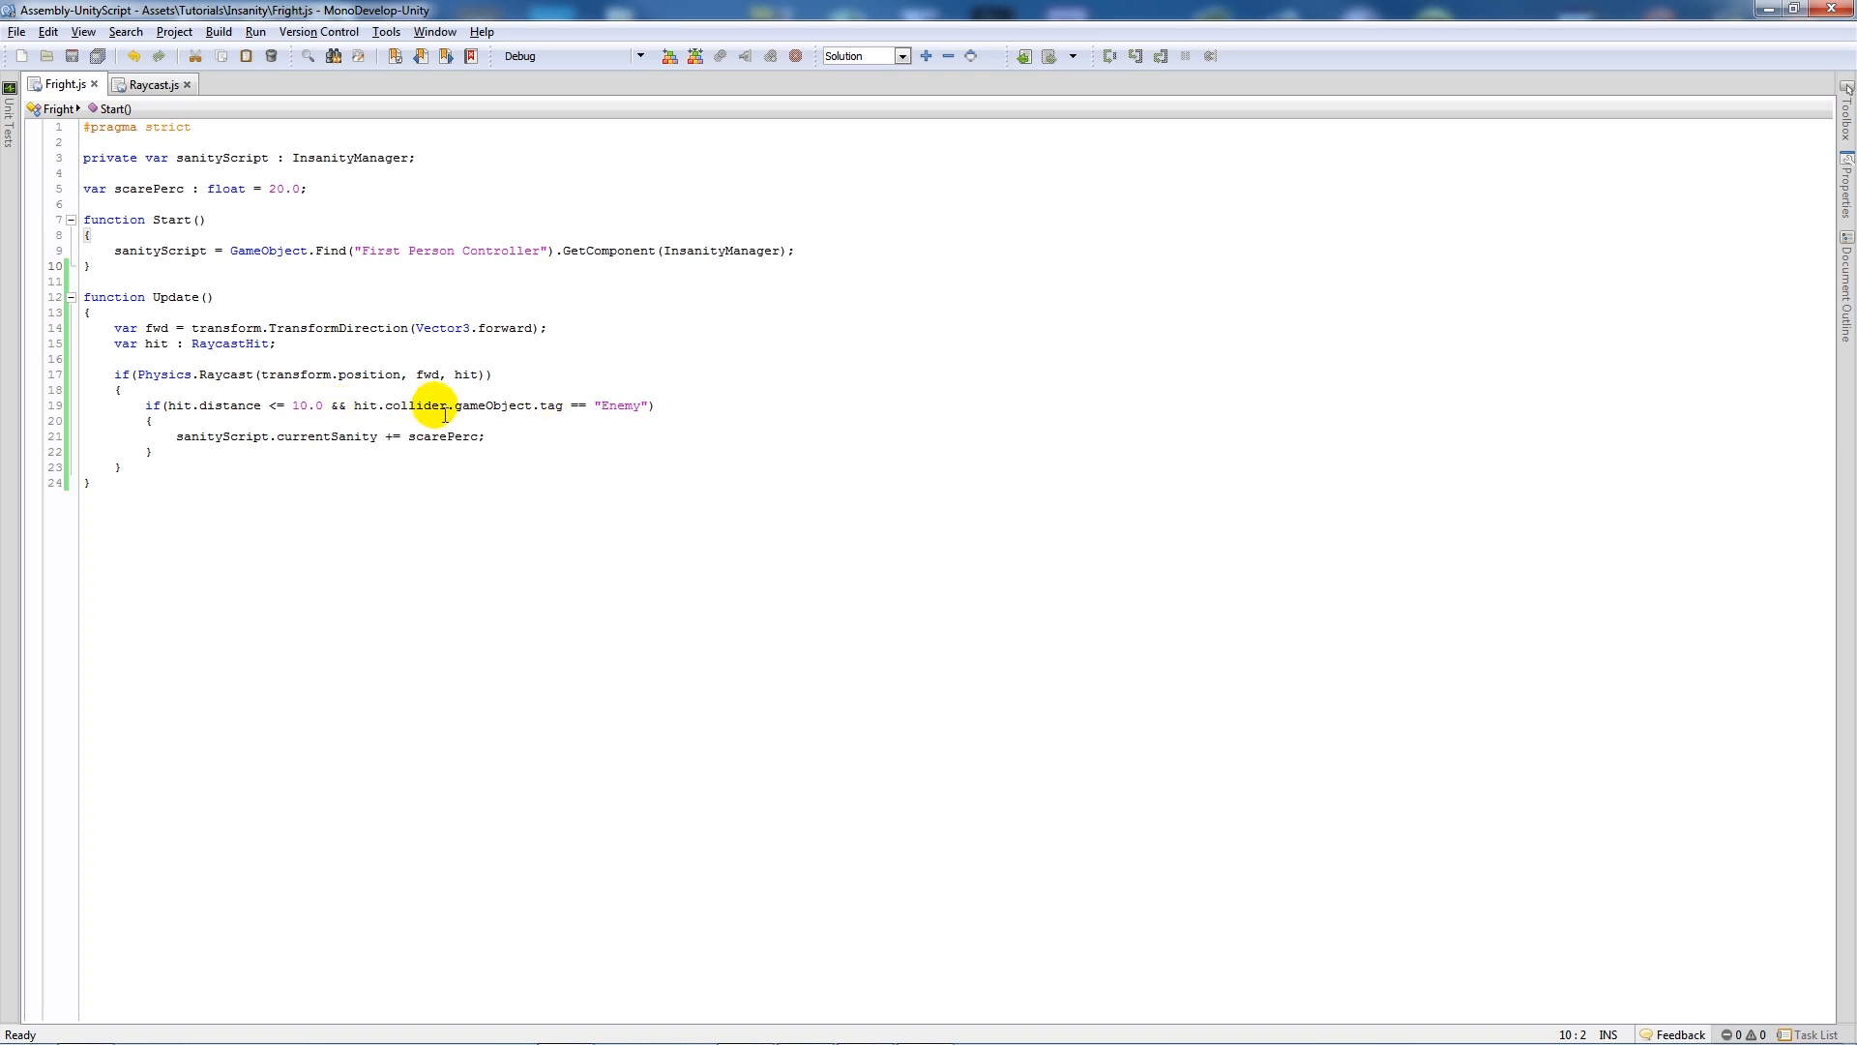
{"action": "mouse_move", "coordinate": [428, 444]}
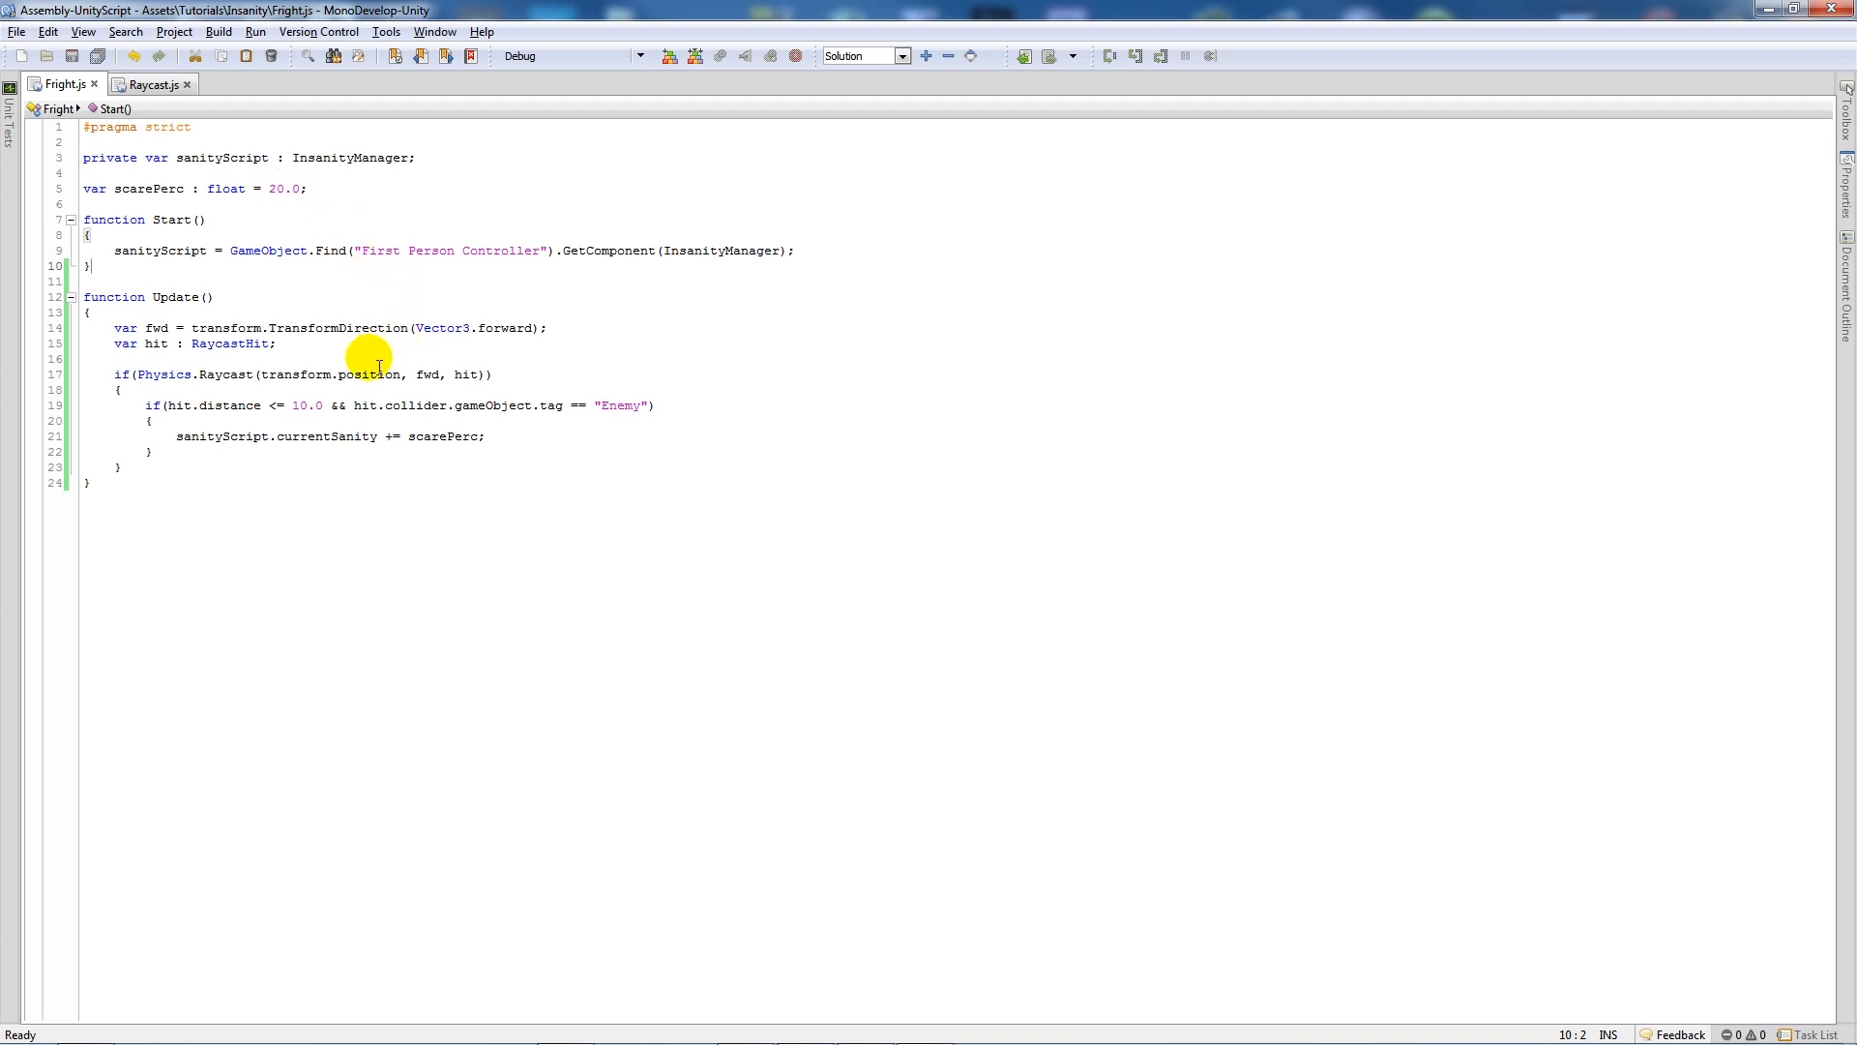
{"action": "mouse_move", "coordinate": [414, 472]}
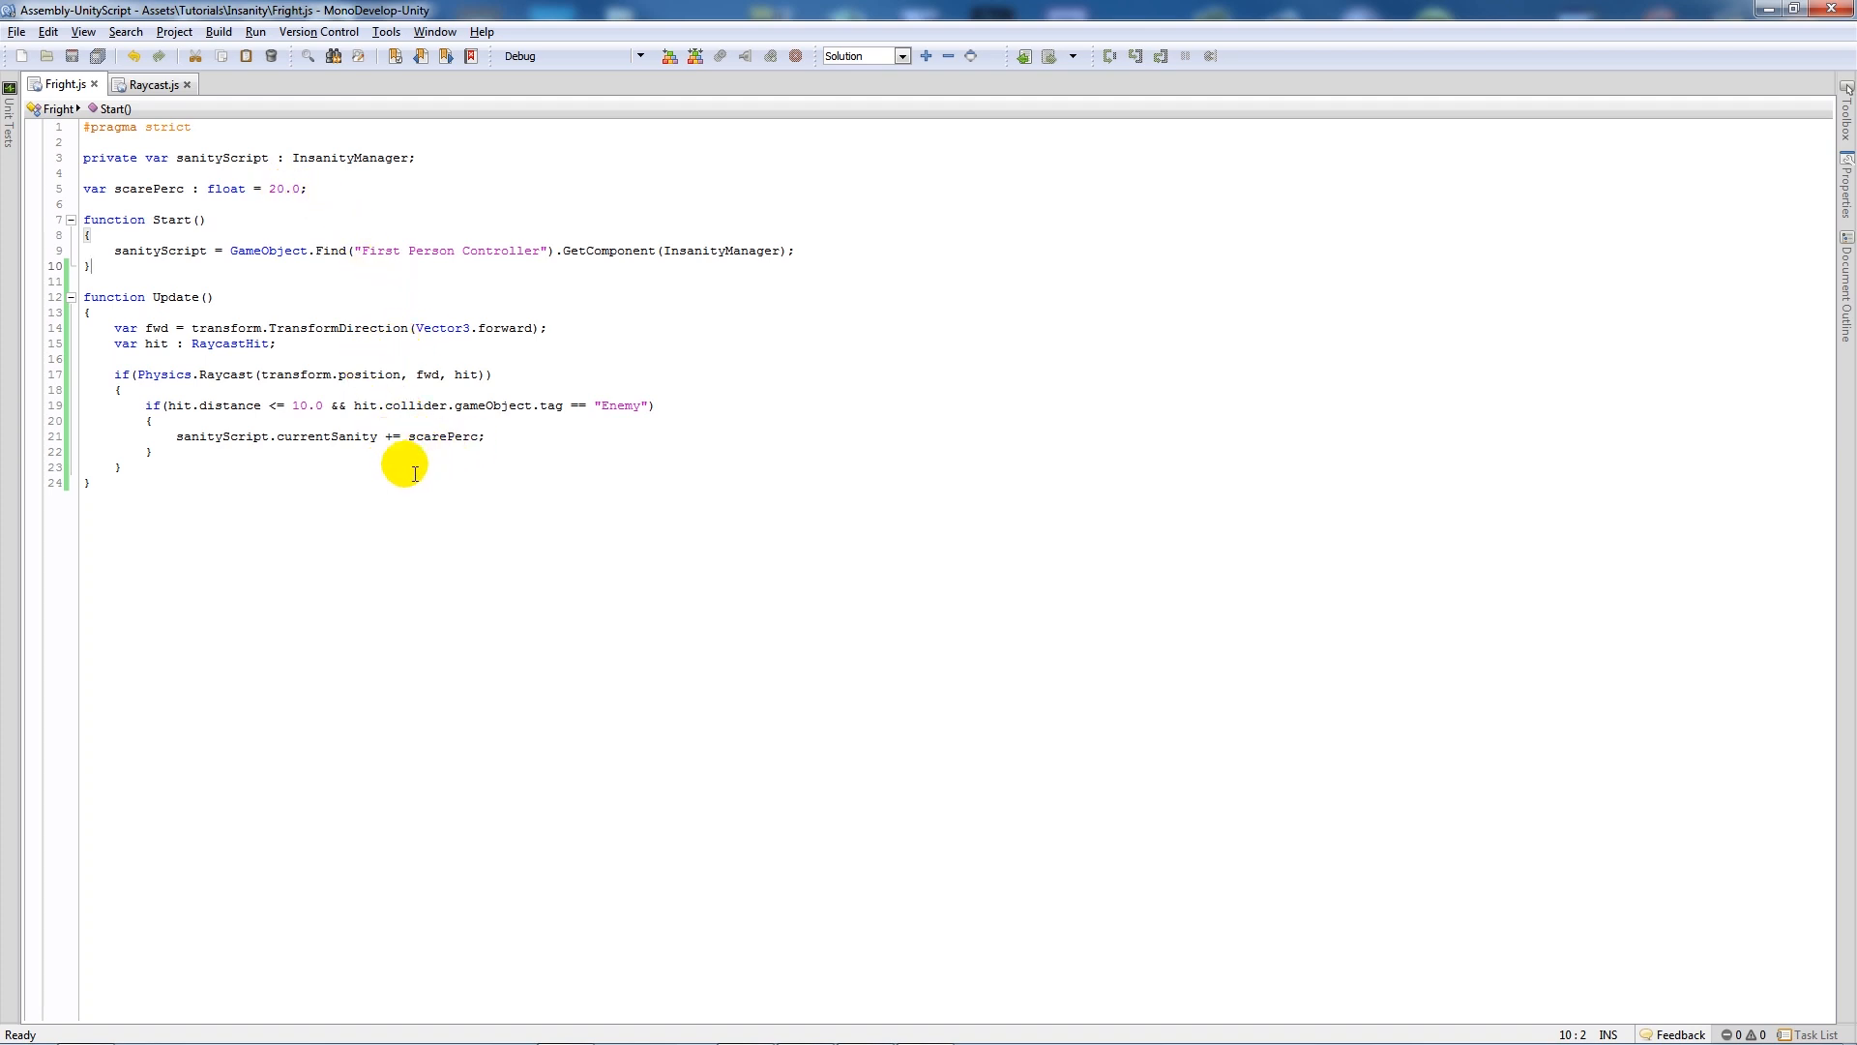
{"action": "mouse_move", "coordinate": [329, 406]}
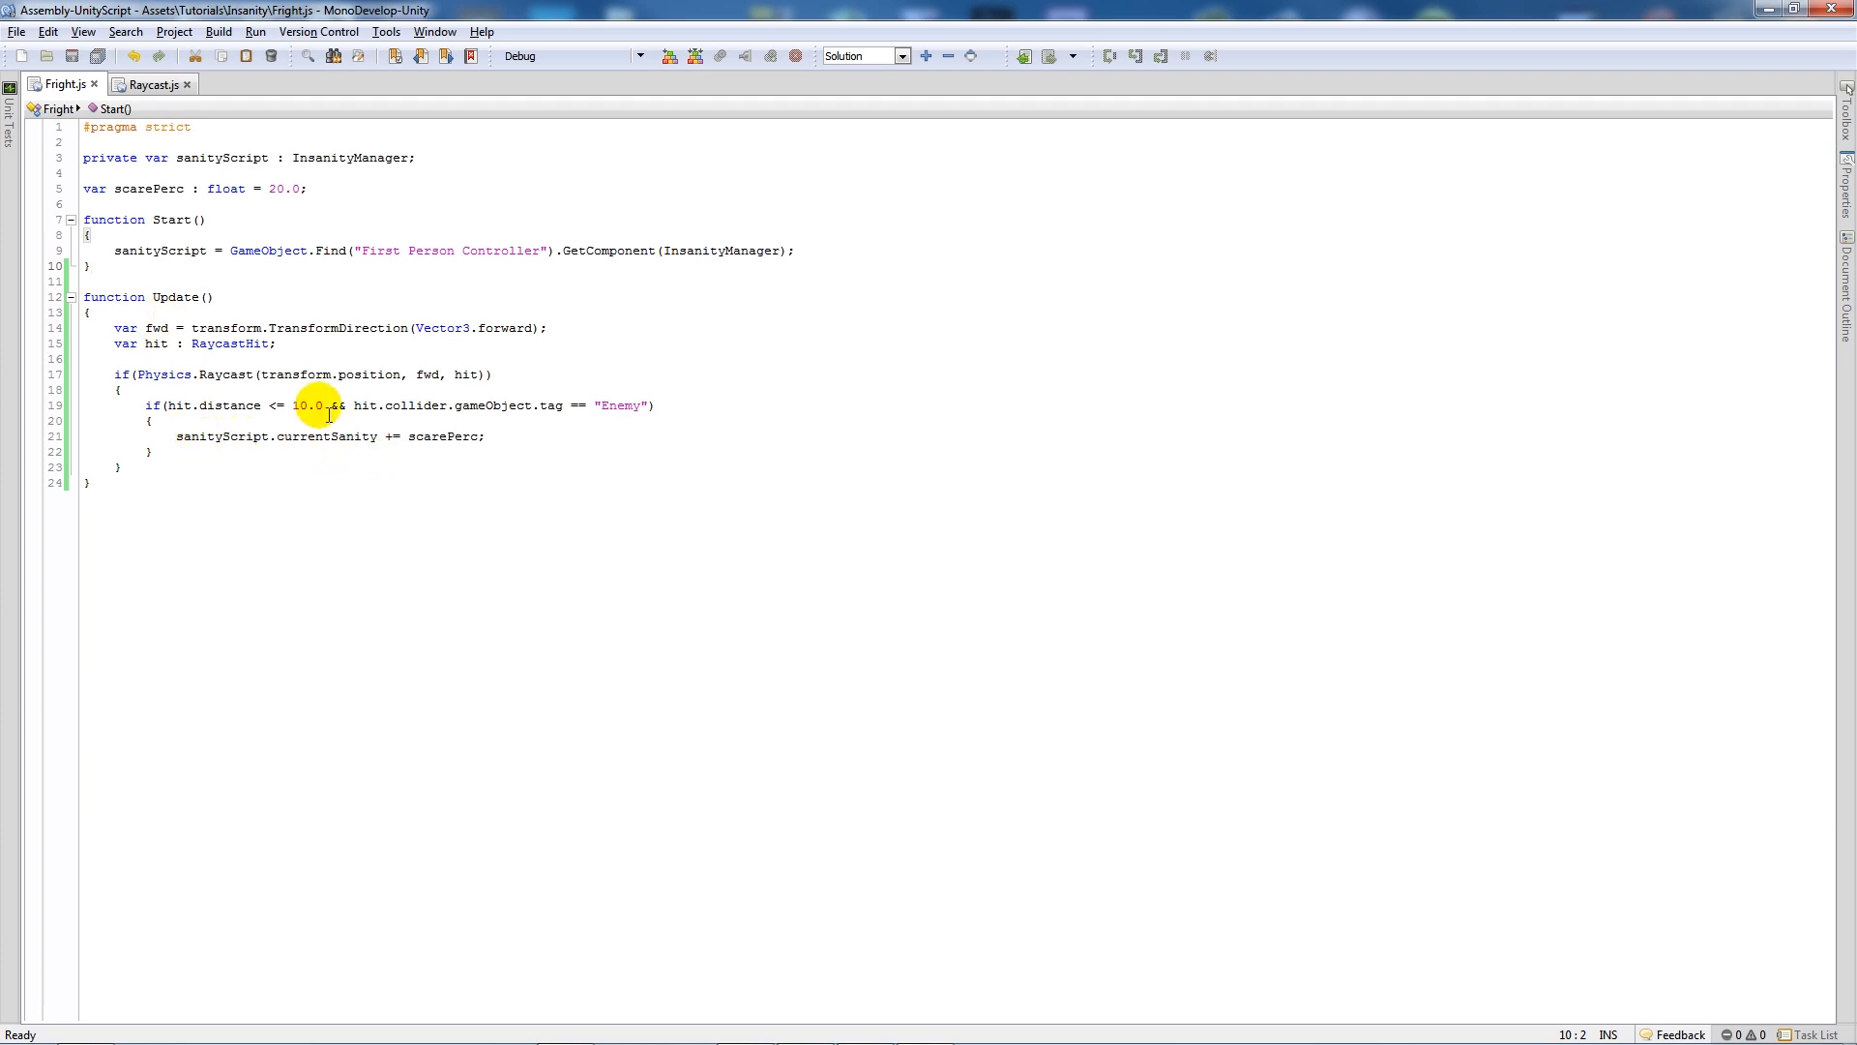
Multiply the currentSanity increase by Time.deltaTime.
{"action": "left_click", "coordinate": [515, 437]}
{"action": "type", "text": " * T"}
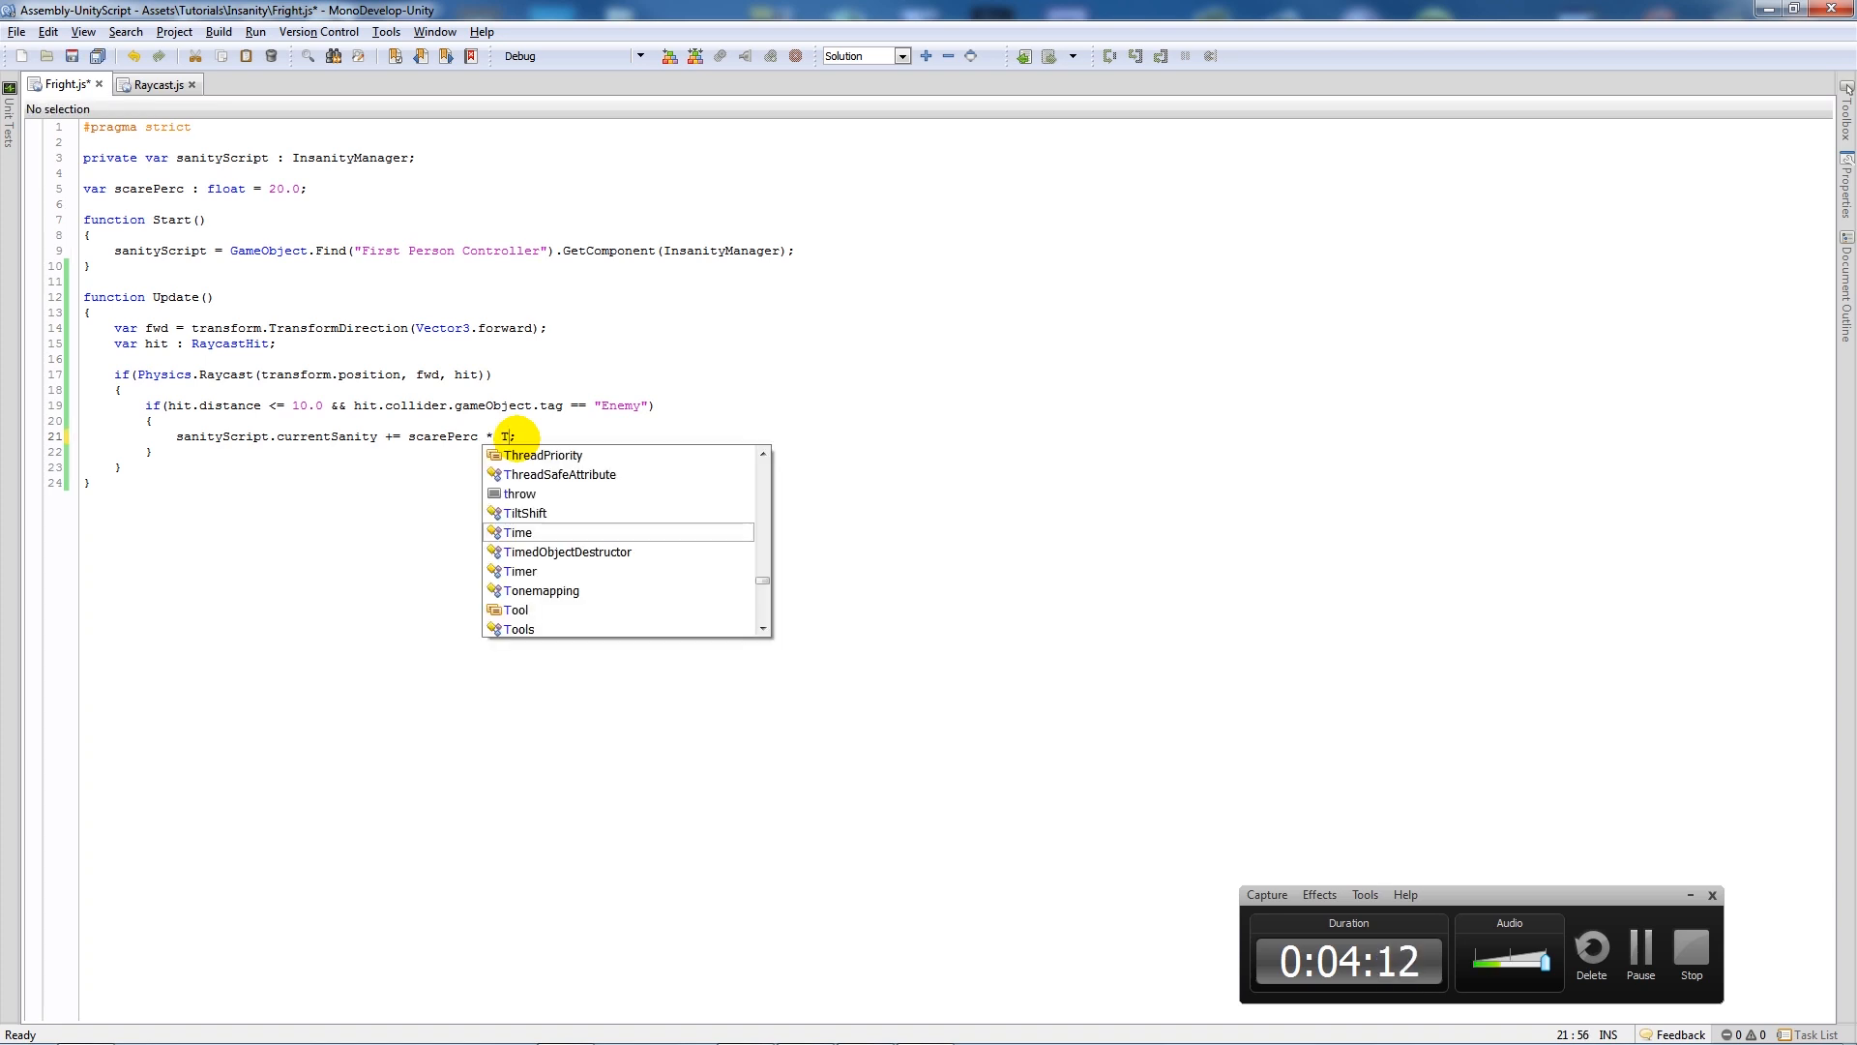
{"action": "type", "text": "ime.deltaTime"}
{"action": "left_click", "coordinate": [196, 187]}
{"action": "type", "text": "1"}
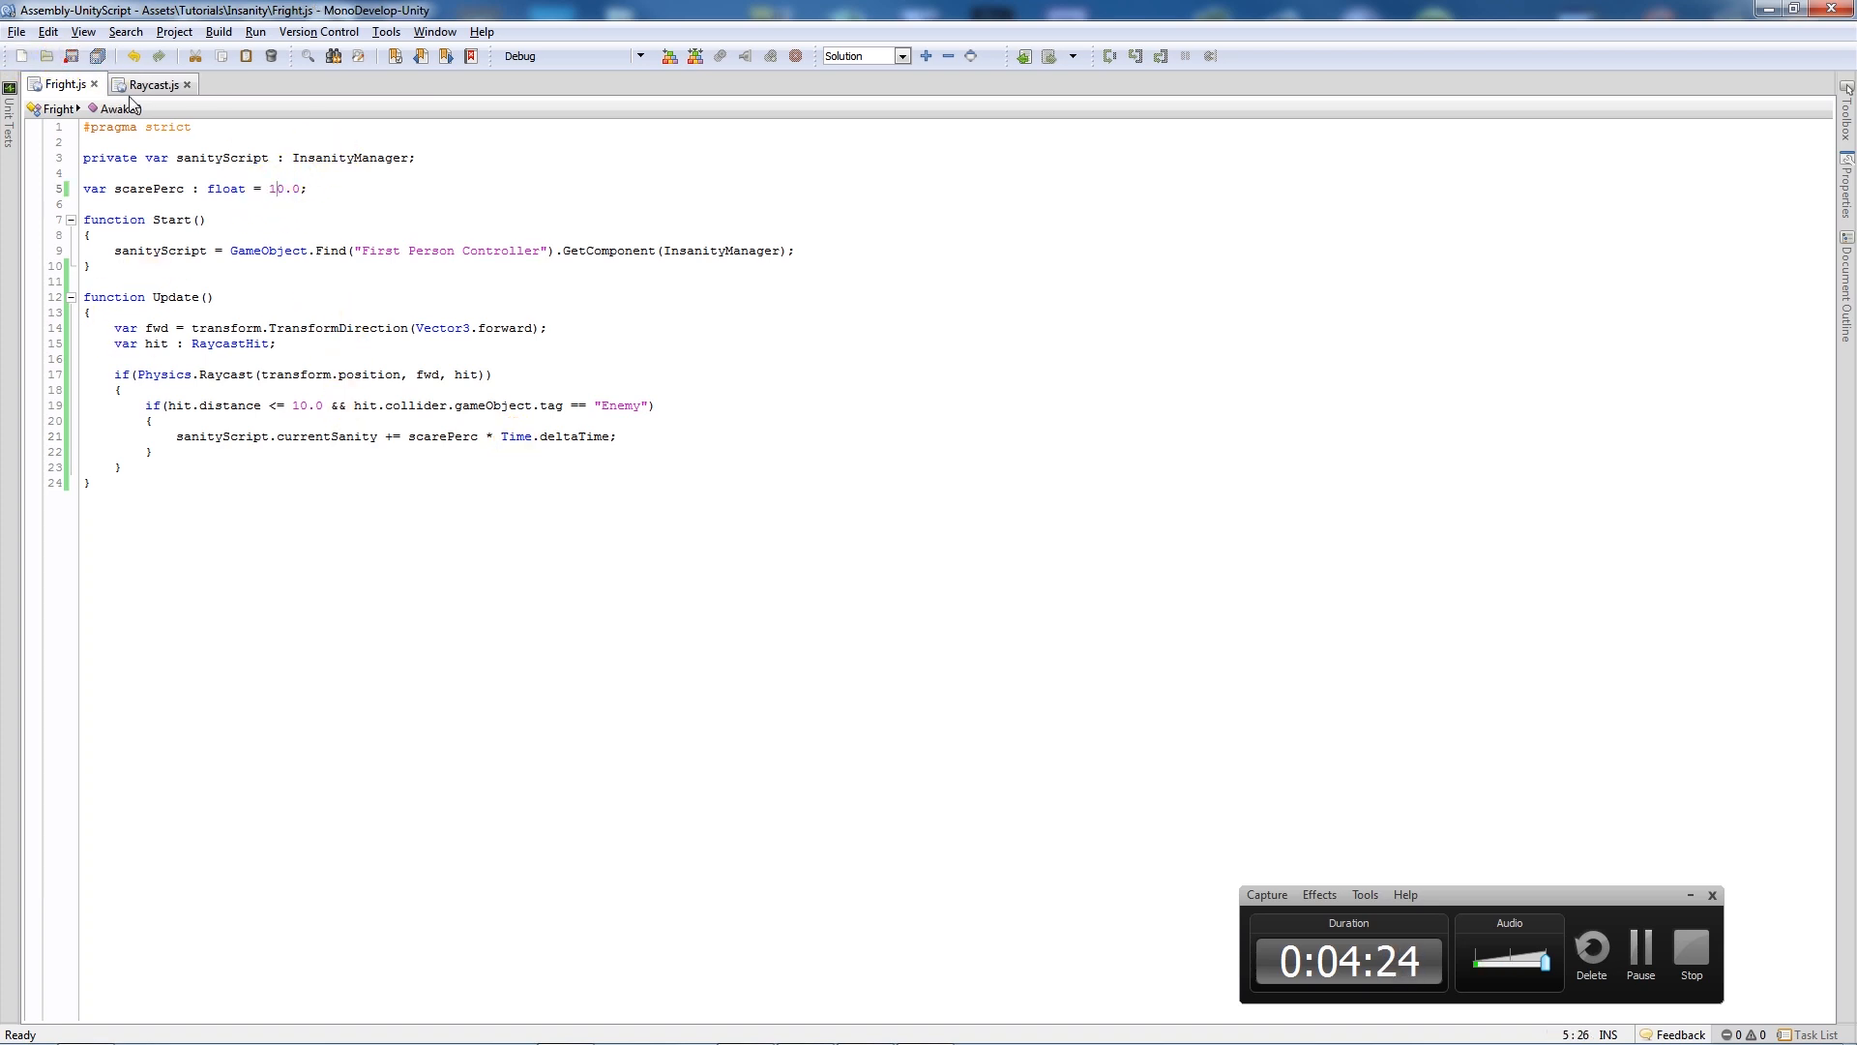
{"action": "mouse_move", "coordinate": [371, 234]}
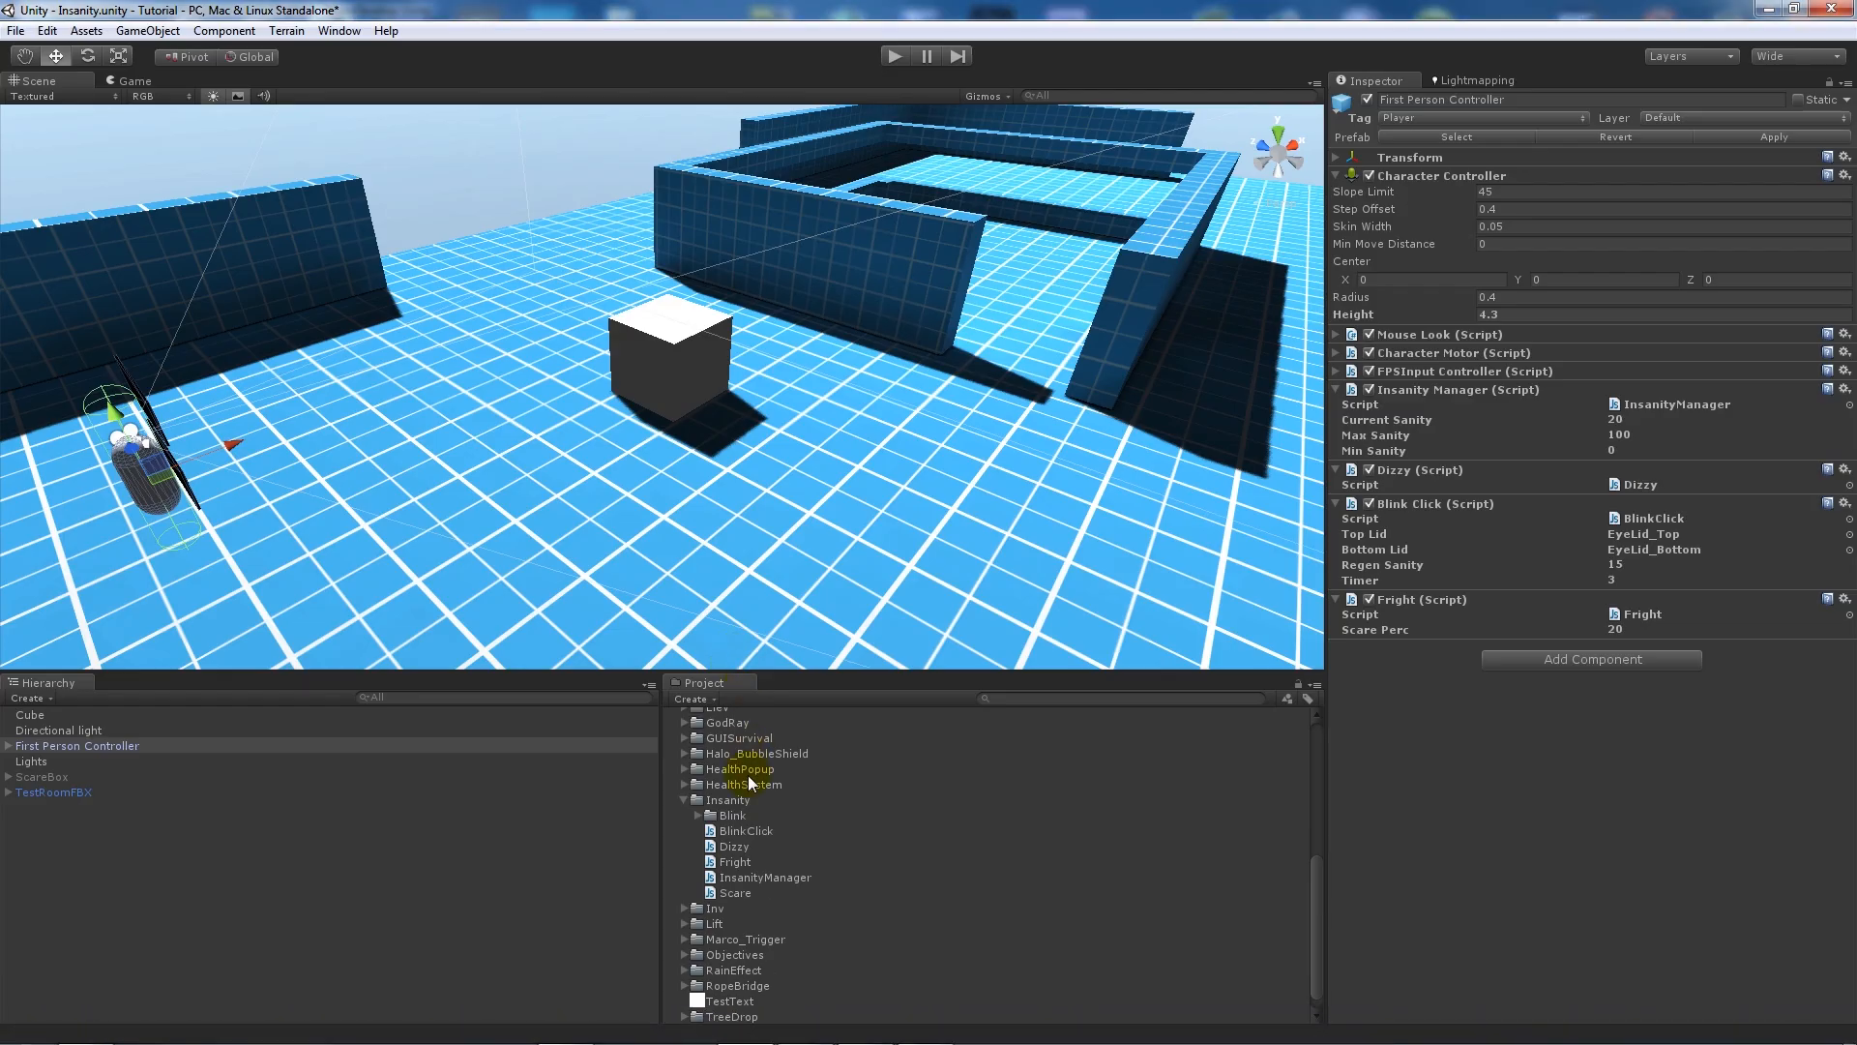
{"action": "mouse_move", "coordinate": [1304, 716]}
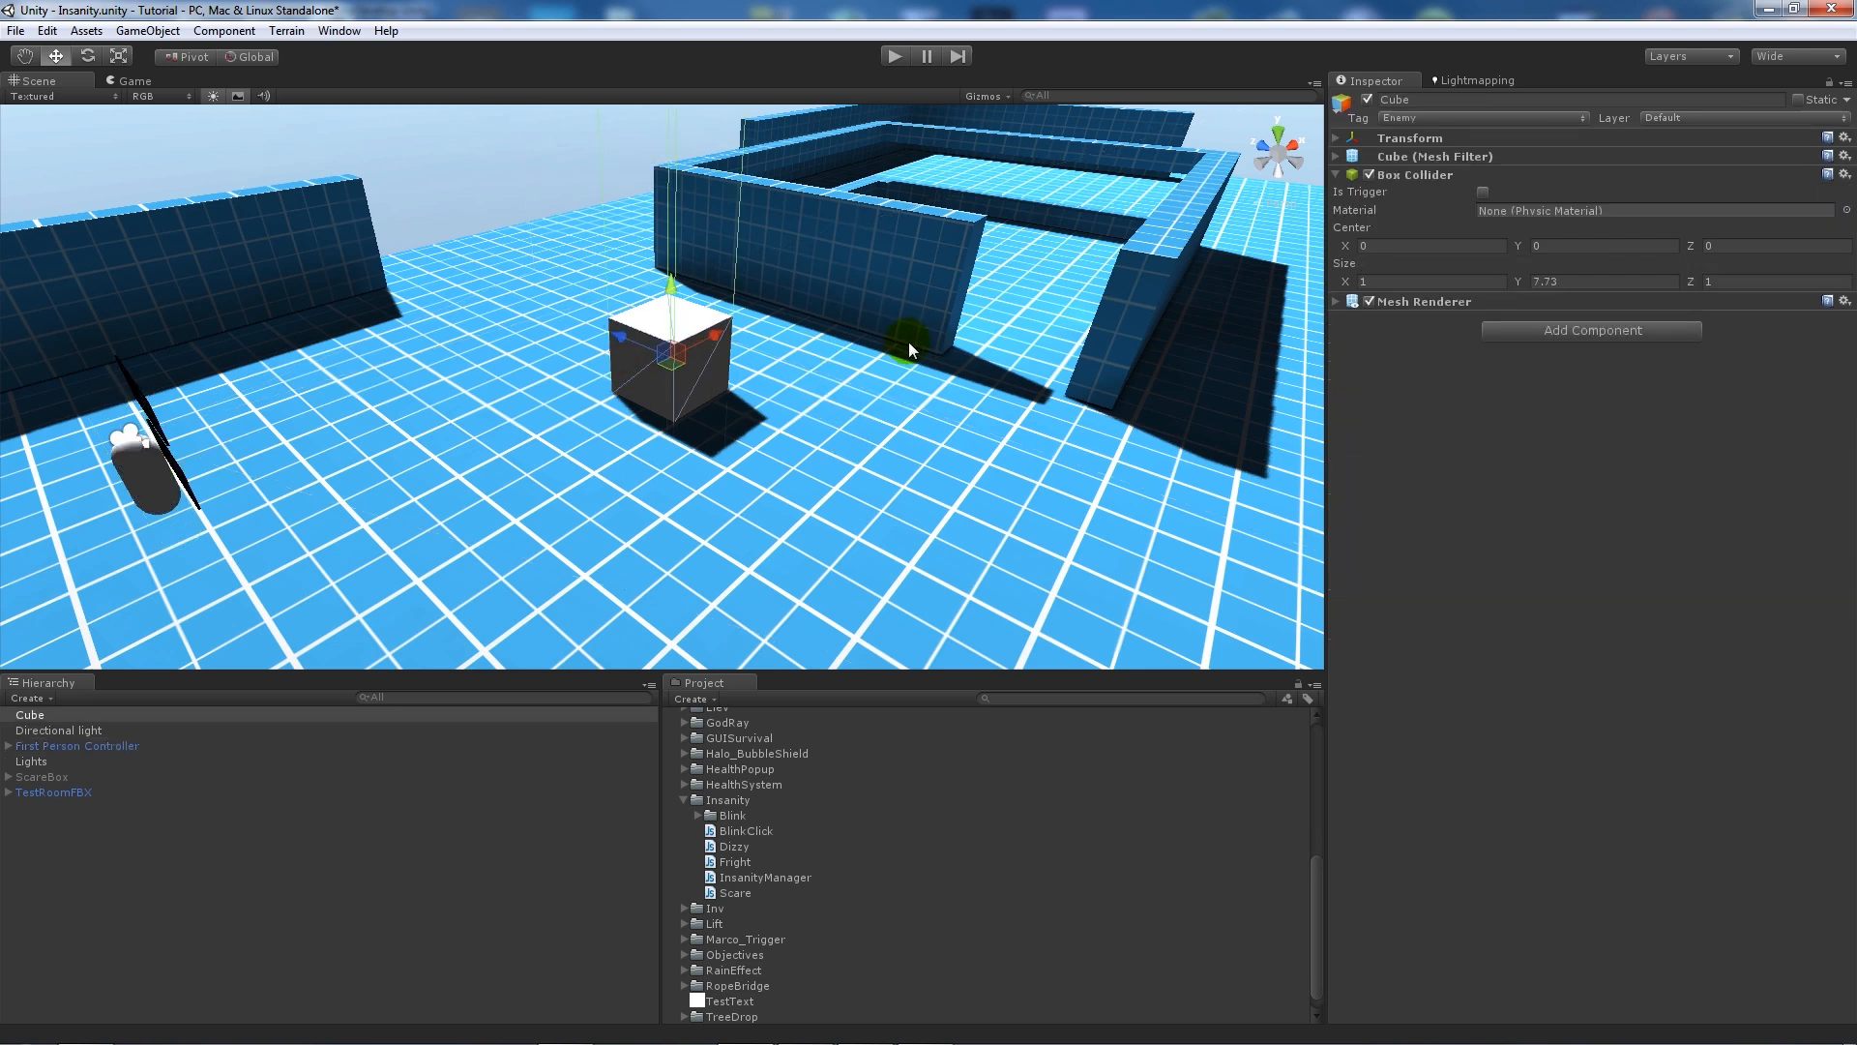
{"action": "mouse_move", "coordinate": [902, 344]}
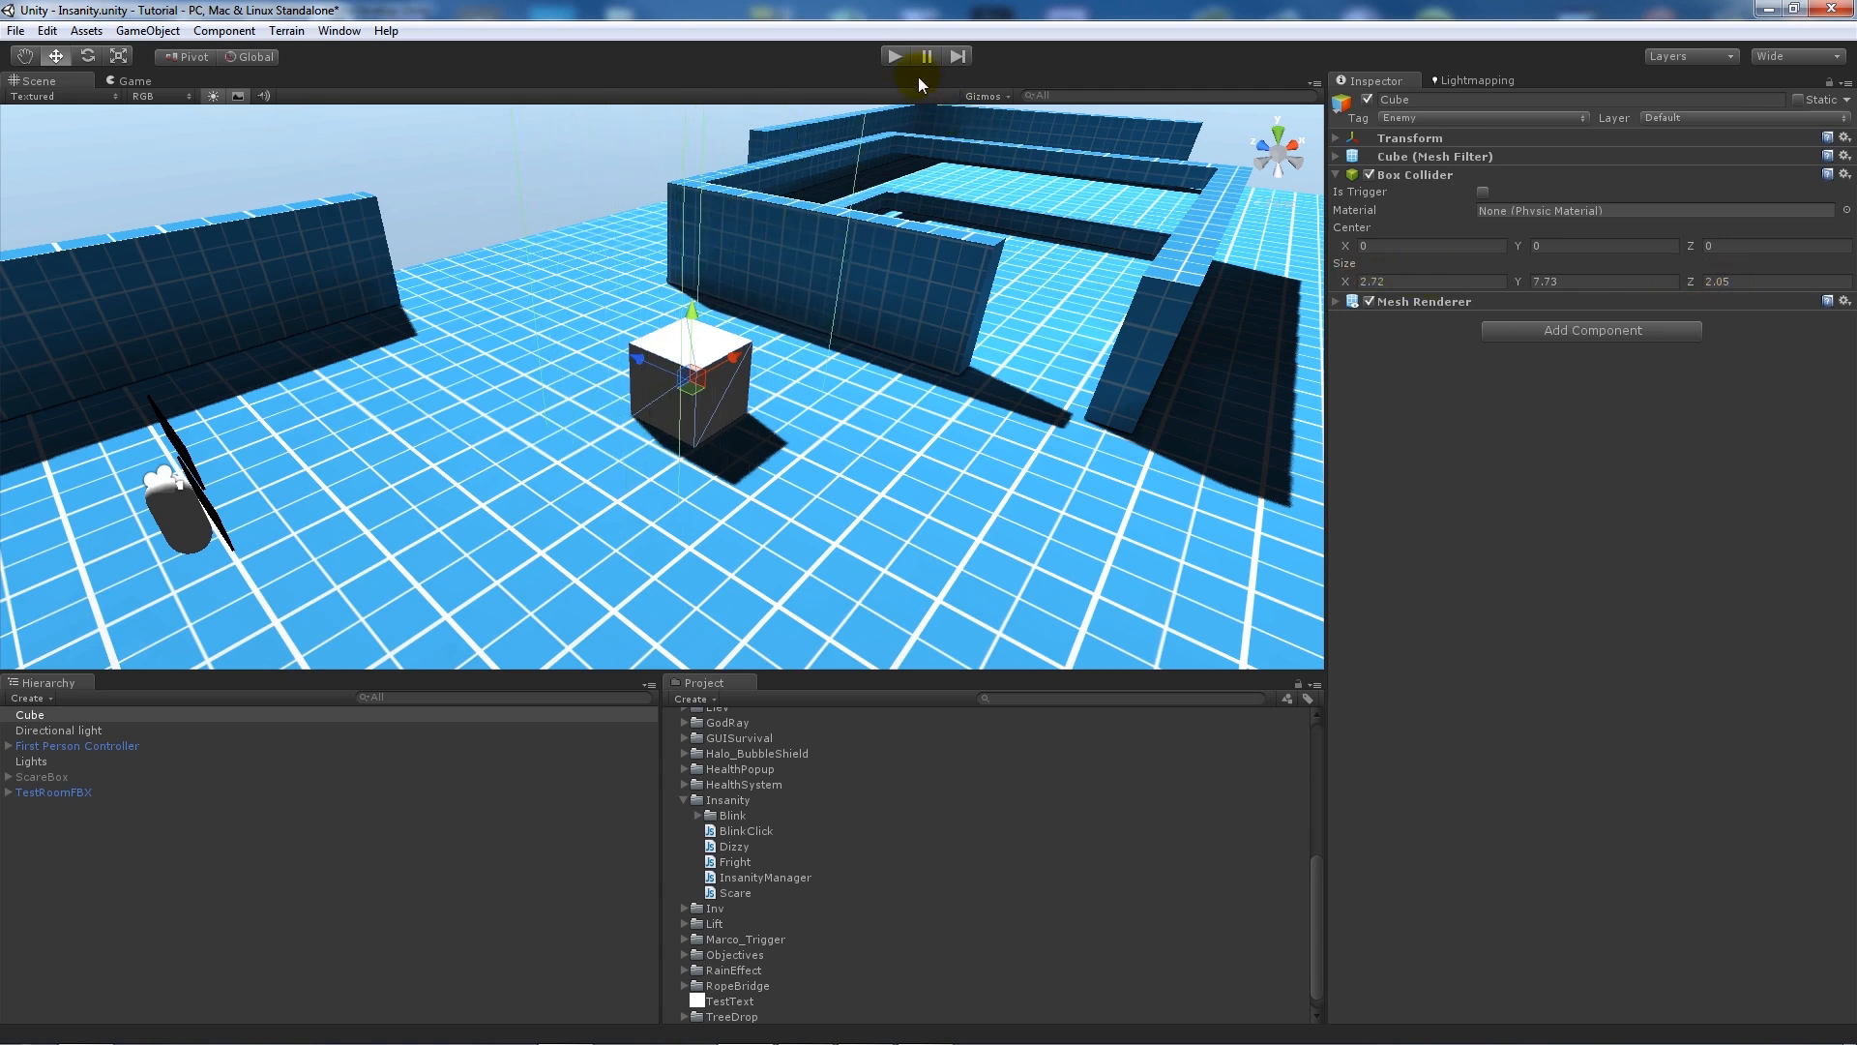
{"action": "left_click", "coordinate": [896, 54]}
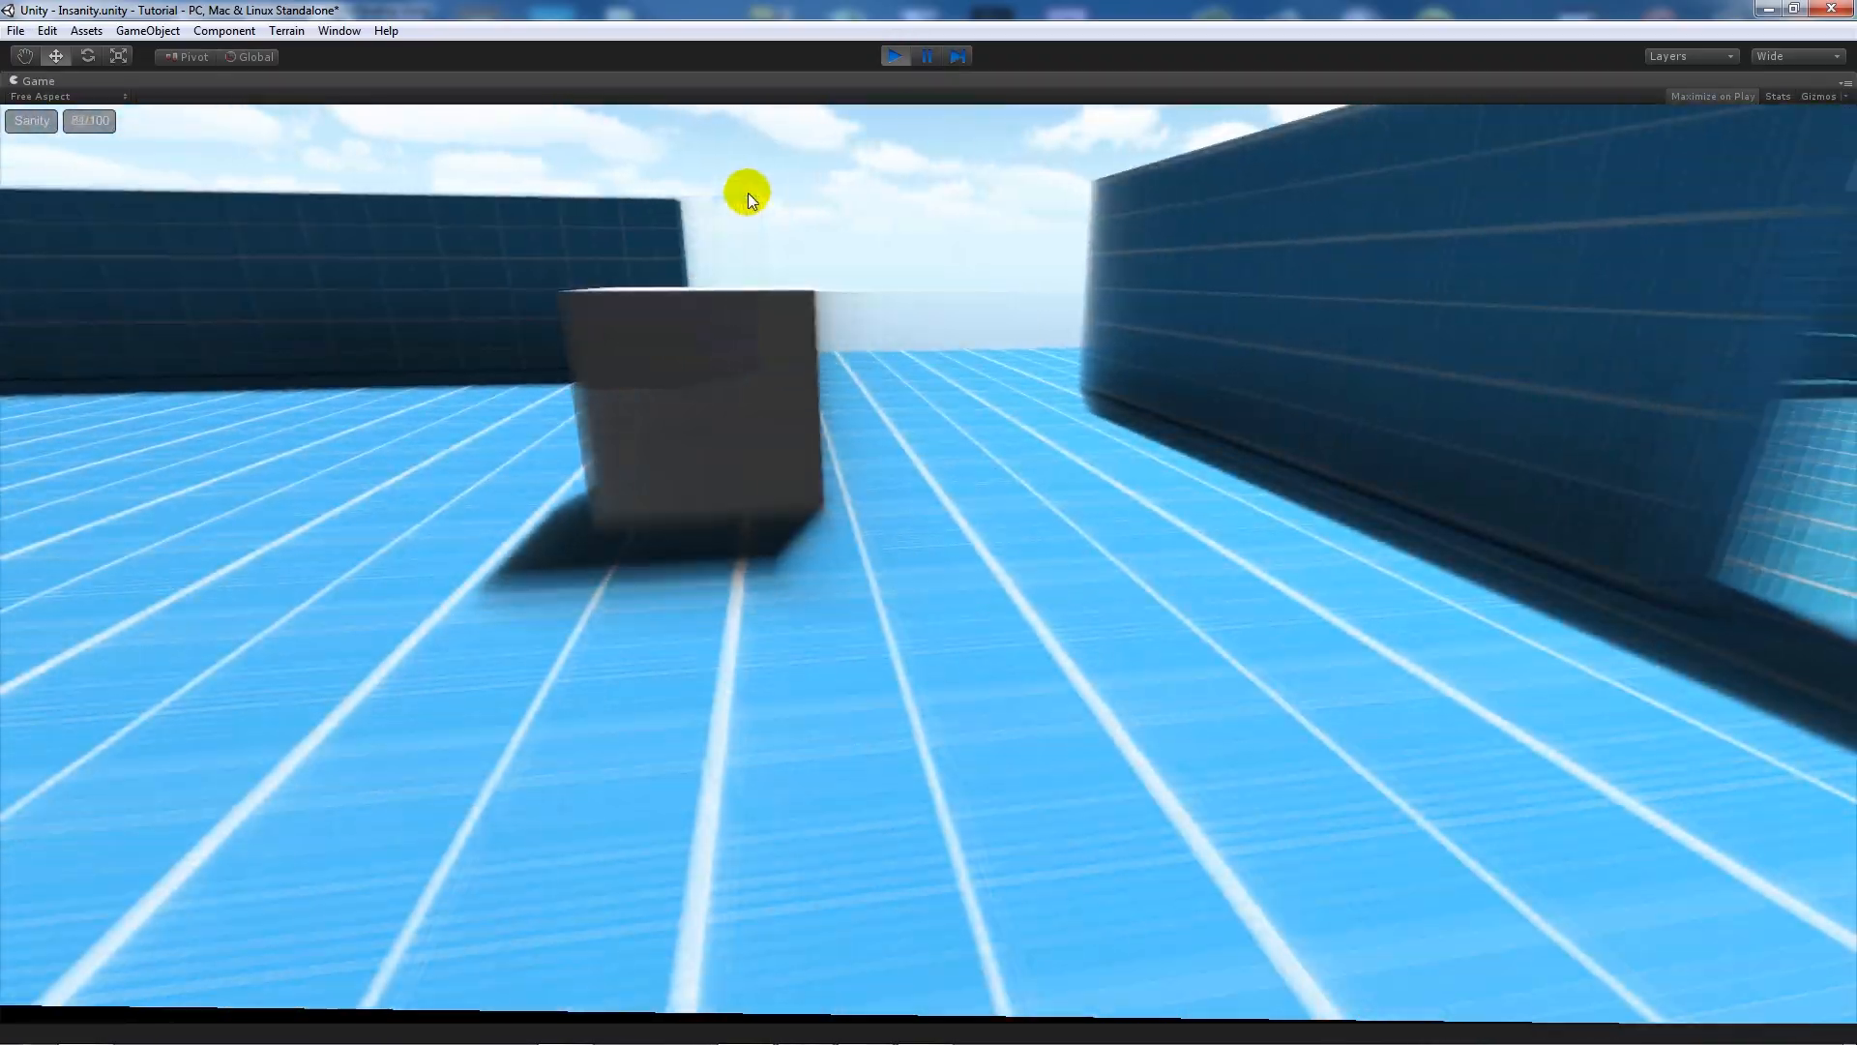
{"action": "left_click", "coordinate": [894, 54]}
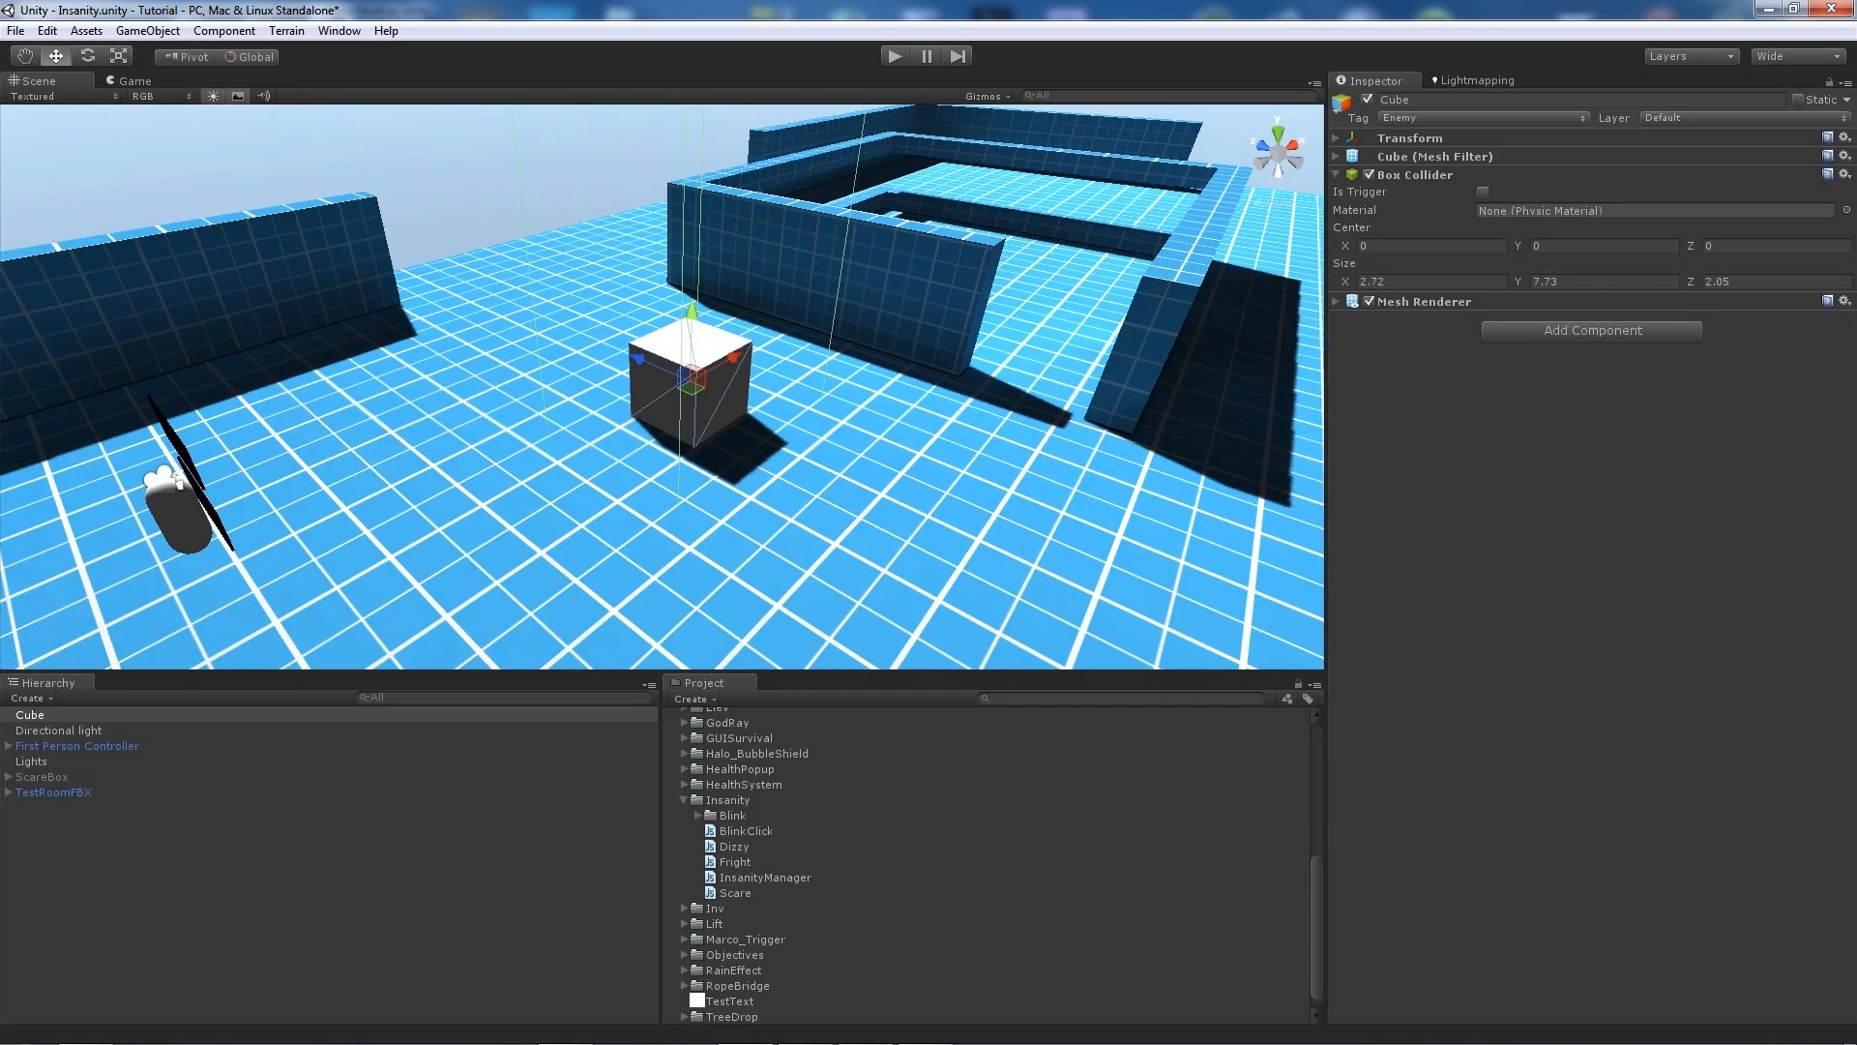